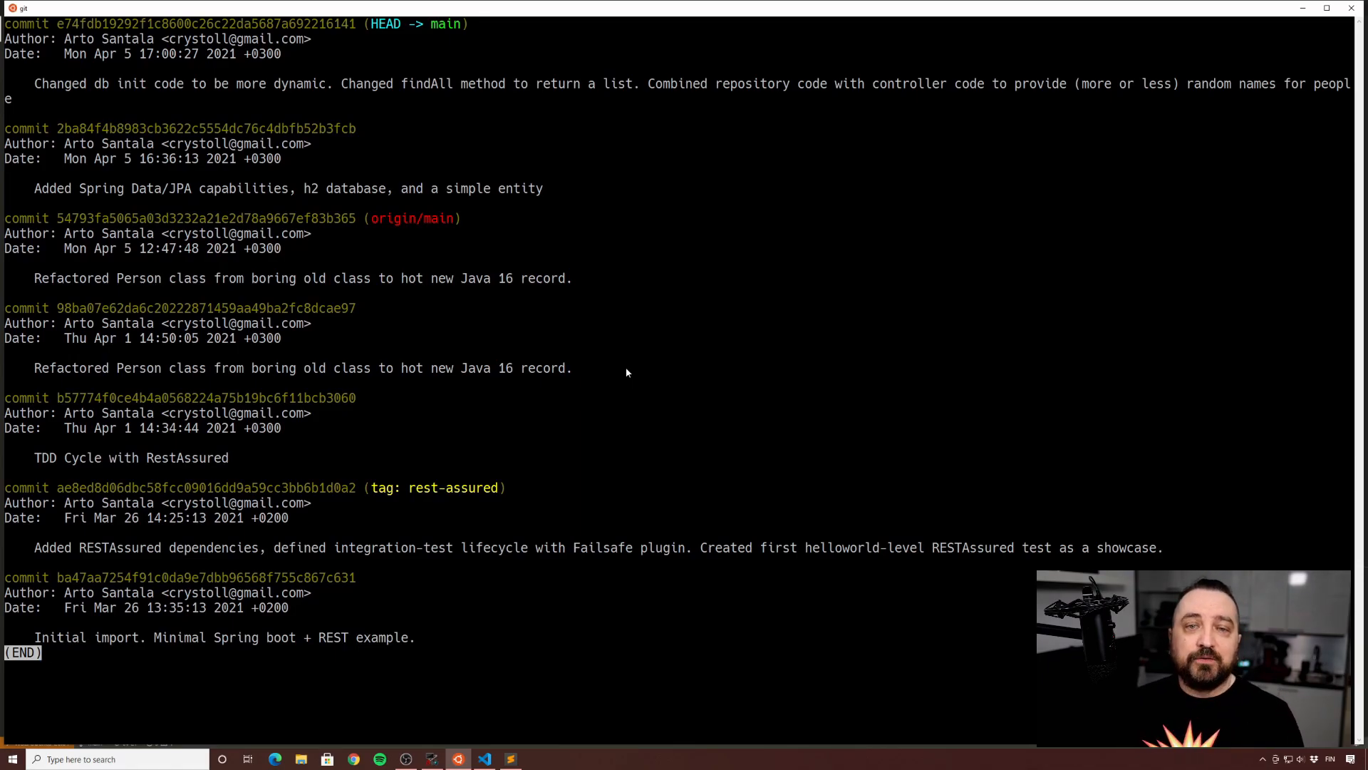
# - Switch to VS Code and open TestdatamakerApplicationIT.java from the Explorer
pyautogui.click(485, 758)
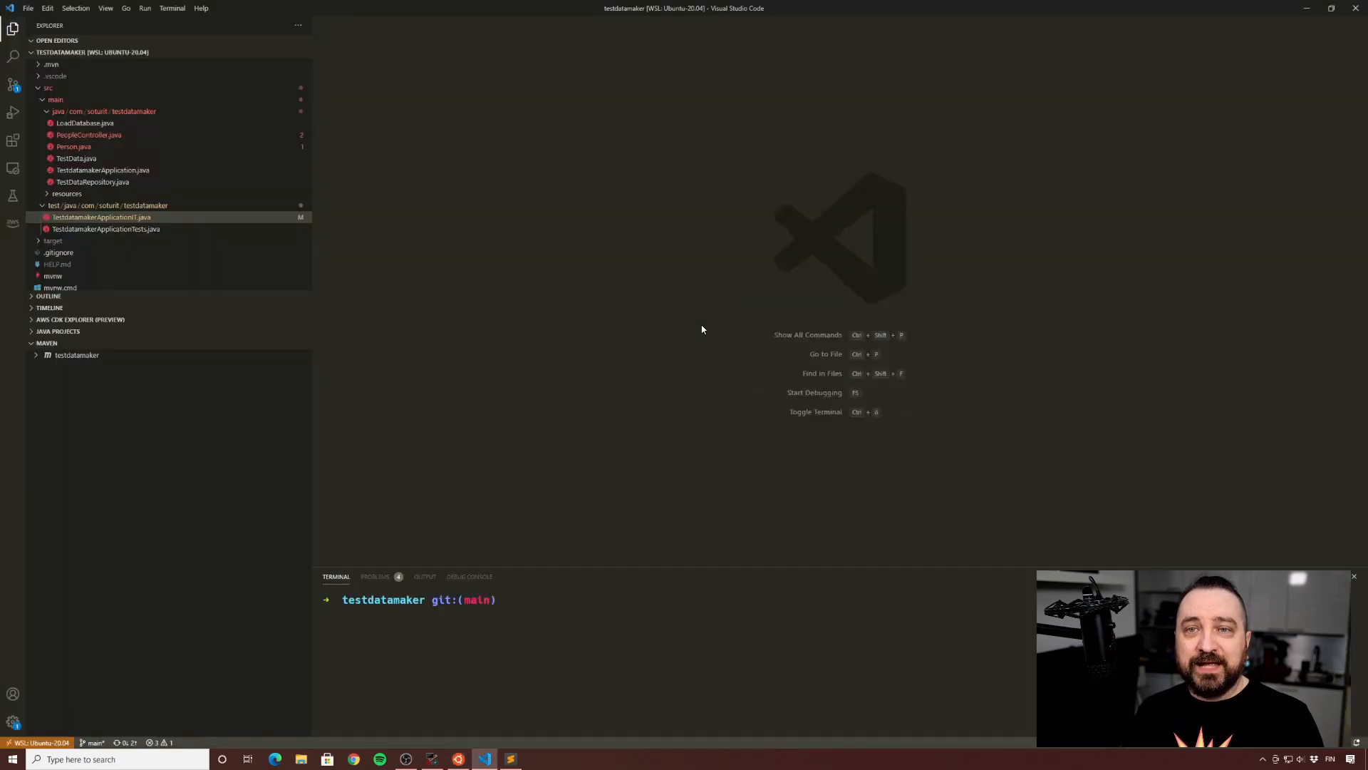
pyautogui.click(101, 216)
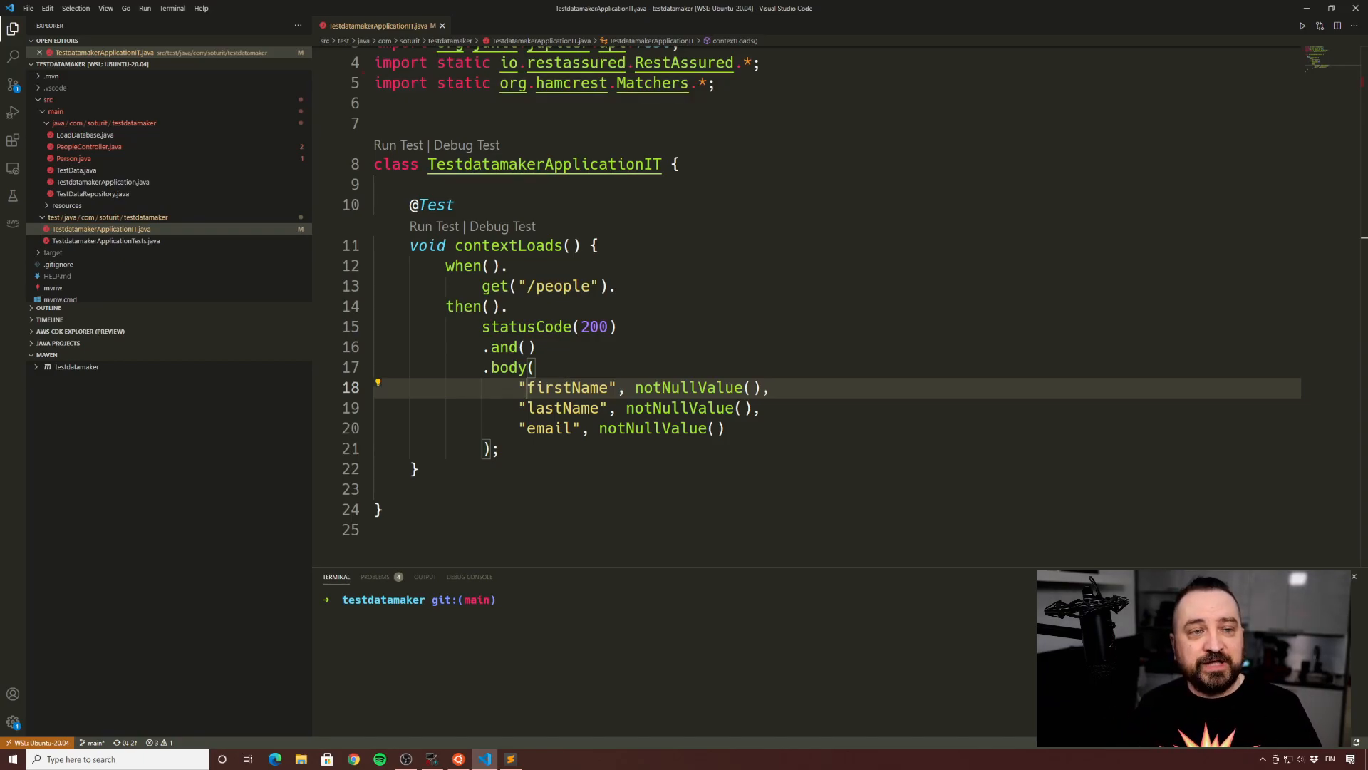
# - Change the body() paths to "[0].firstName", "[0].lastName" and "[0].email" and save
pyautogui.write('[0].')
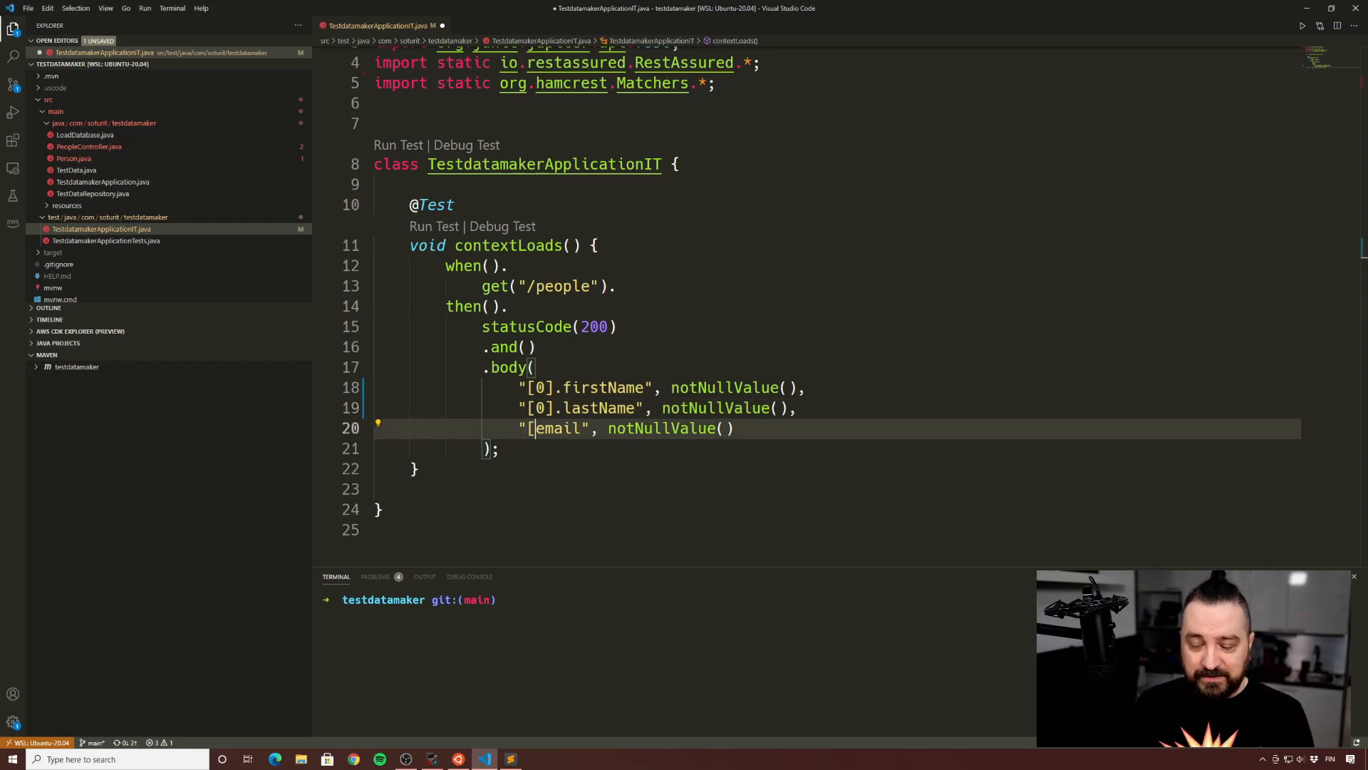
pyautogui.write('0].')
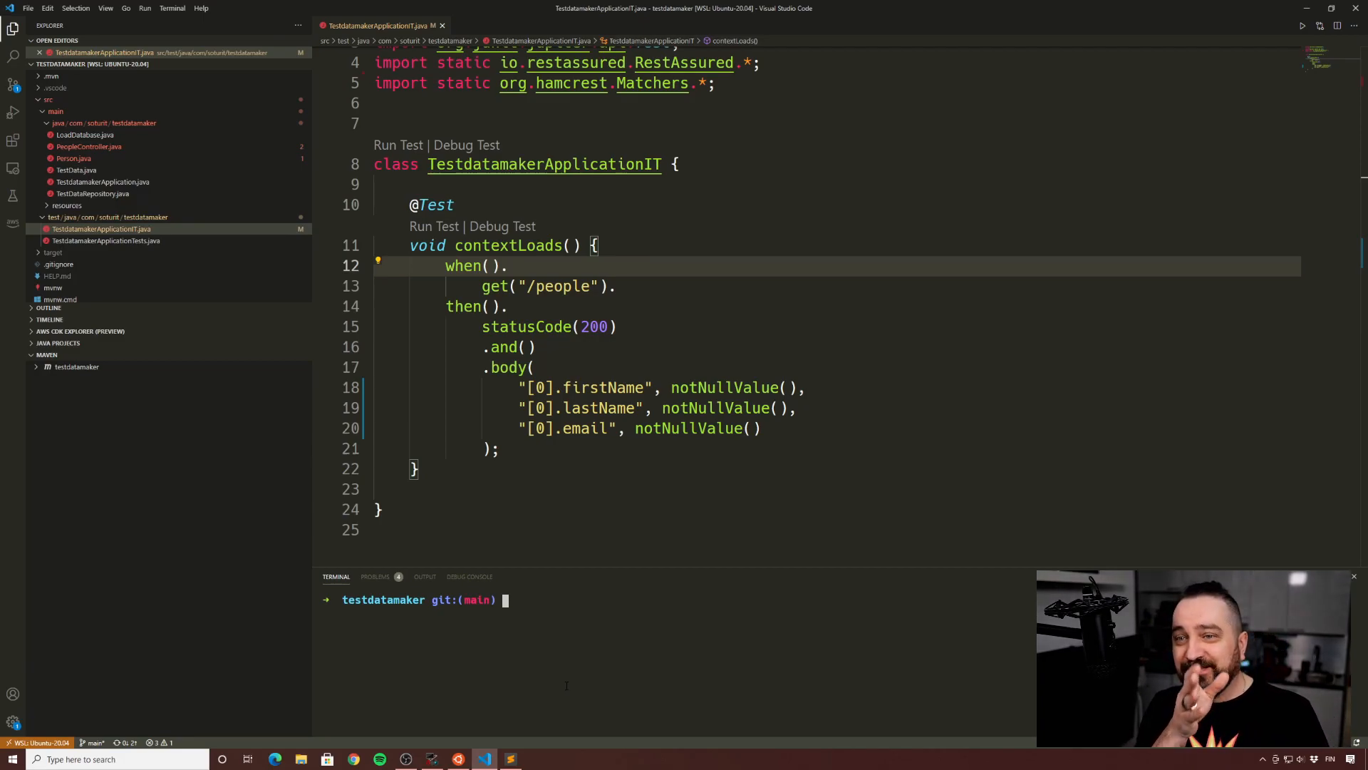
# - Start the app with mvn spring-boot:run, see the test fail, and open PeopleController.java beside it
pyautogui.write('mvn')
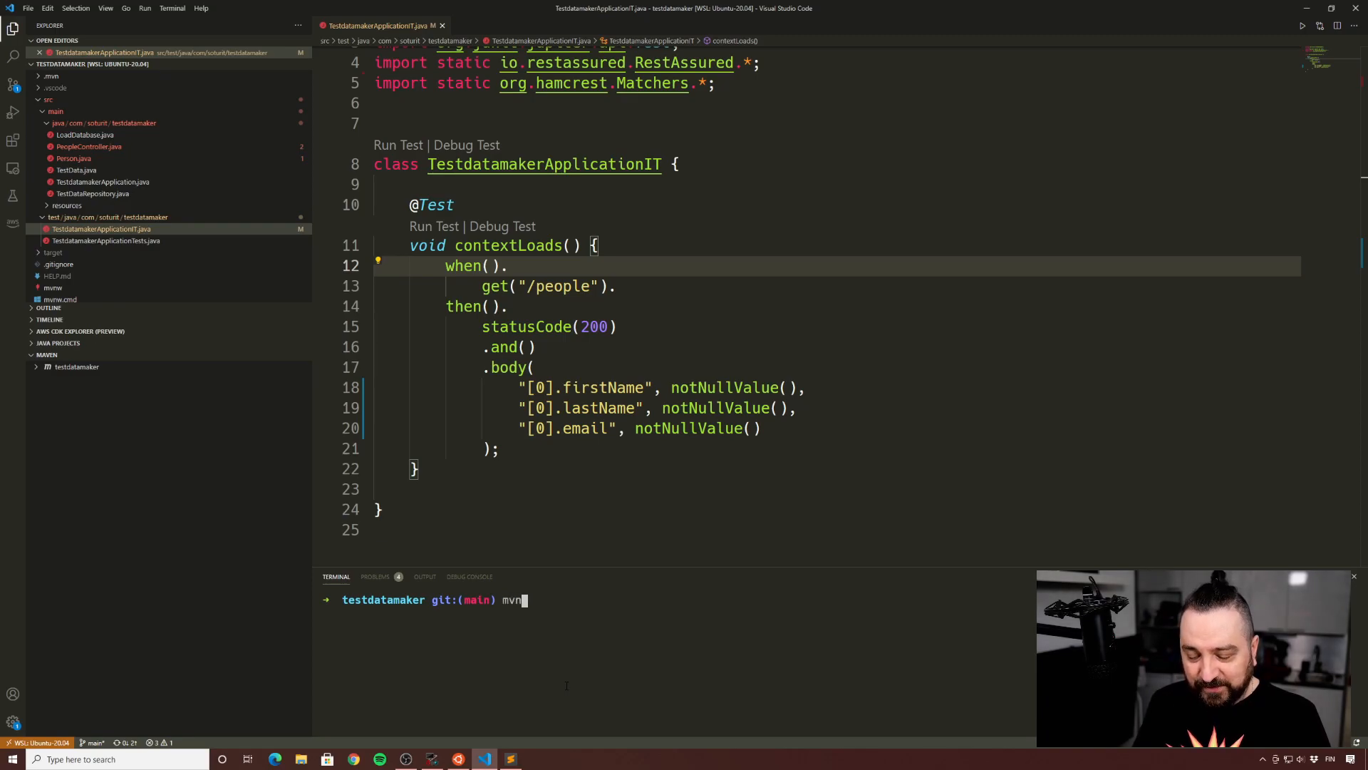
pyautogui.write('spring-boot:run')
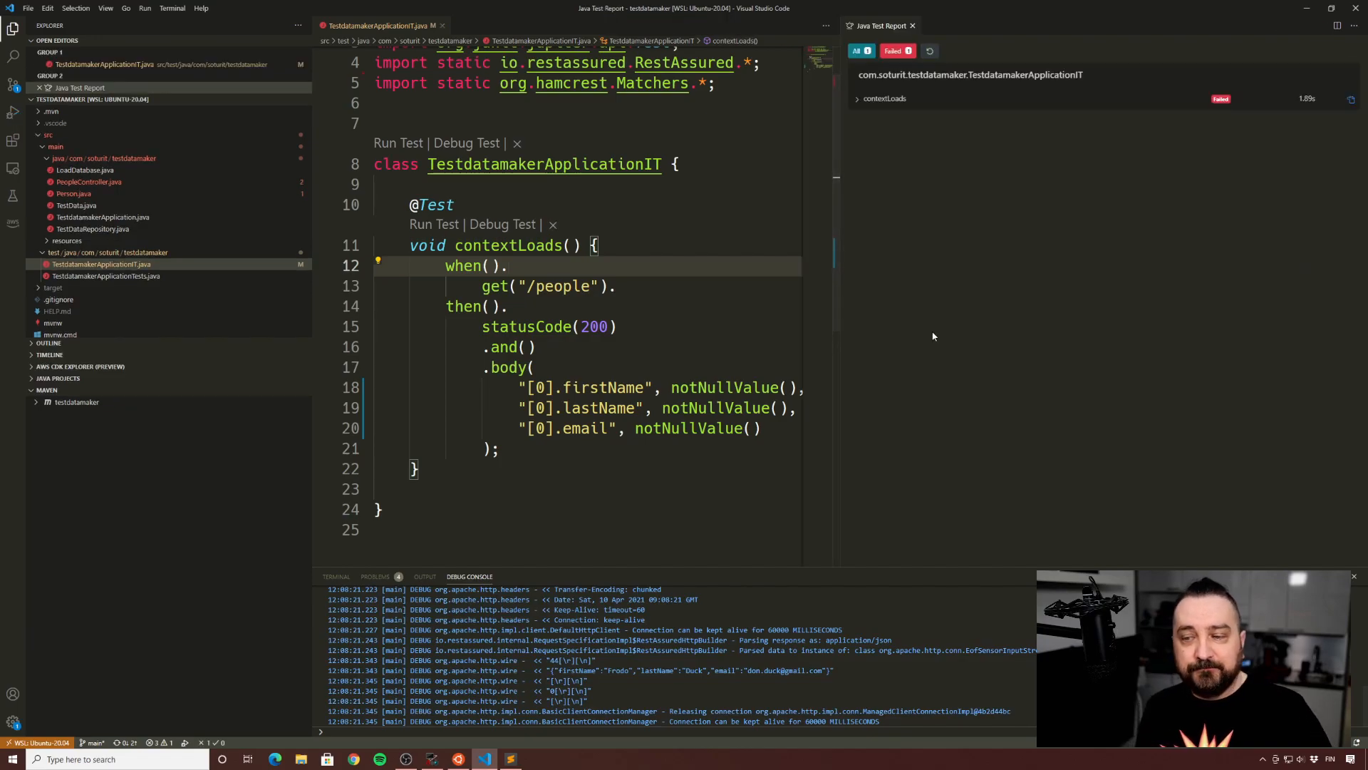
pyautogui.moveTo(909, 237)
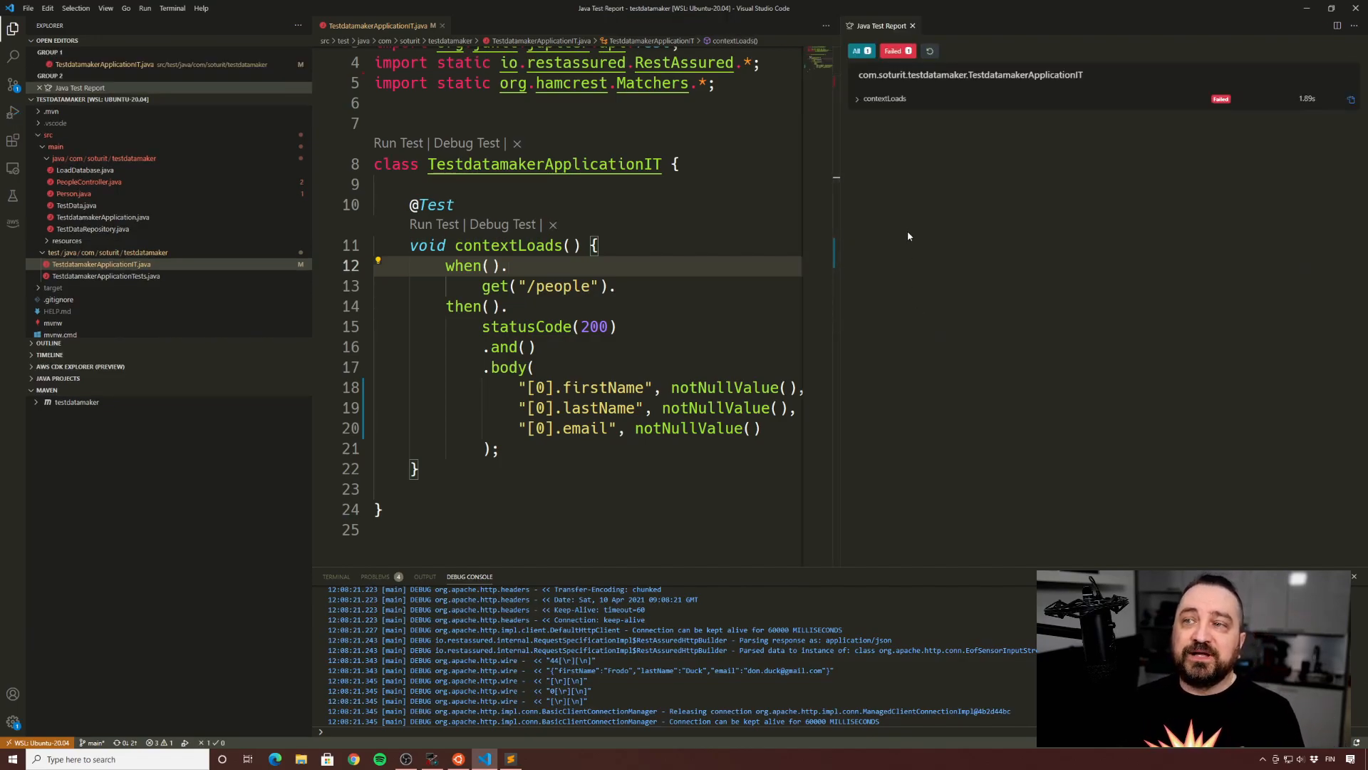
pyautogui.click(856, 98)
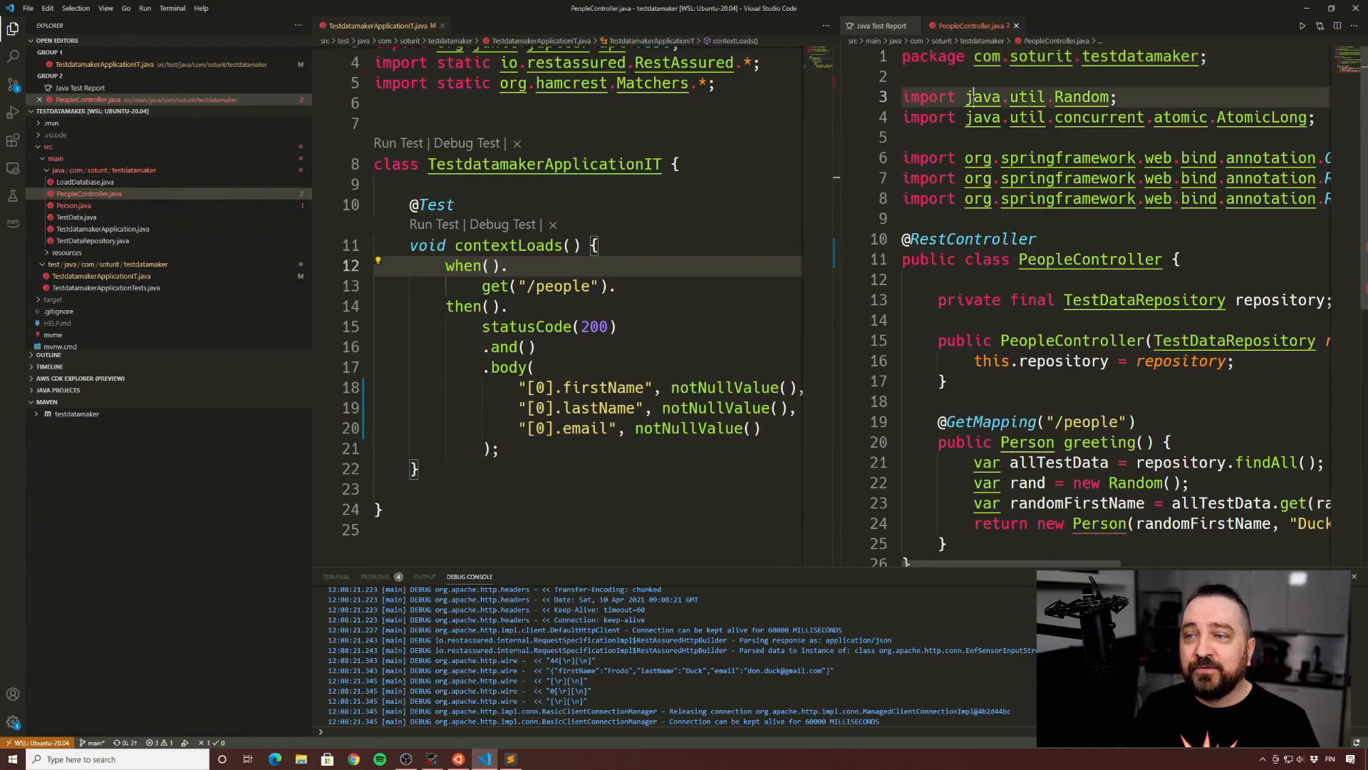
# - Change greeting()'s return type from Person to List<Person> and delete the old return expression
pyautogui.scroll(-3)
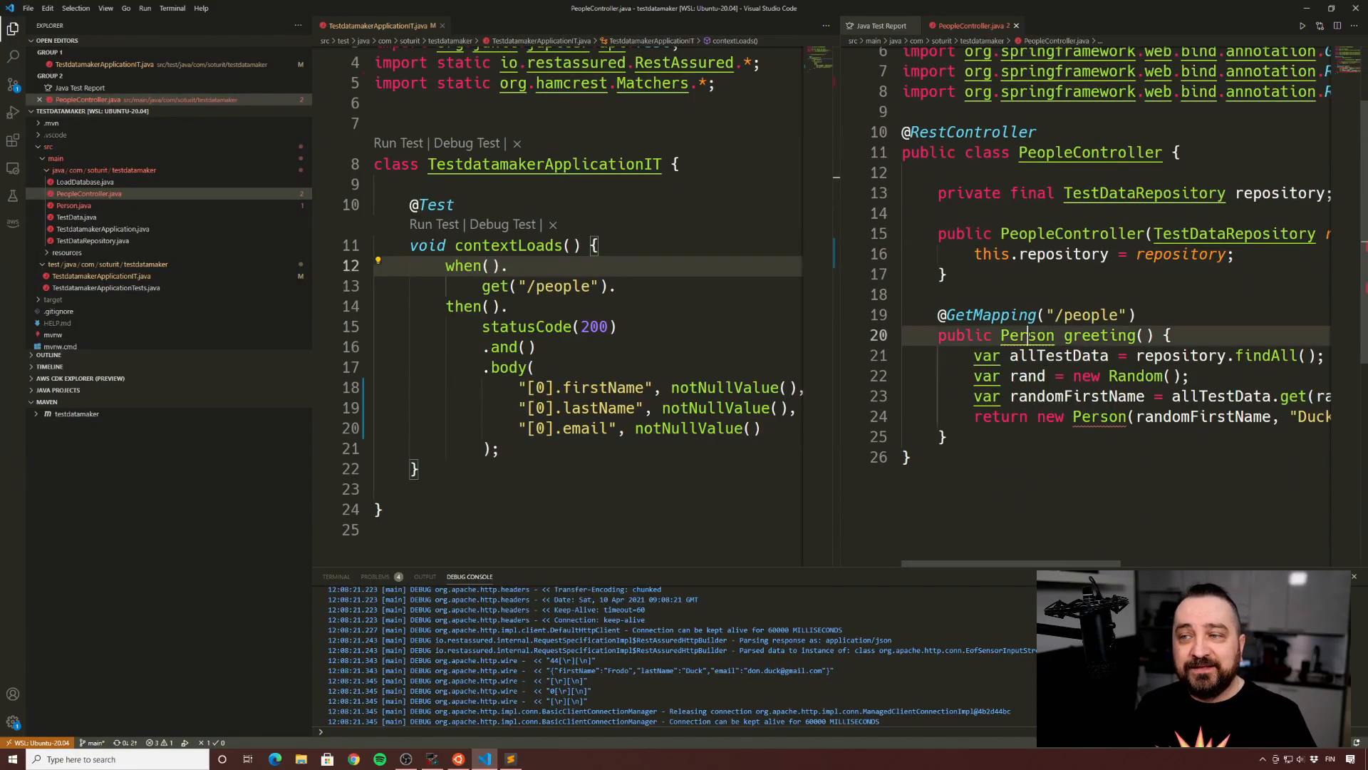
pyautogui.doubleClick(1027, 335)
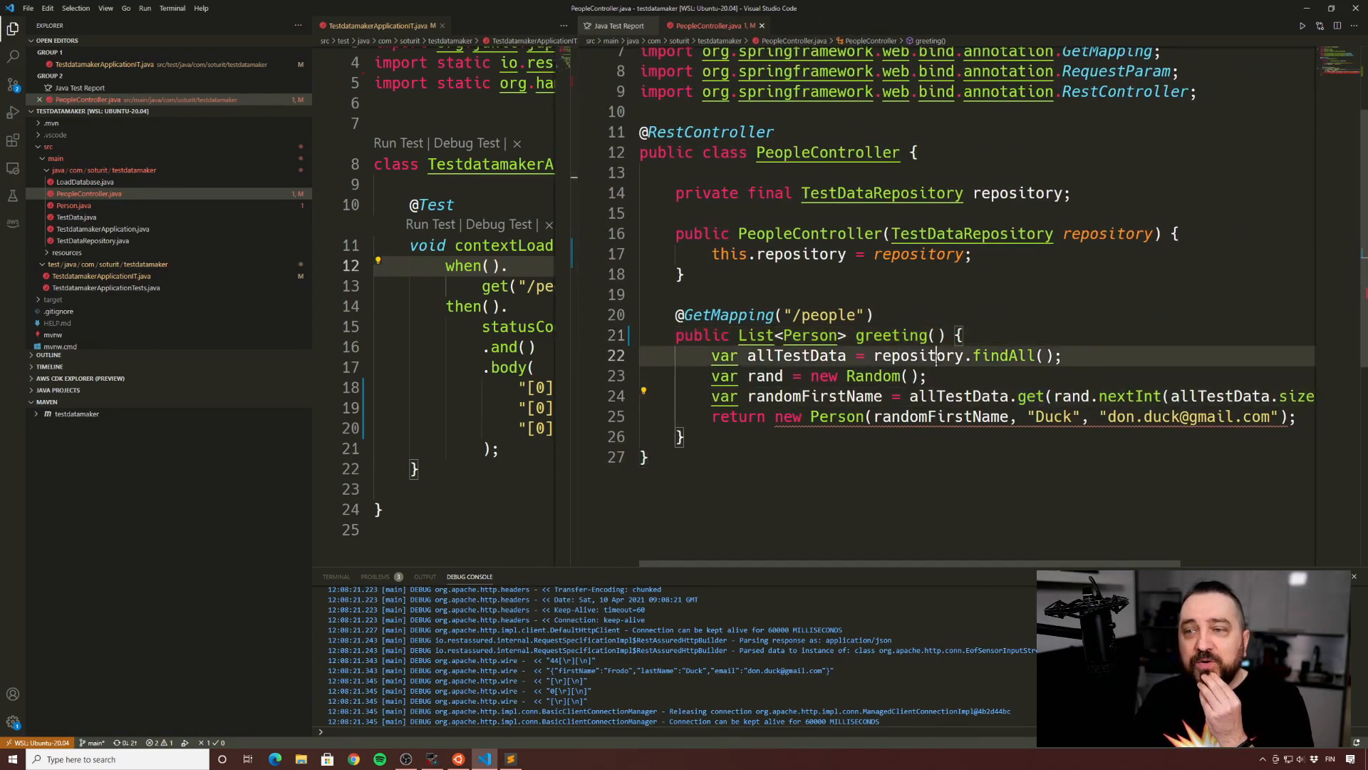
pyautogui.click(959, 396)
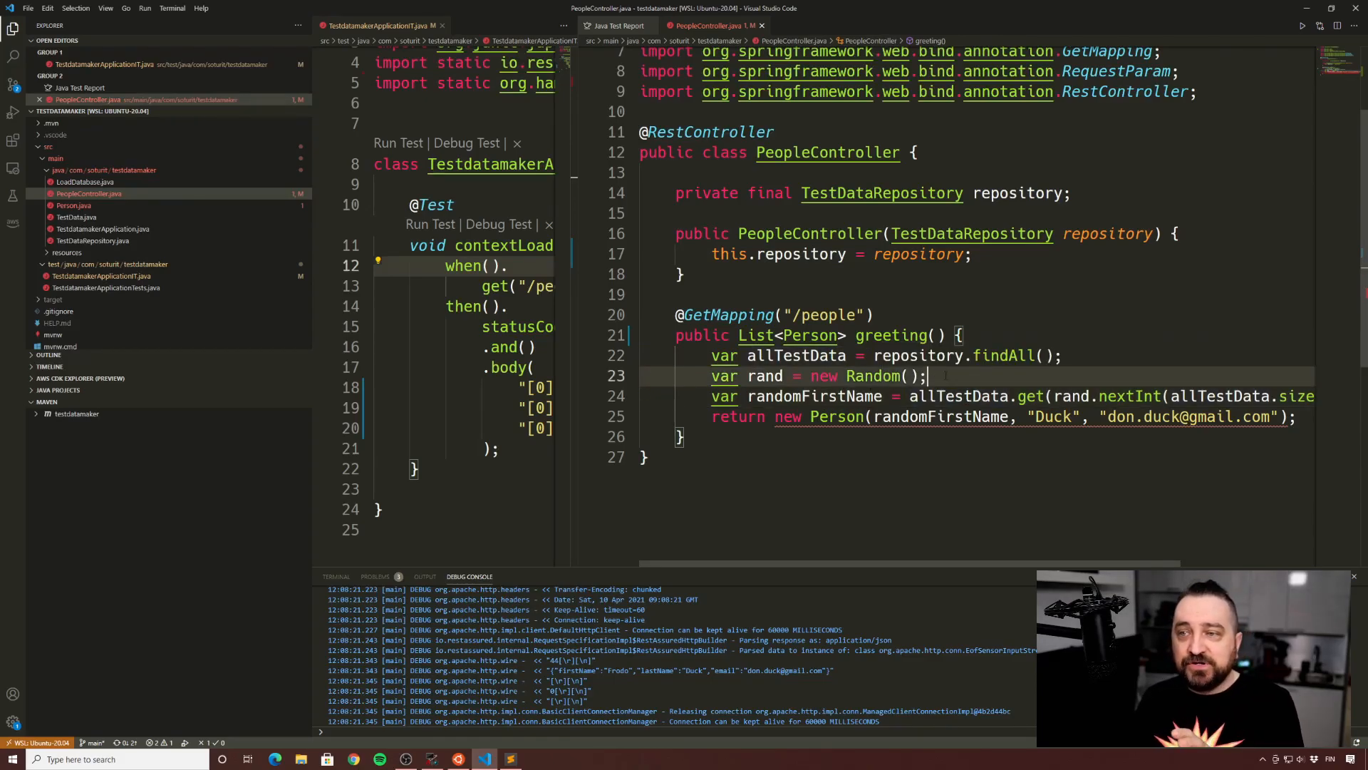
pyautogui.doubleClick(1002, 355)
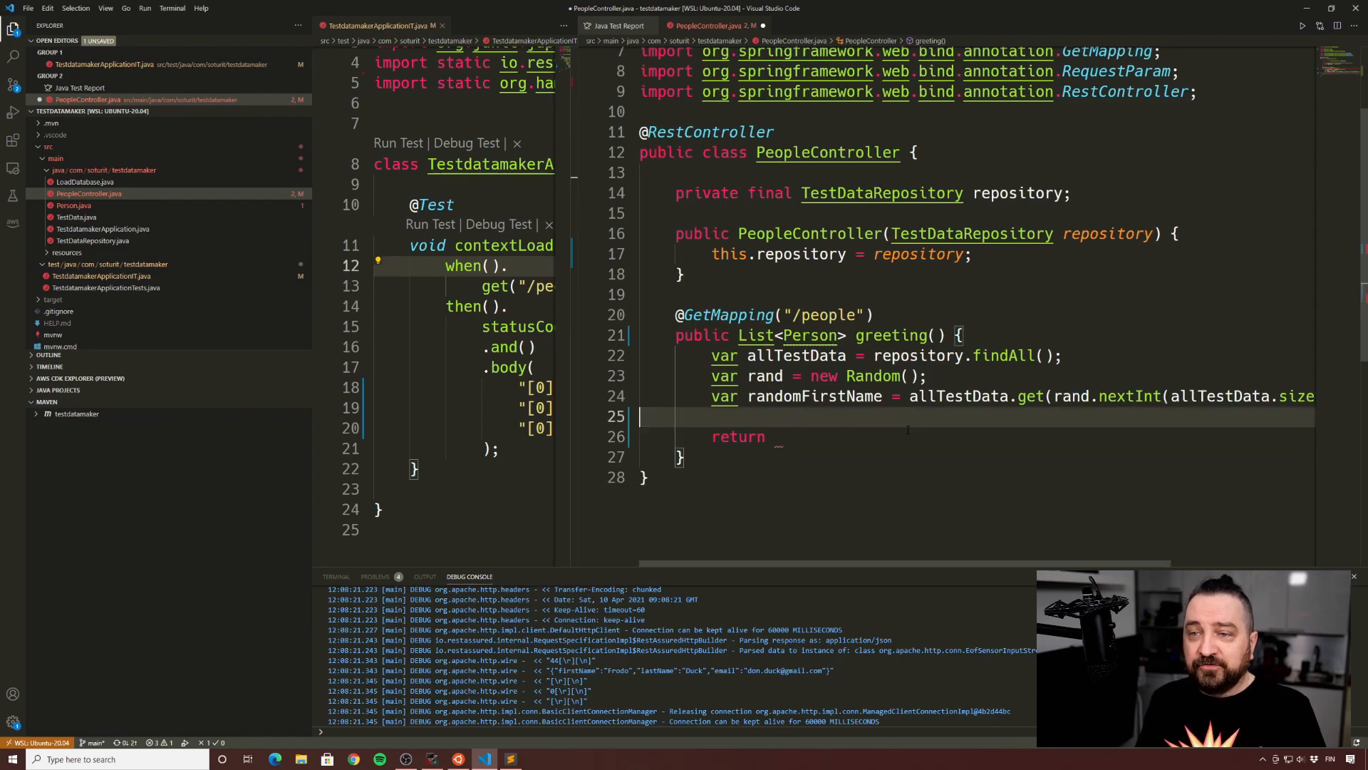
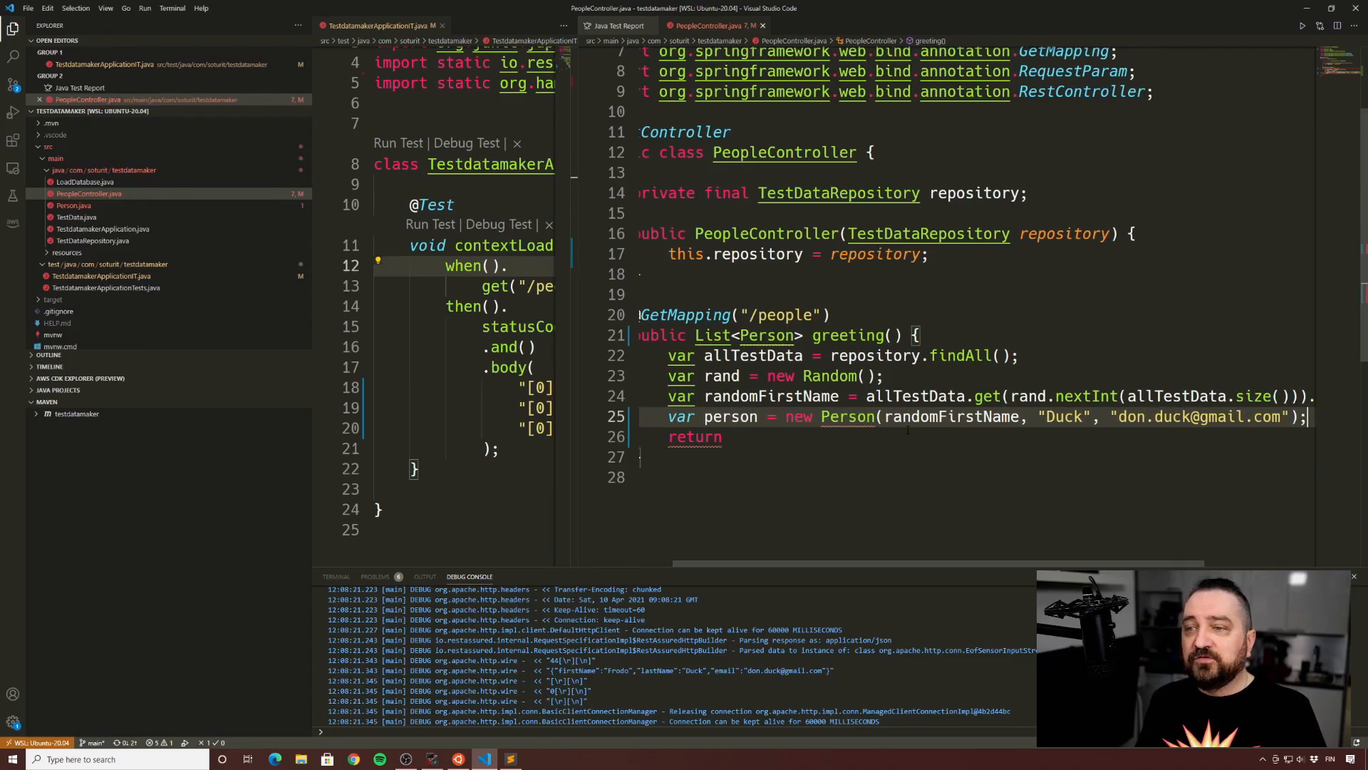
pyautogui.press('Enter')
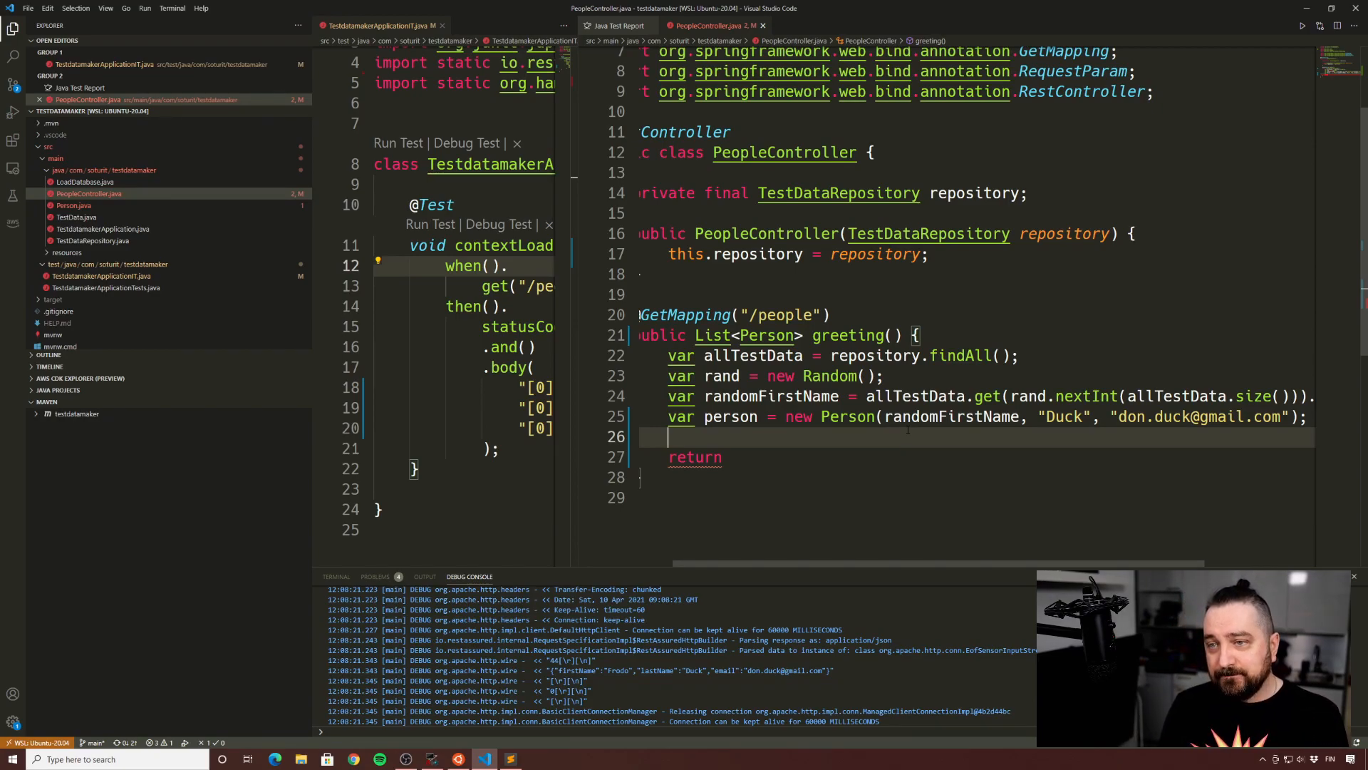
pyautogui.write('List<P')
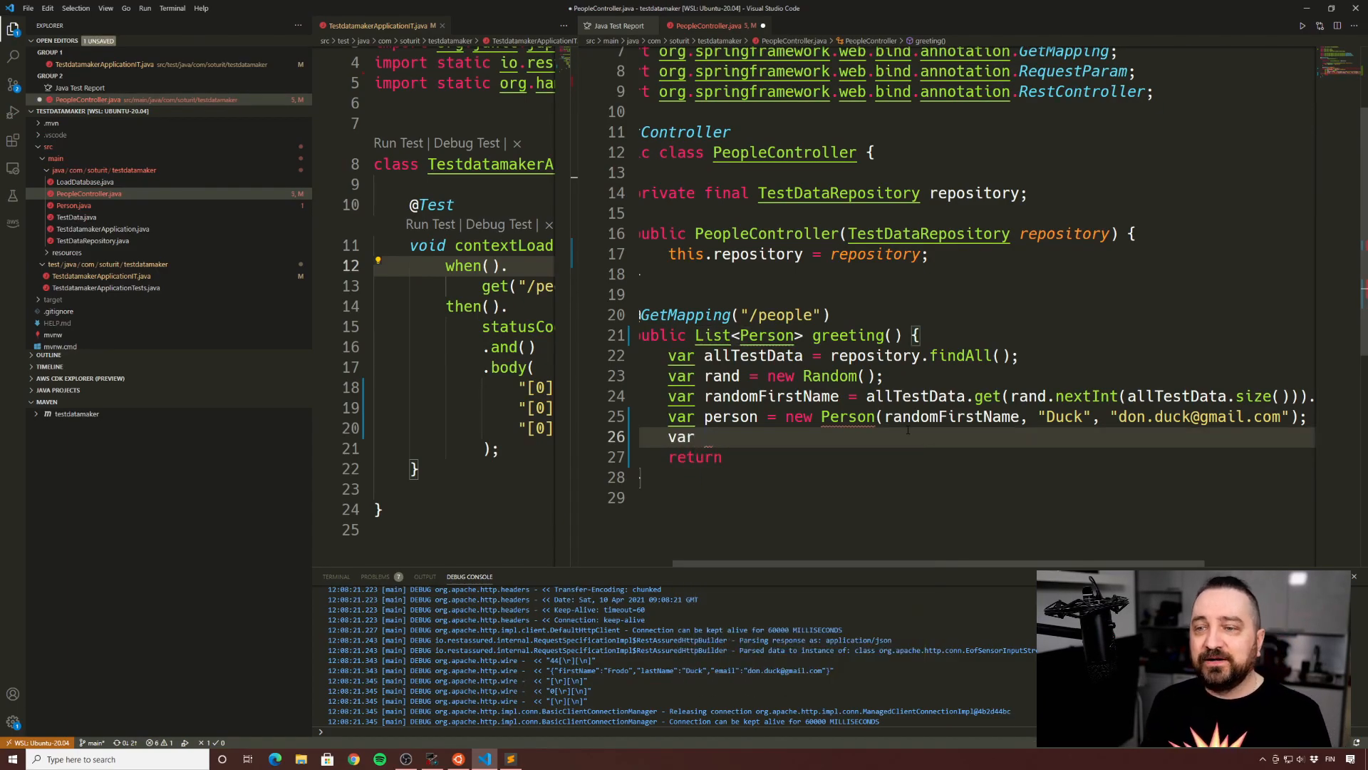
pyautogui.write('people = List.')
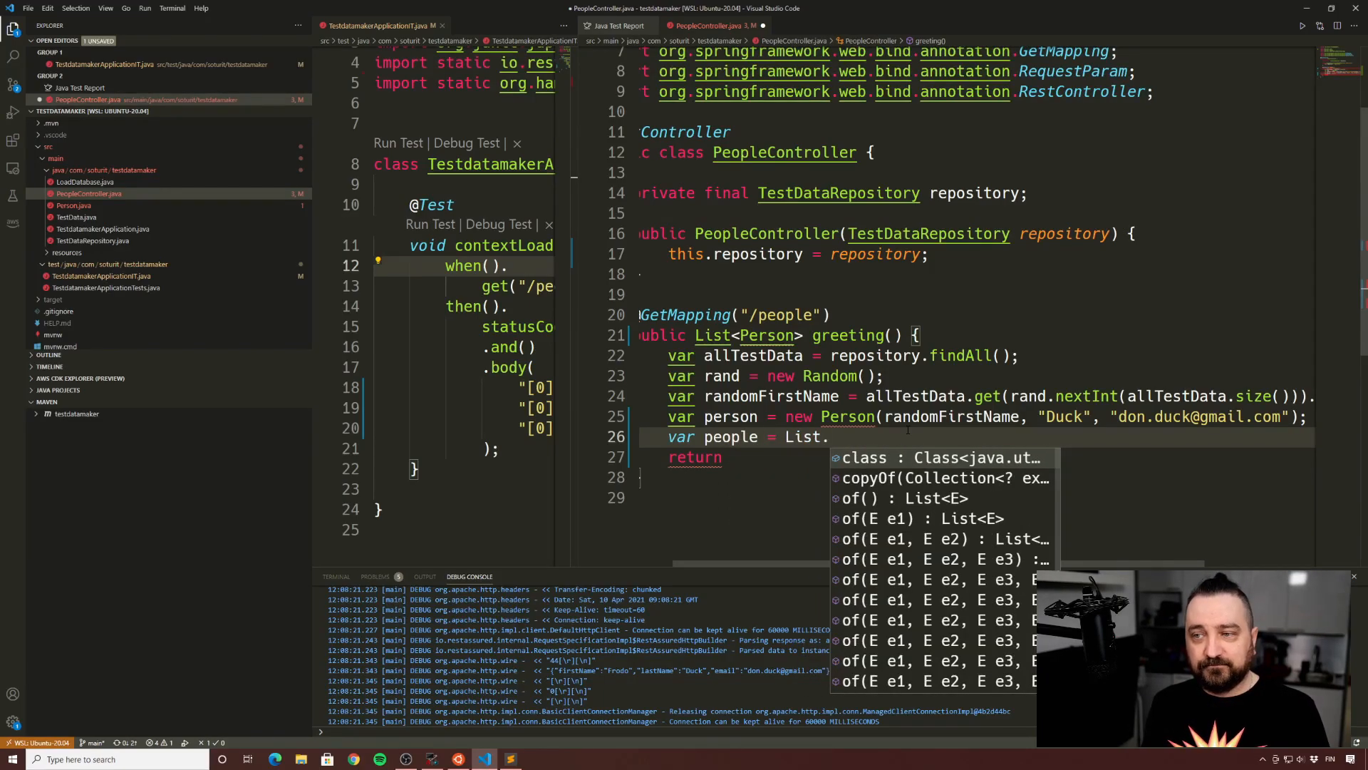
pyautogui.write('of()')
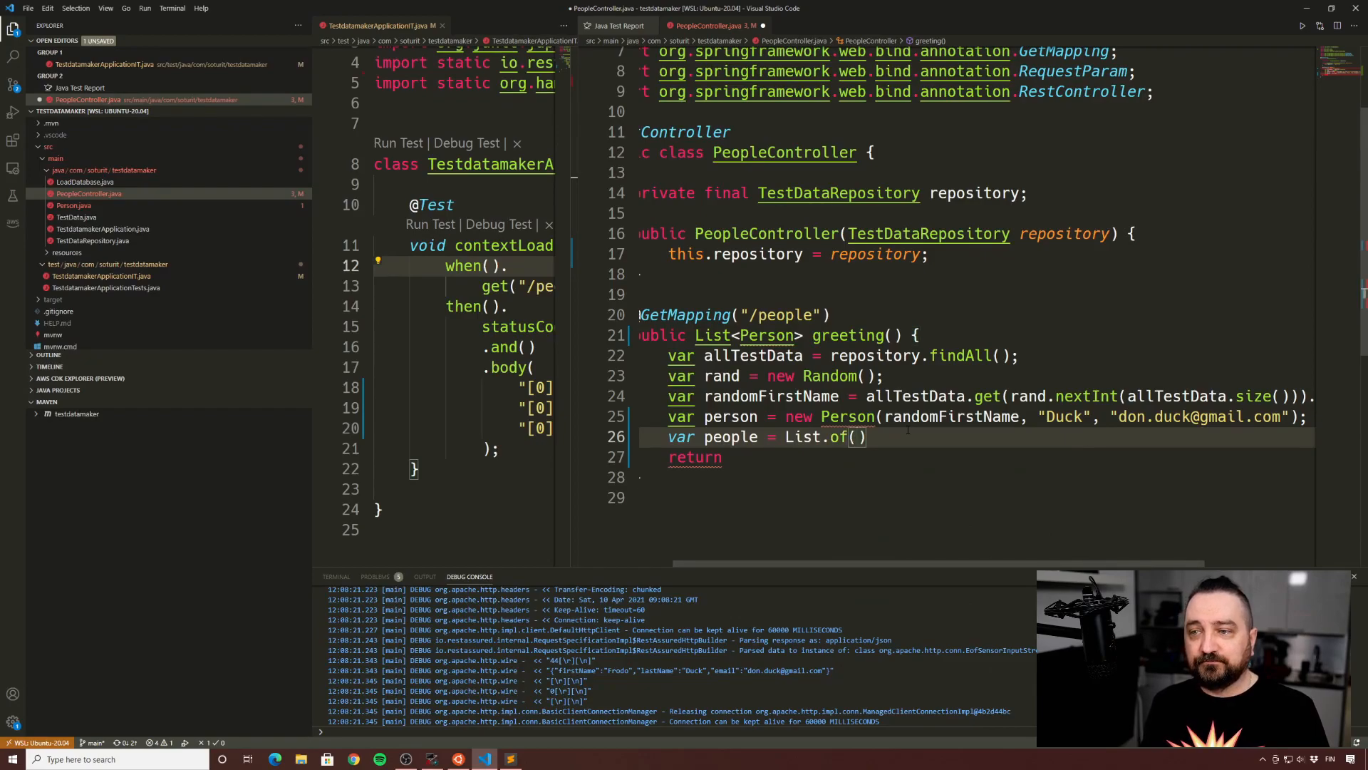
pyautogui.write('pes')
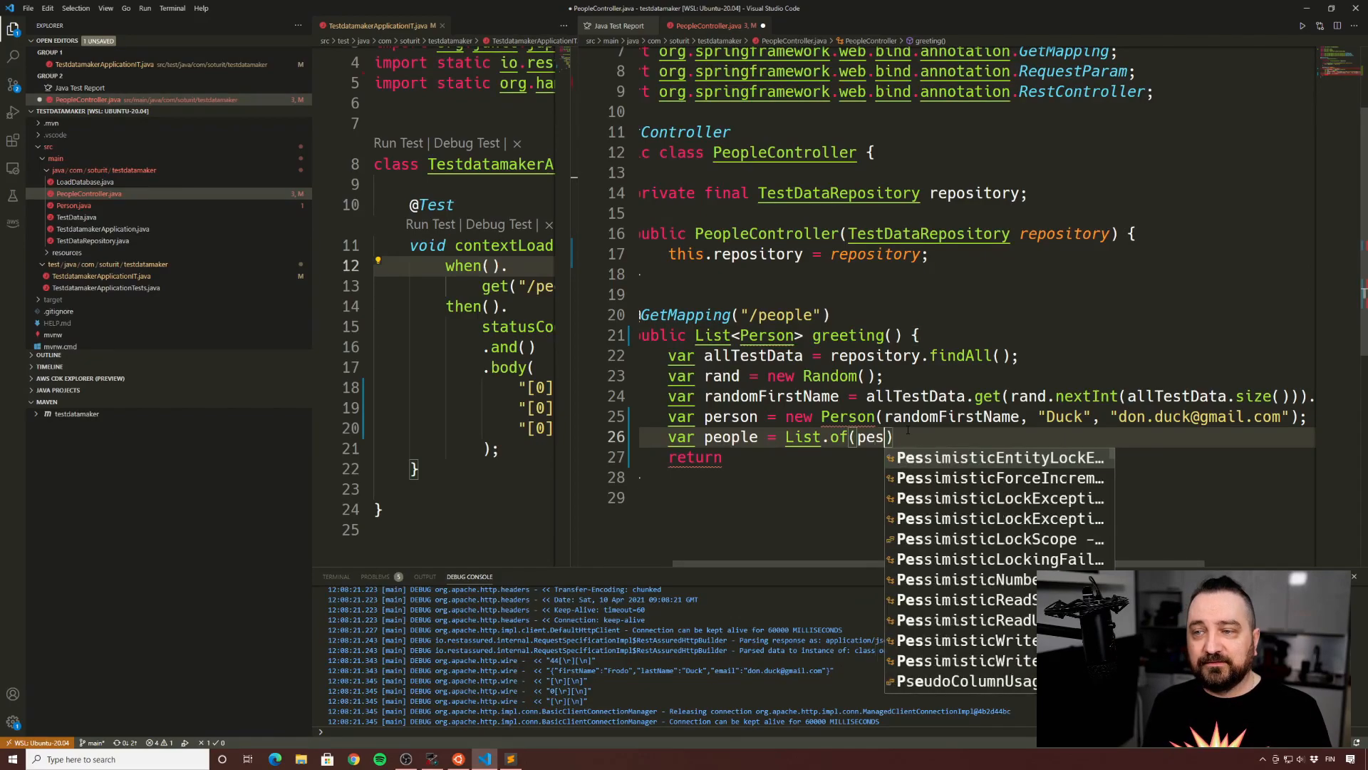
pyautogui.write('rson')
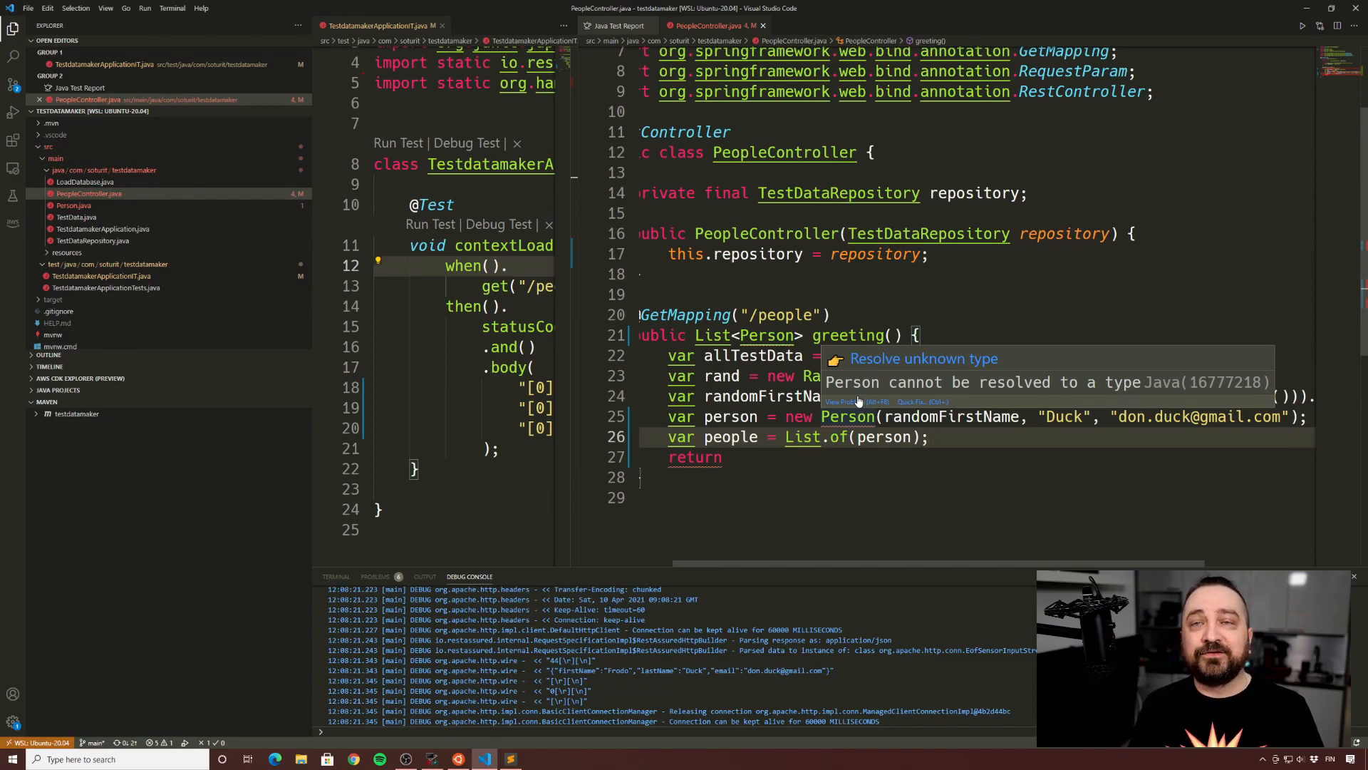
pyautogui.moveTo(917, 370)
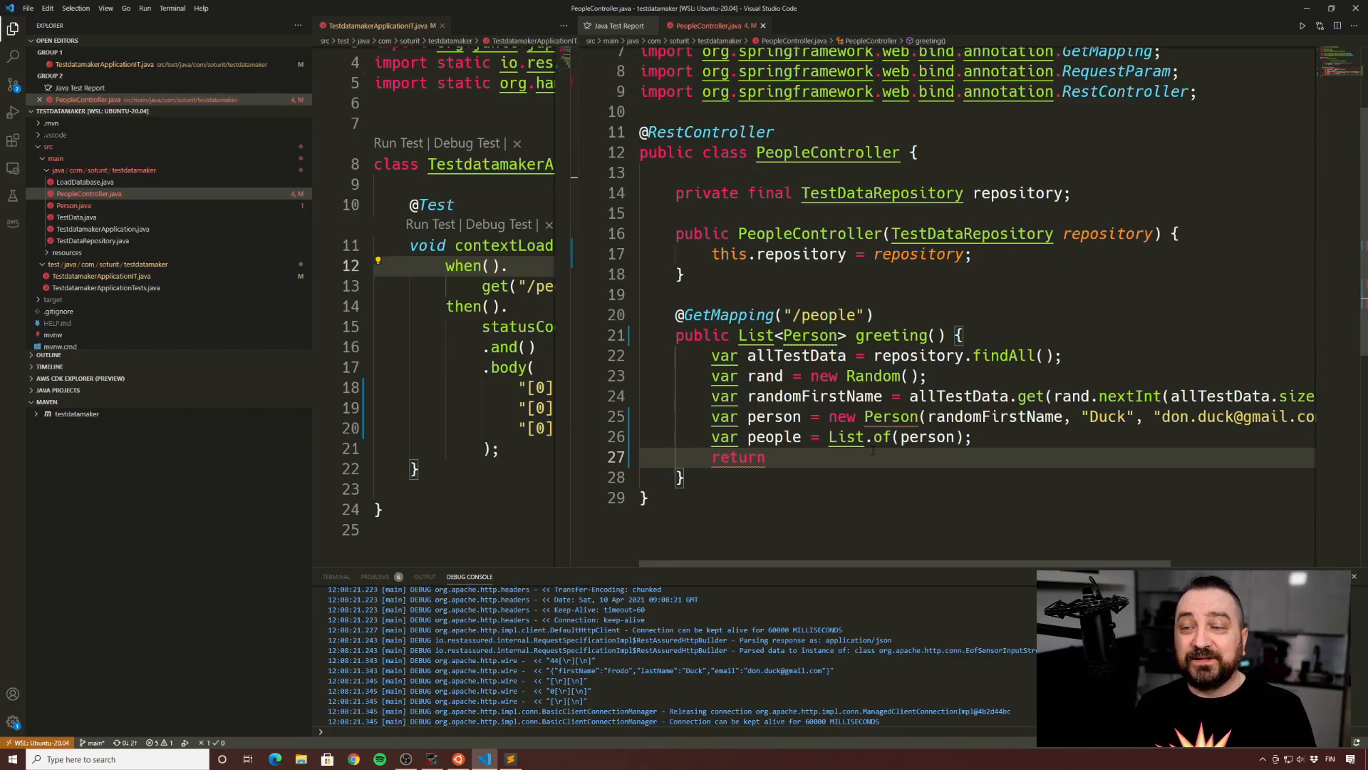
# - Complete the handler's return statement as return people; and save the file
pyautogui.write('people;')
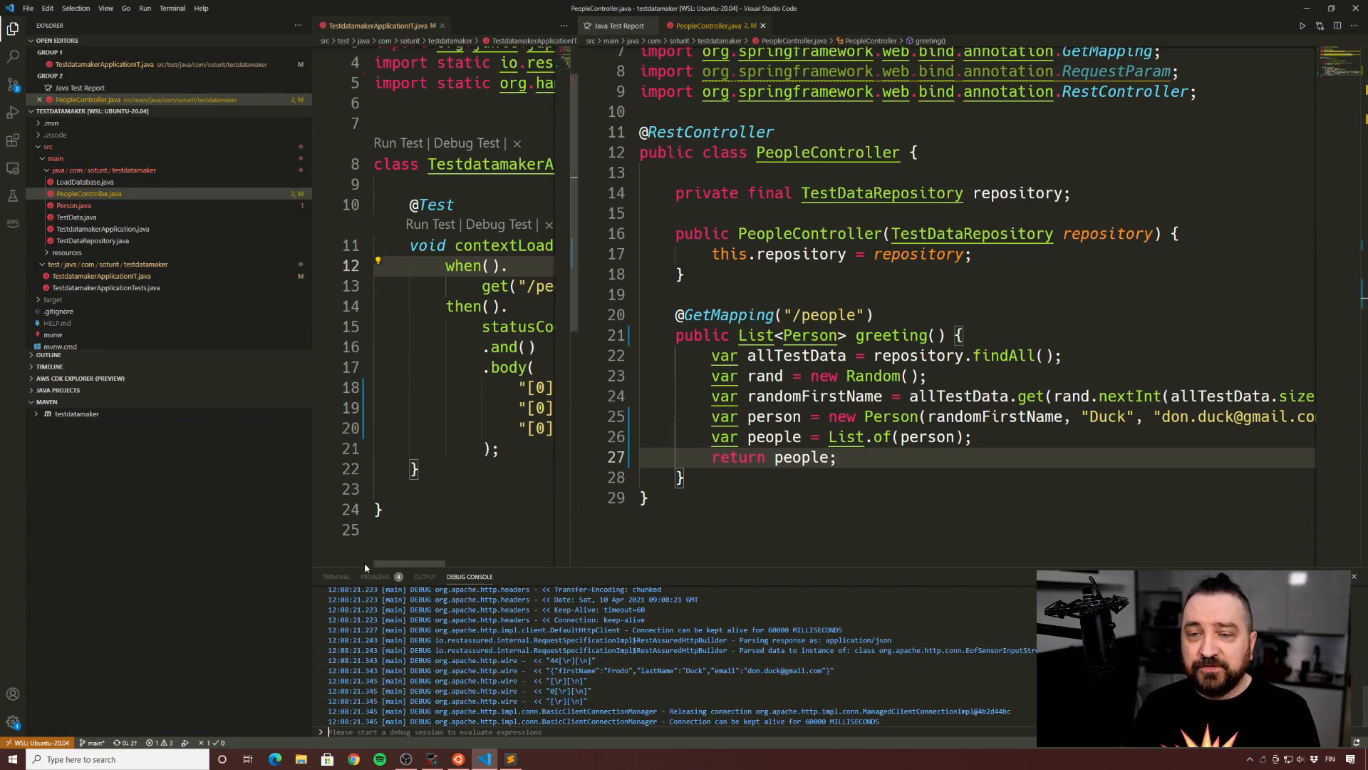
# - Check the reloaded app log, rerun contextLoads, and confirm Passed in the Java Test Report
pyautogui.click(336, 576)
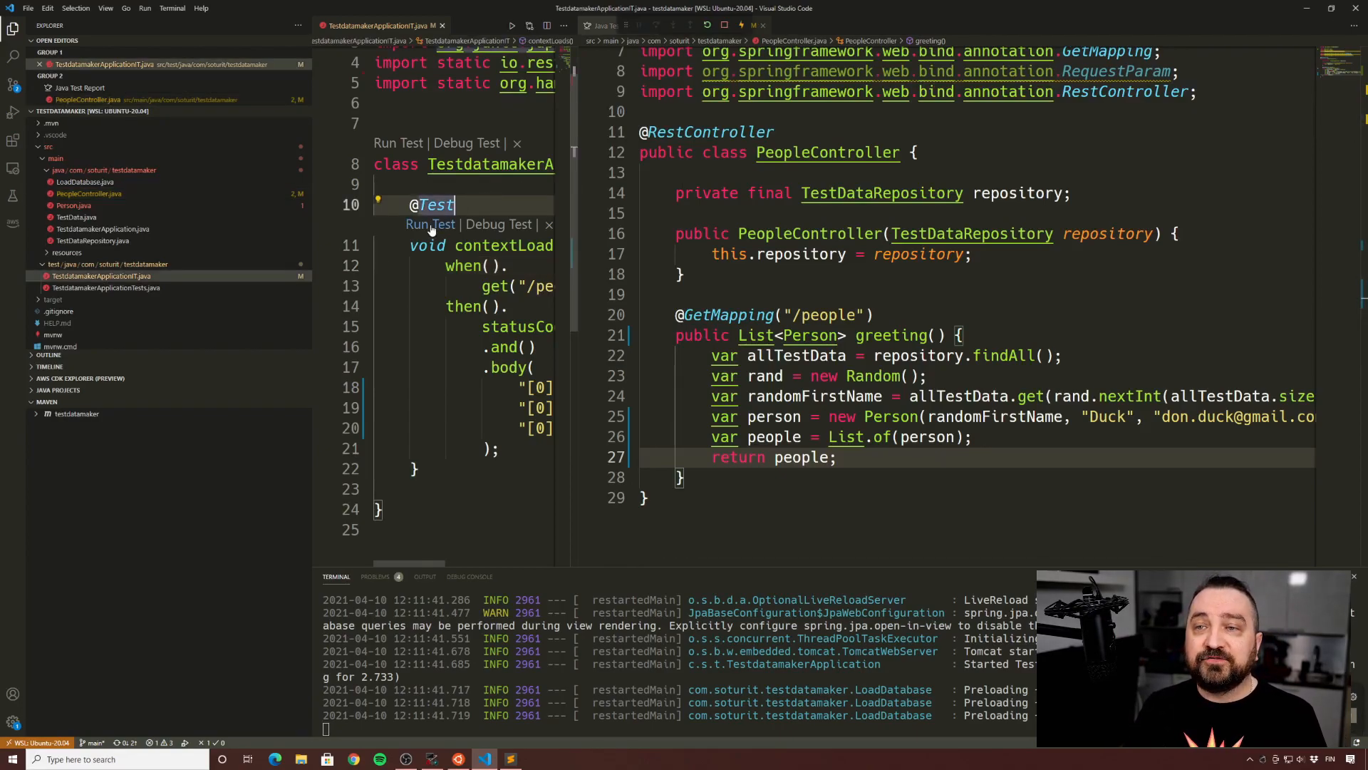
pyautogui.click(470, 576)
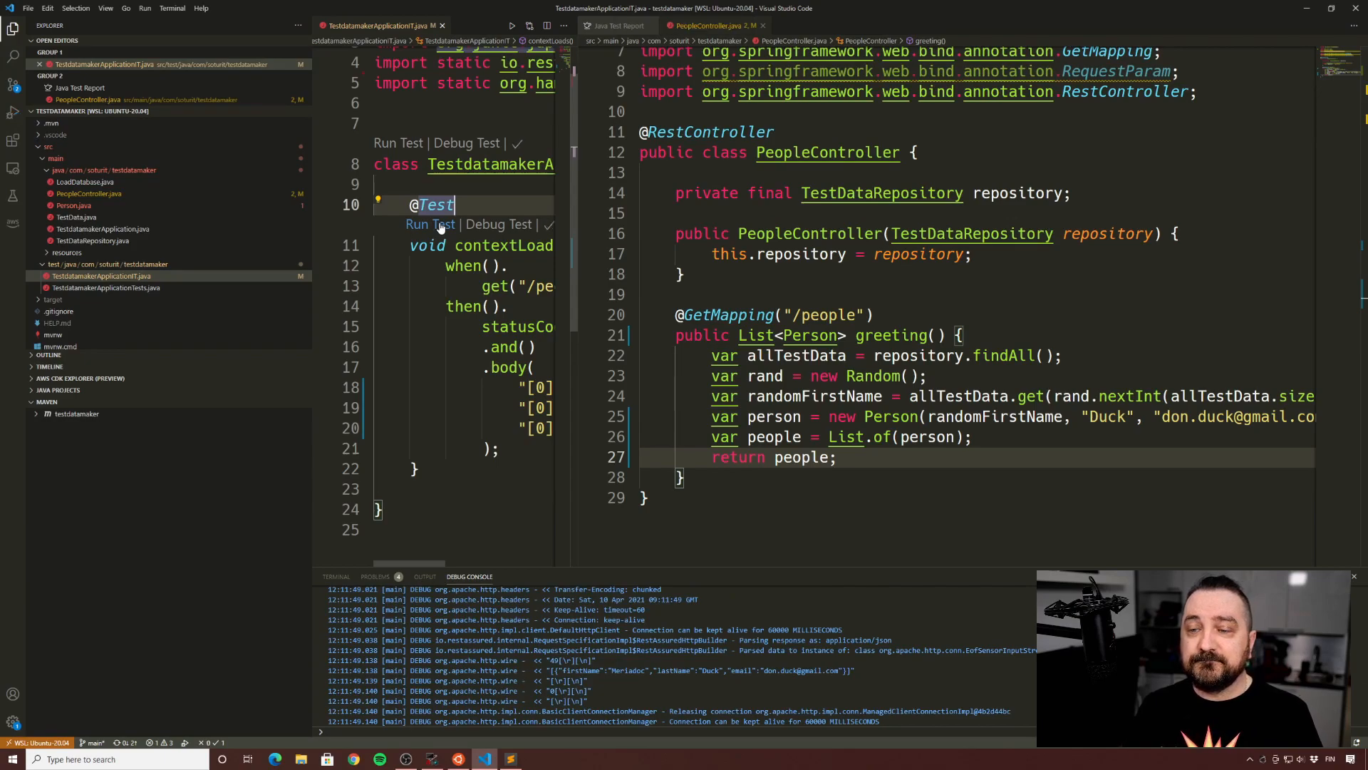
pyautogui.click(615, 26)
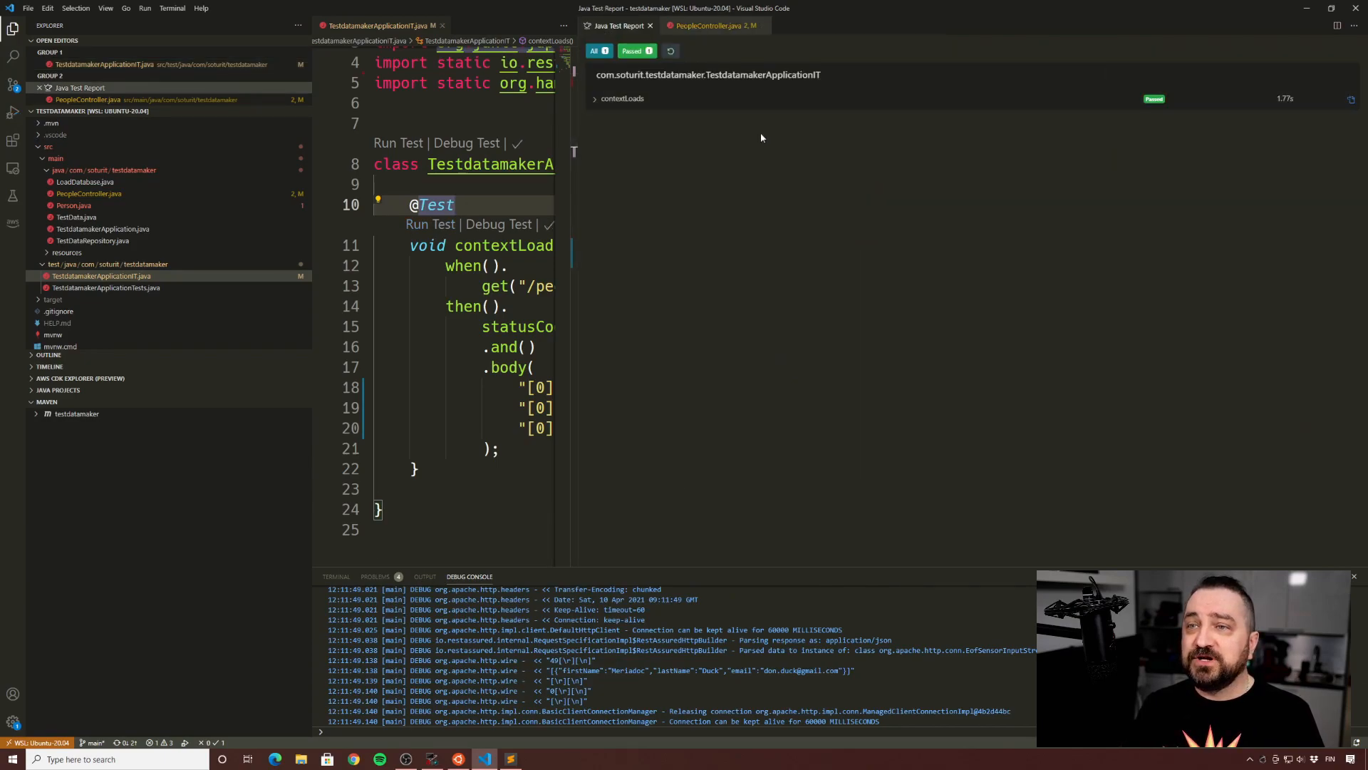
pyautogui.click(622, 97)
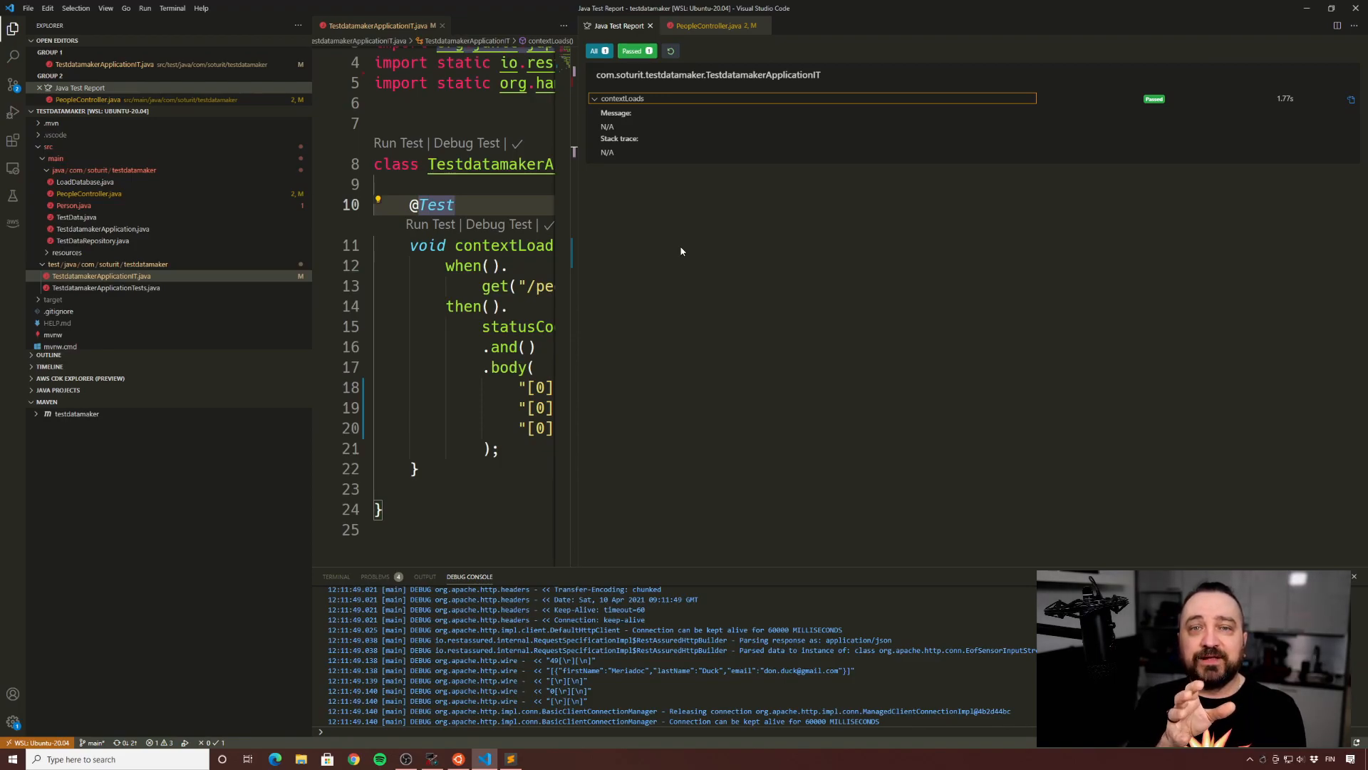
pyautogui.moveTo(724, 287)
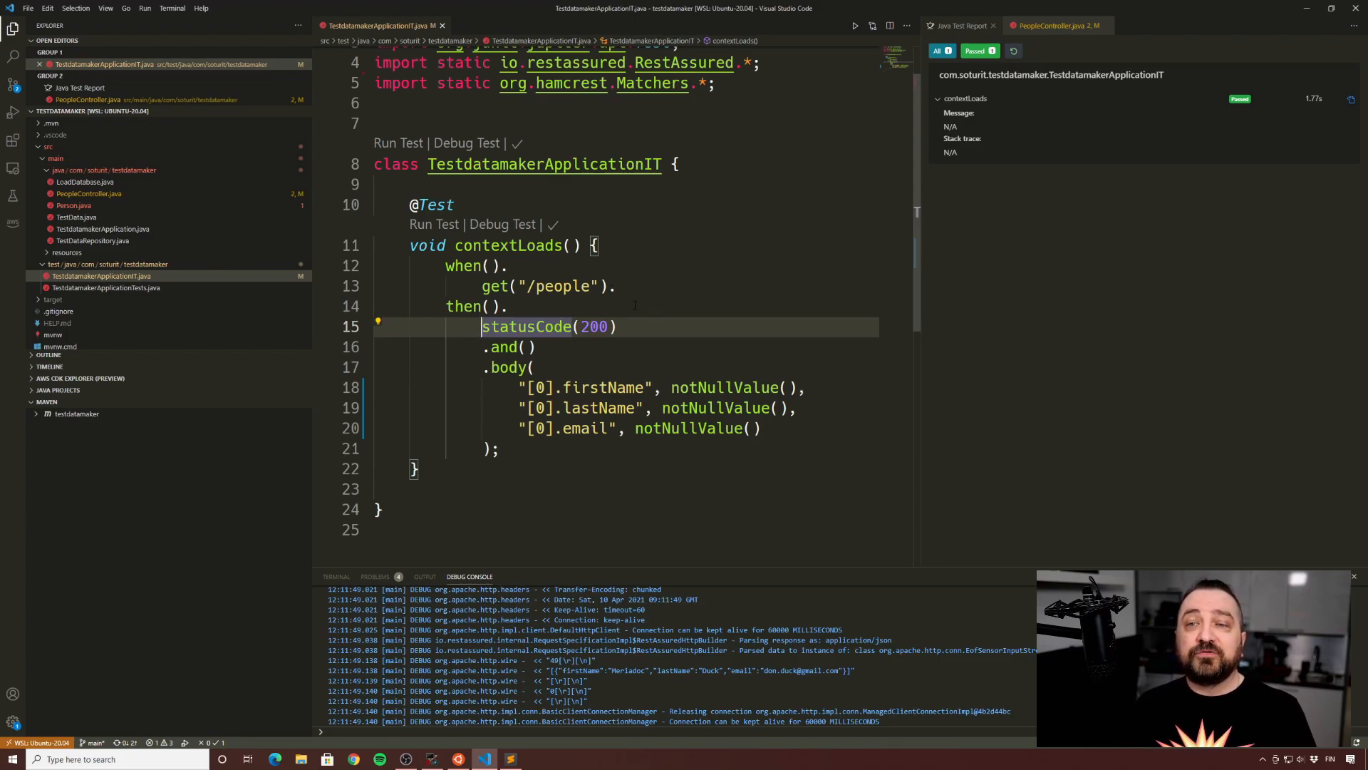
# - Resize the split so the test and report sit side by side, and highlight the /people path
pyautogui.doubleClick(563, 287)
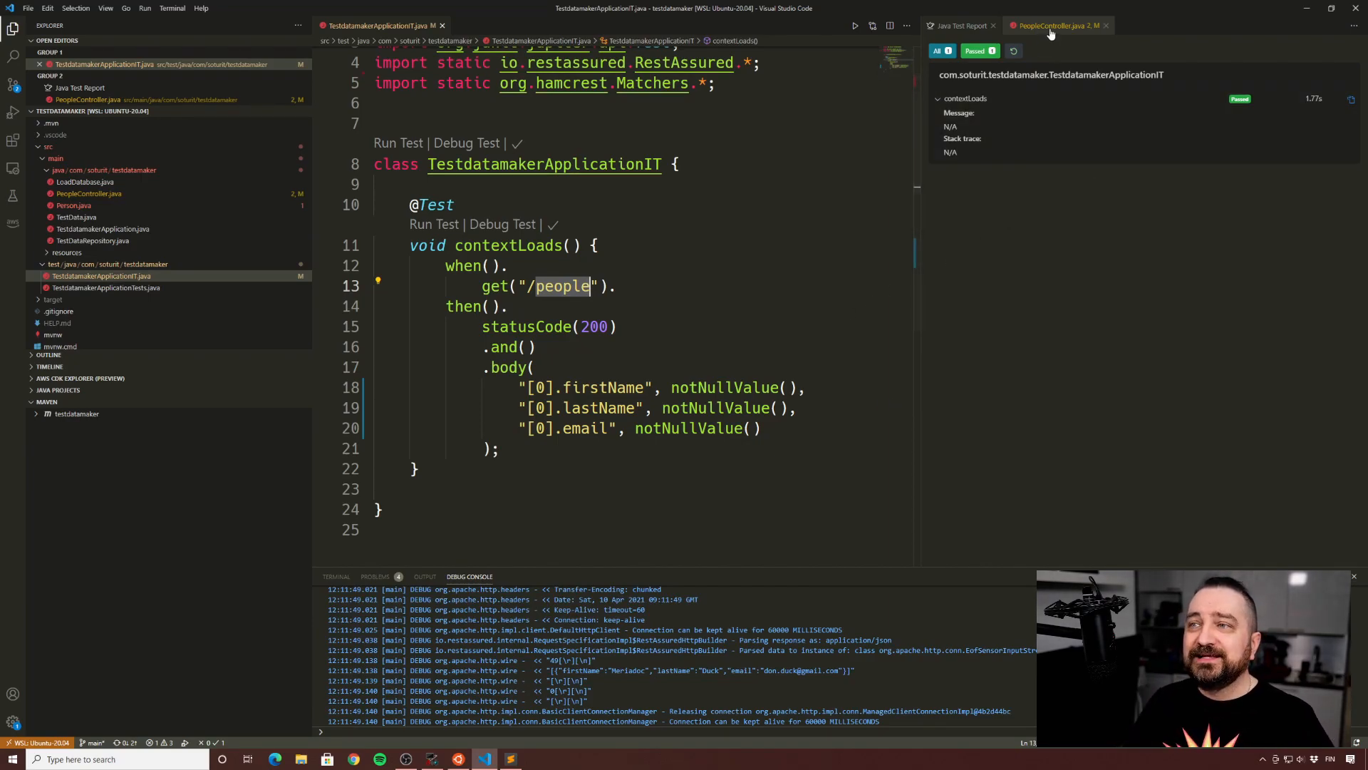
# - Bring the PeopleController.java tab forward to review its List<Person> /people handler
pyautogui.click(1056, 26)
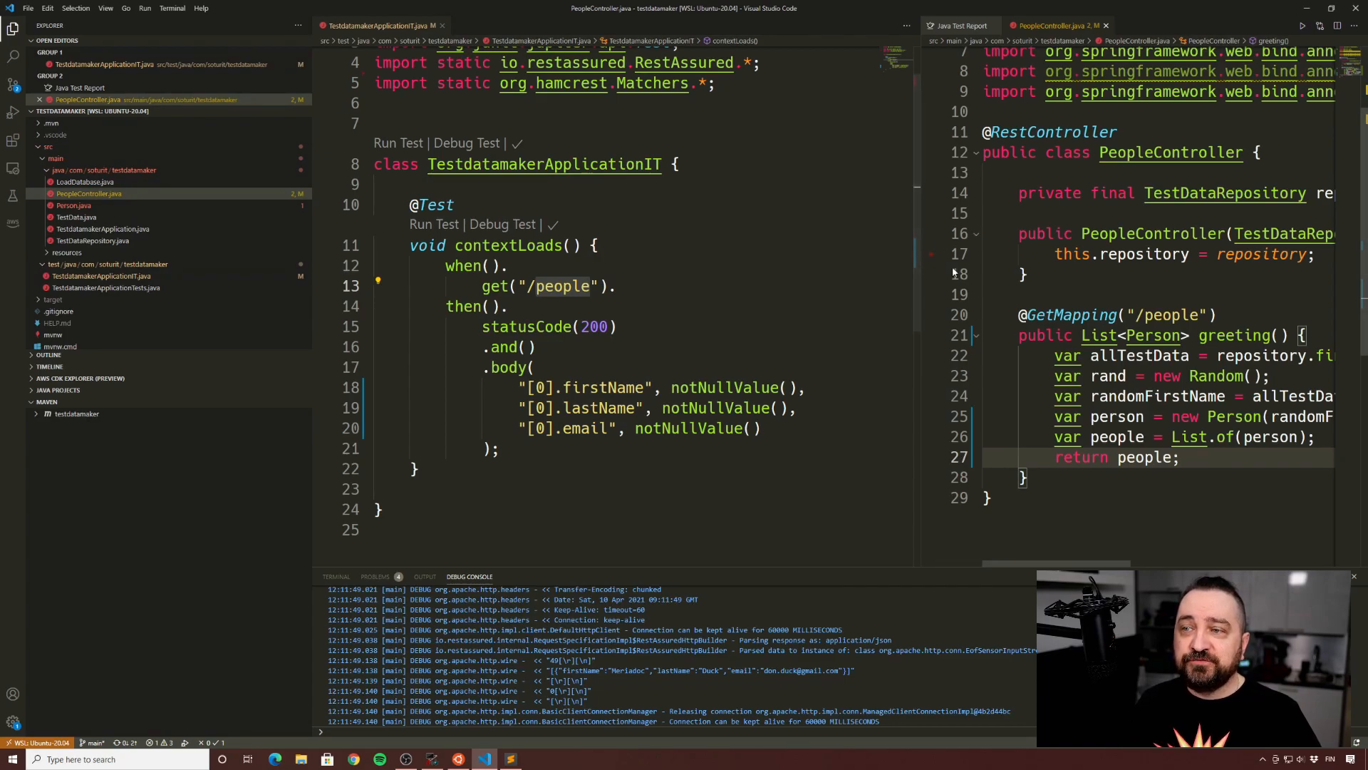
pyautogui.moveTo(967, 311)
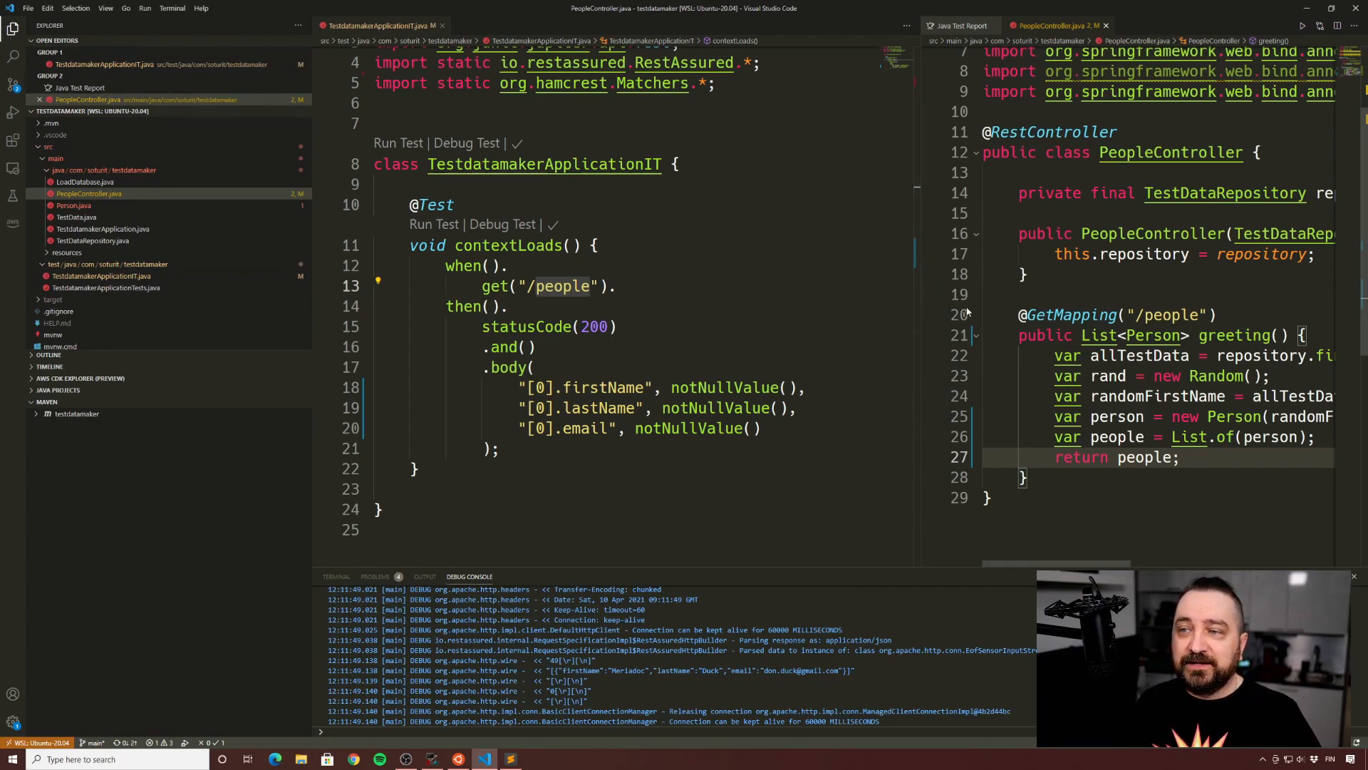
pyautogui.moveTo(924, 359)
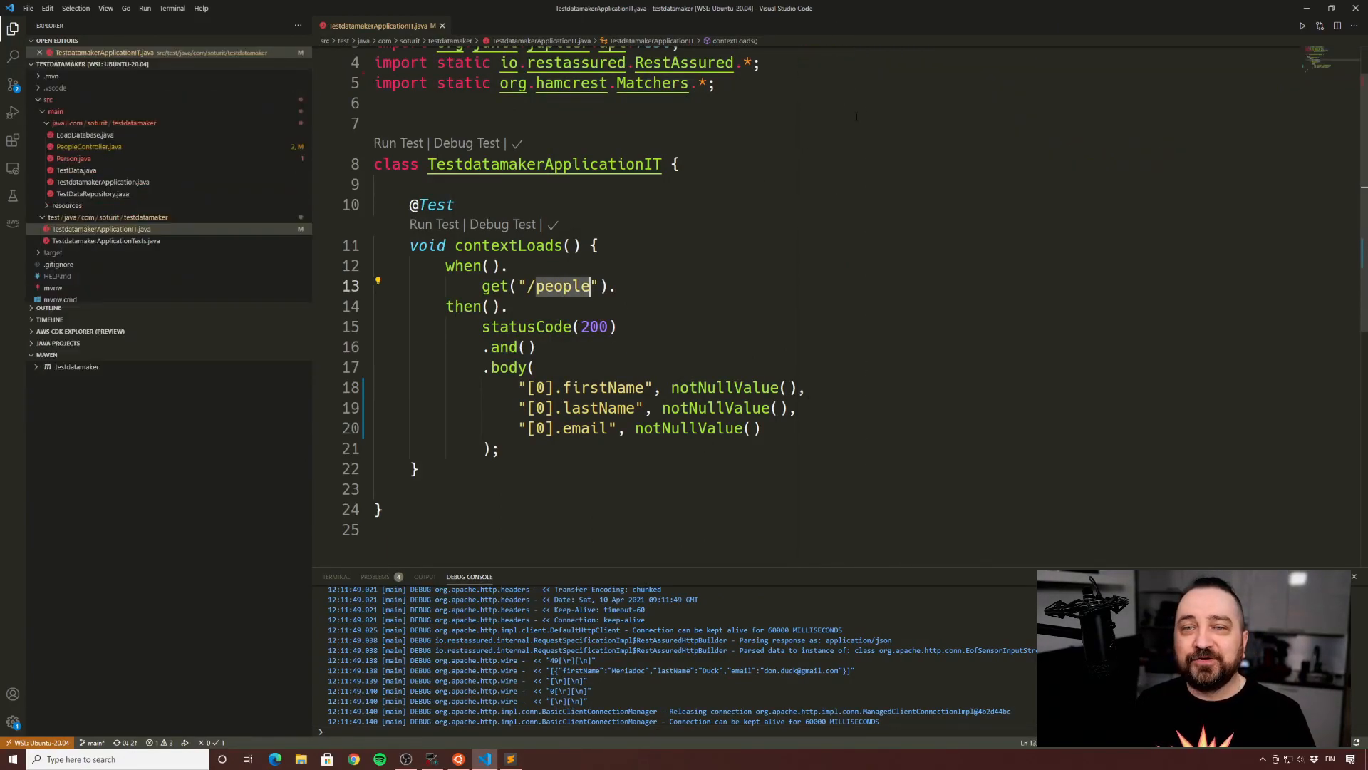
# - Open Person.java and TestData.java, then add a blank line below TestData's id field
pyautogui.click(73, 170)
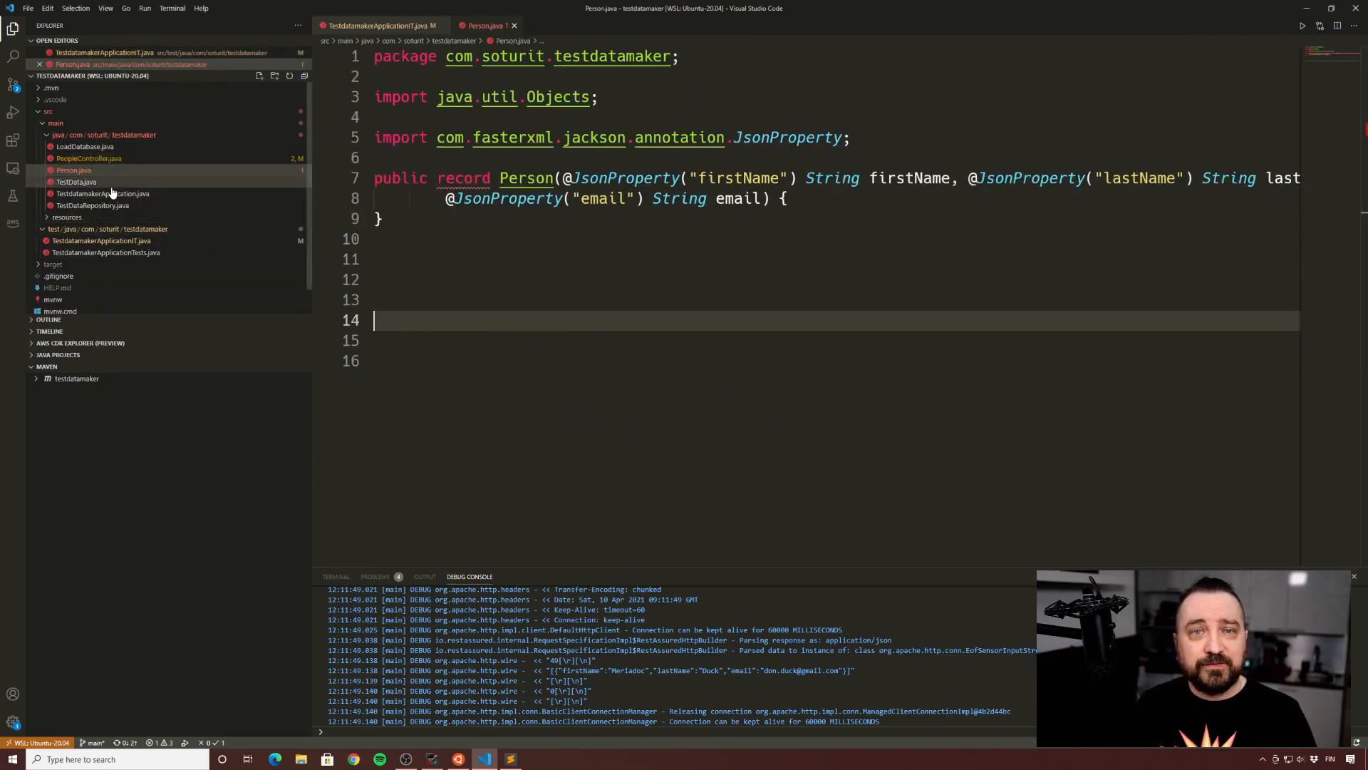
pyautogui.click(77, 182)
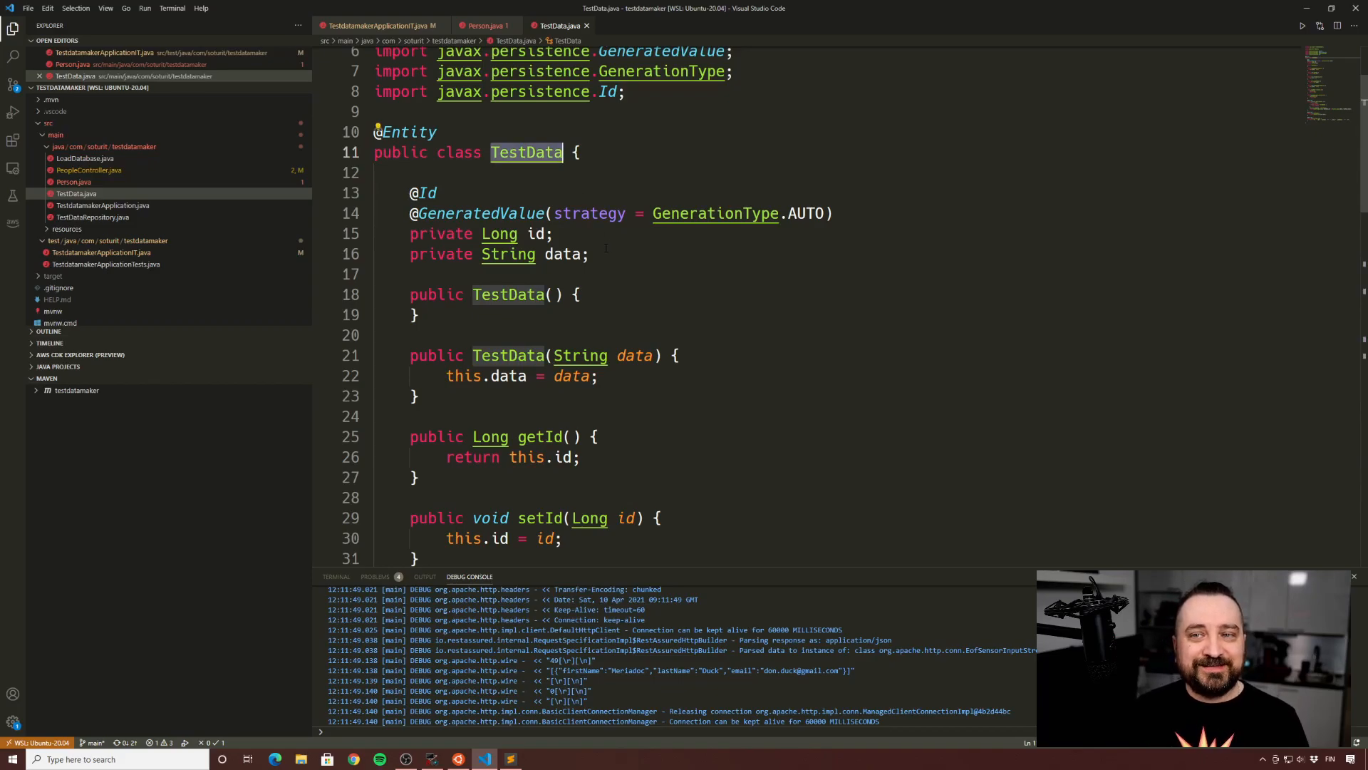
pyautogui.click(563, 254)
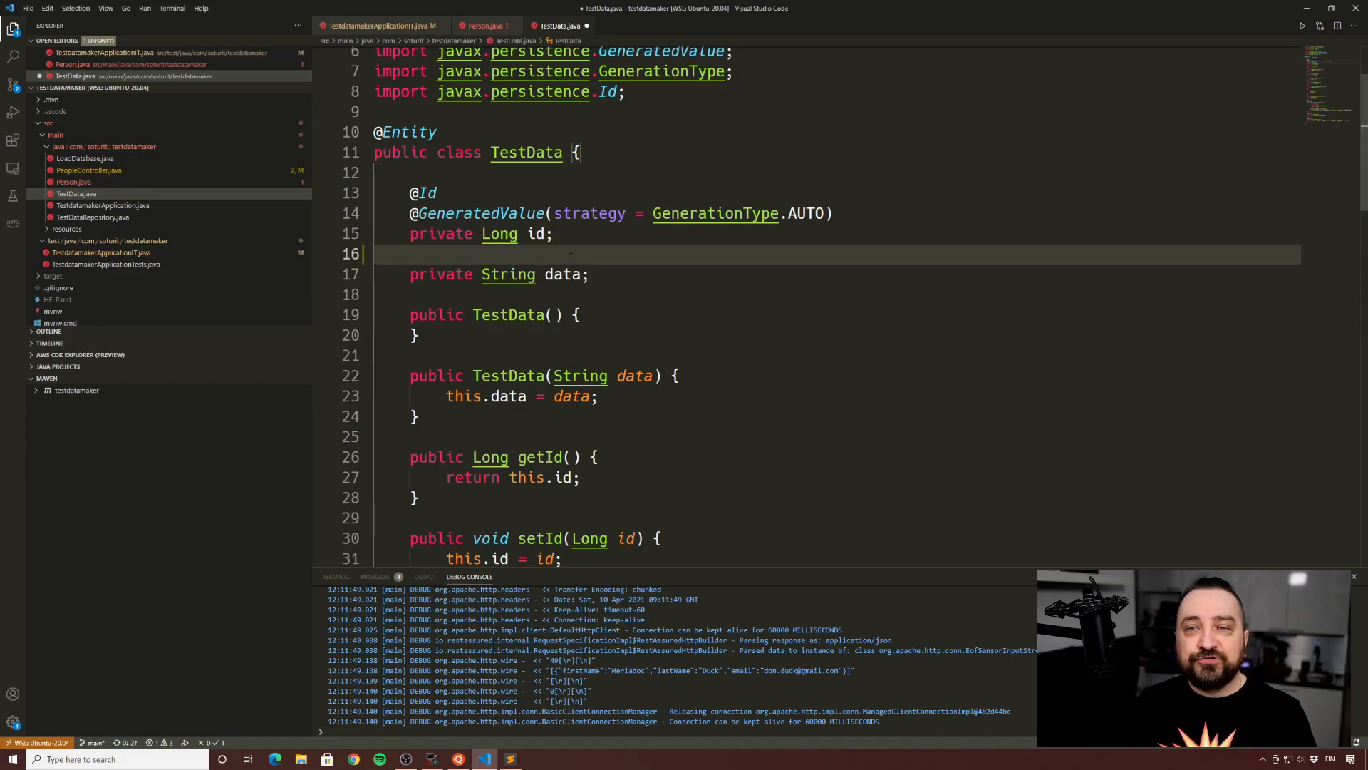
pyautogui.write('private S')
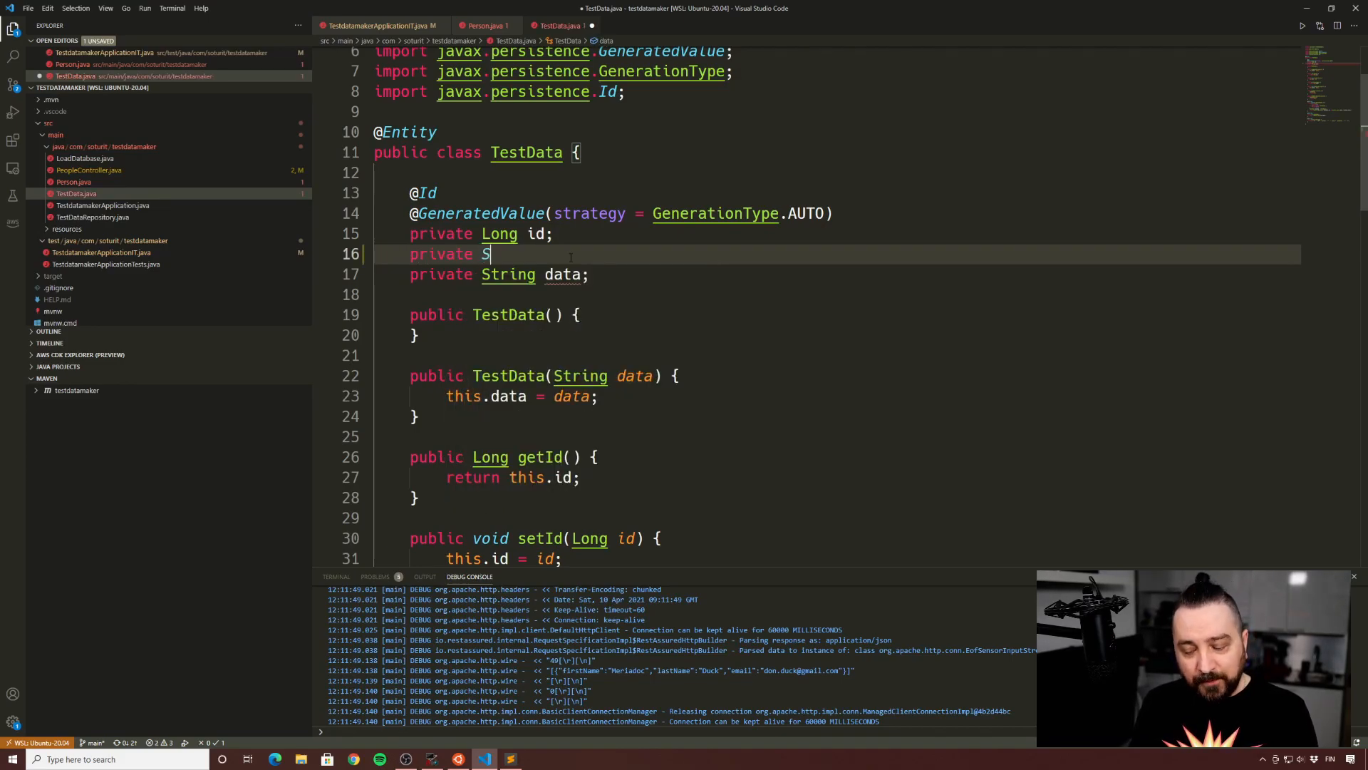
pyautogui.write('tring type;')
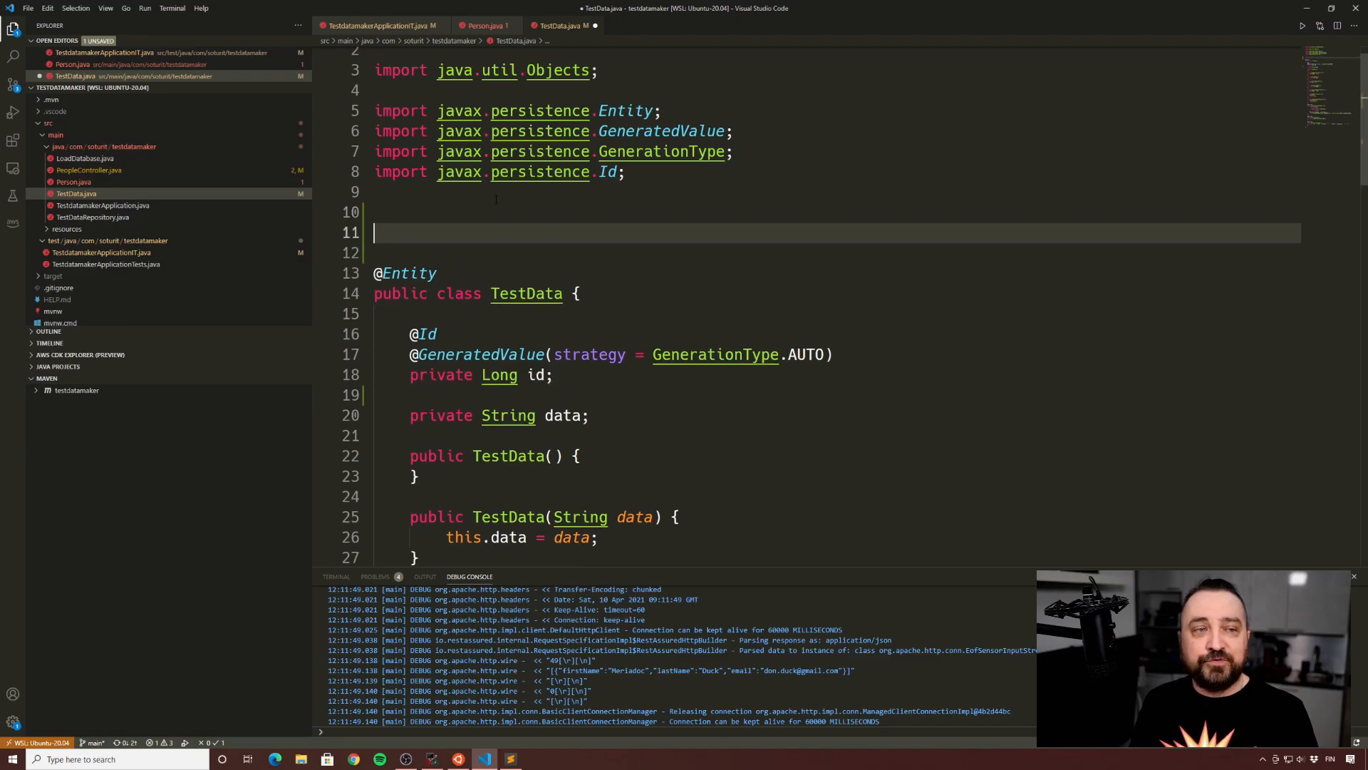
# - Type enum DataType { FIRST_NAME, LAST_NAME, STREET_NAME } above the TestData entity
pyautogui.write('class')
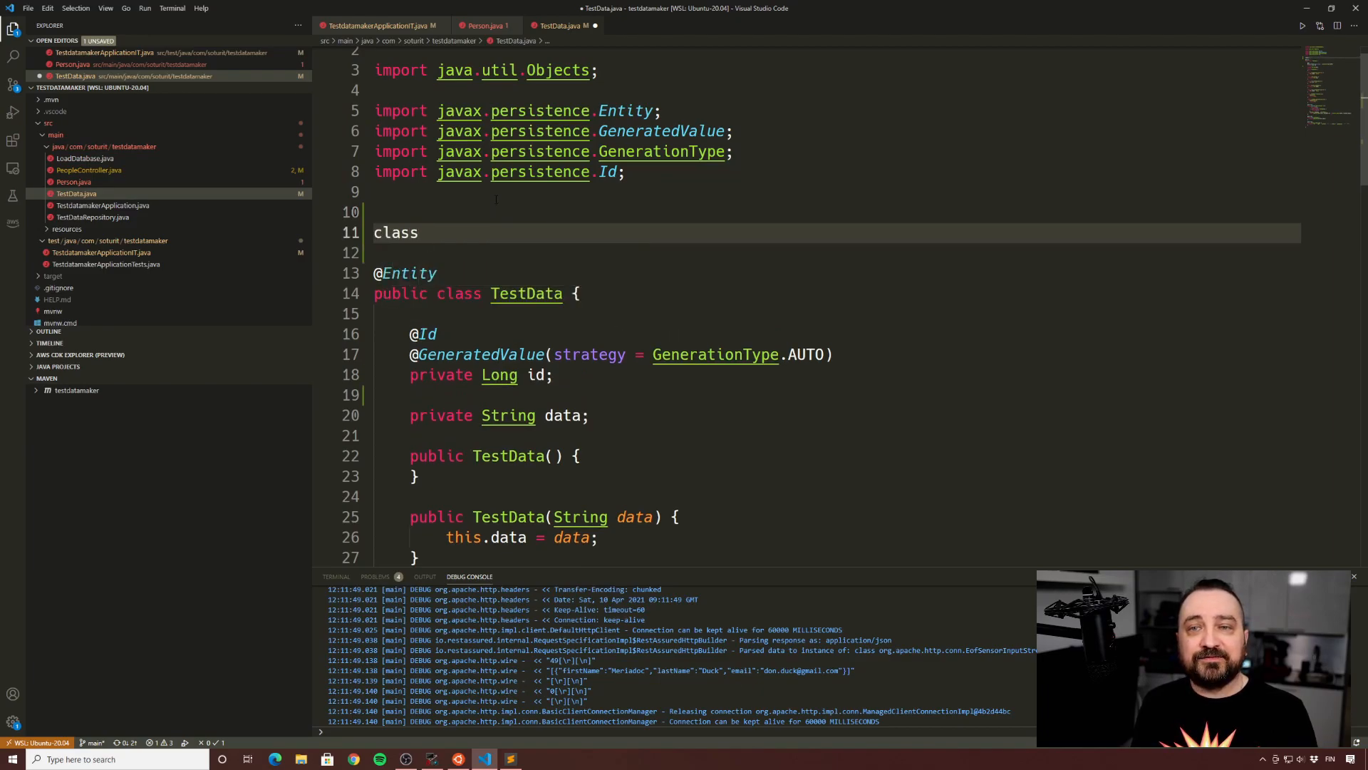
pyautogui.write('enum')
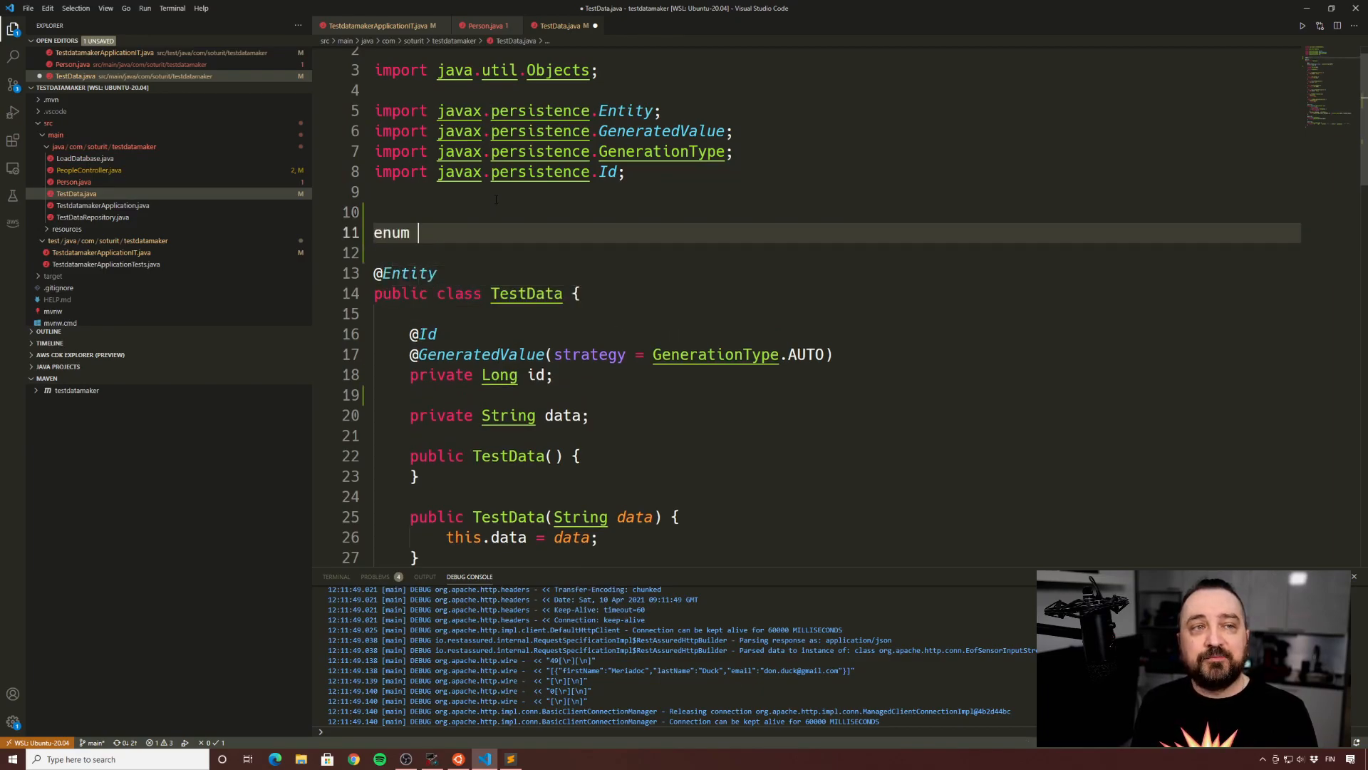
pyautogui.write('Data')
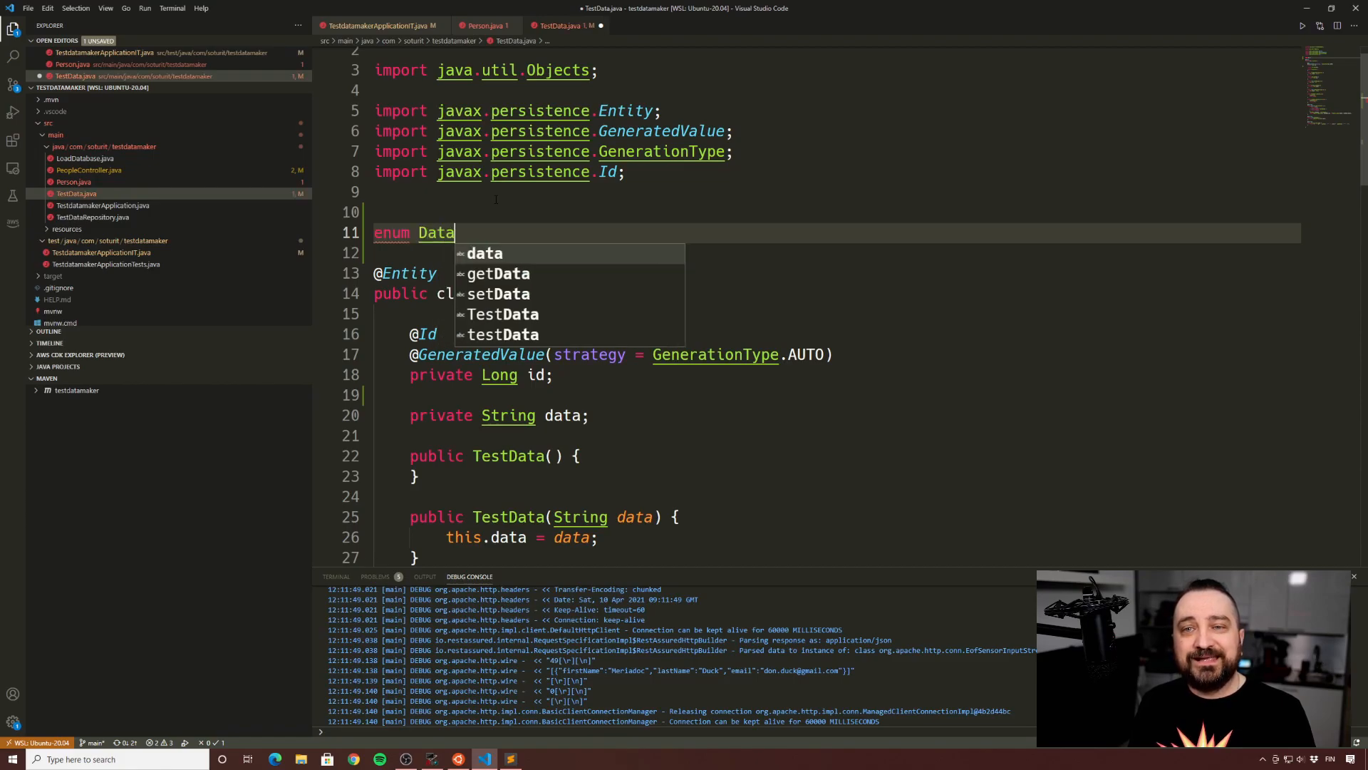
pyautogui.write('Type {')
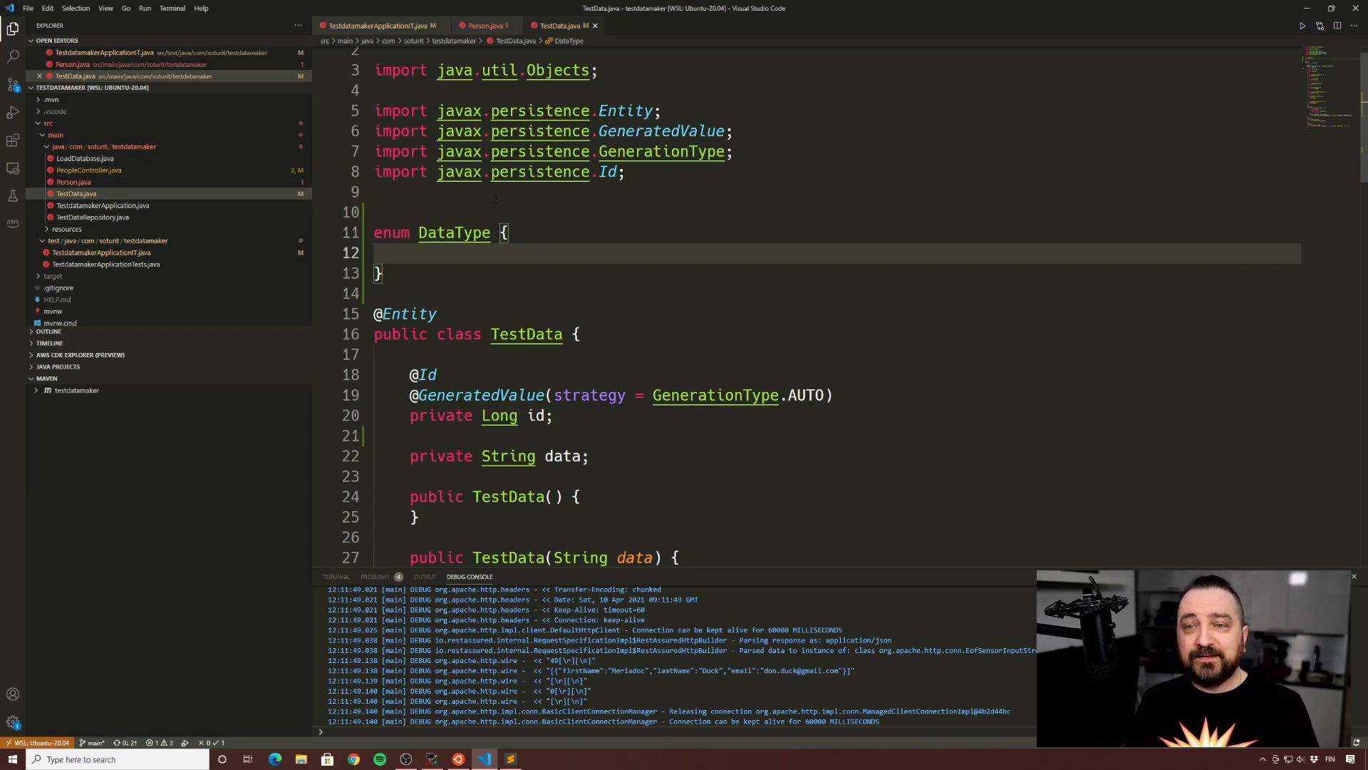
pyautogui.write('FIRST_NAM')
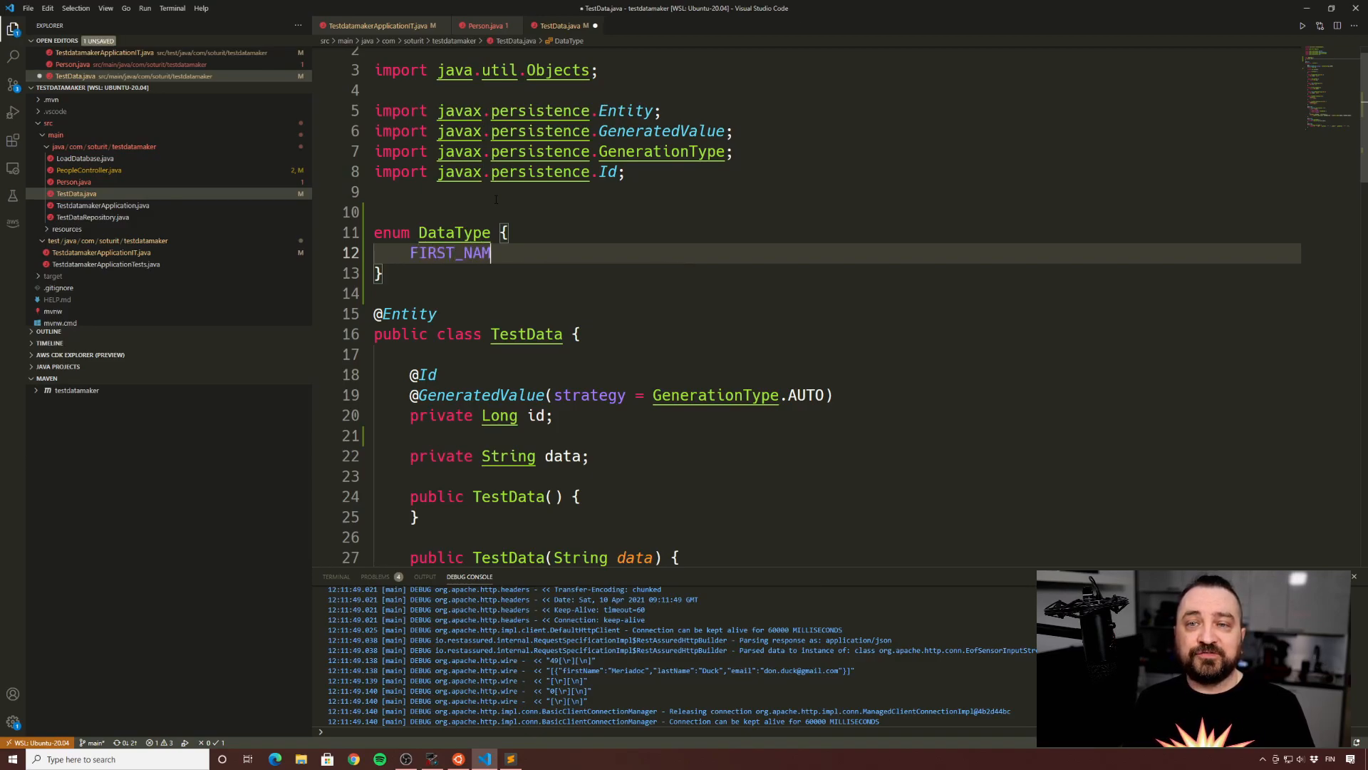
pyautogui.write('E,')
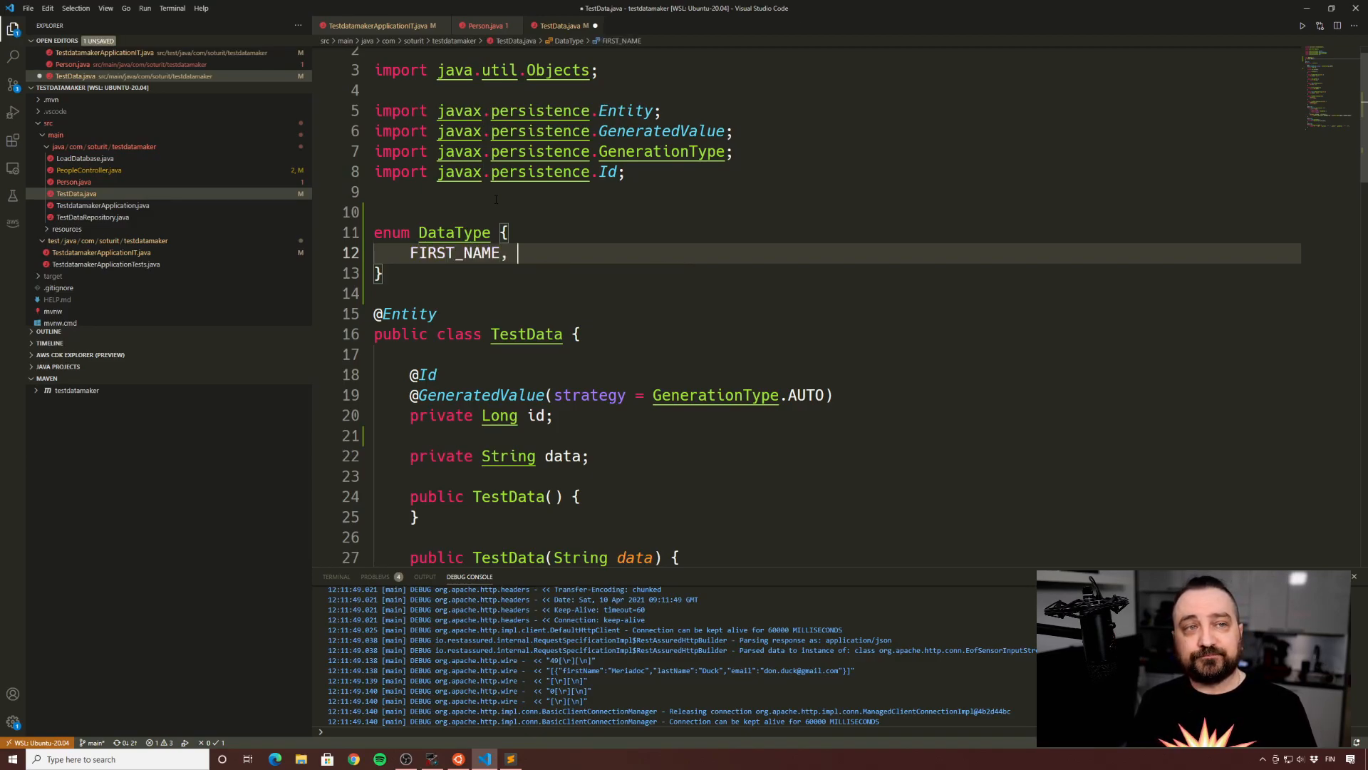
pyautogui.write('LAST_NA')
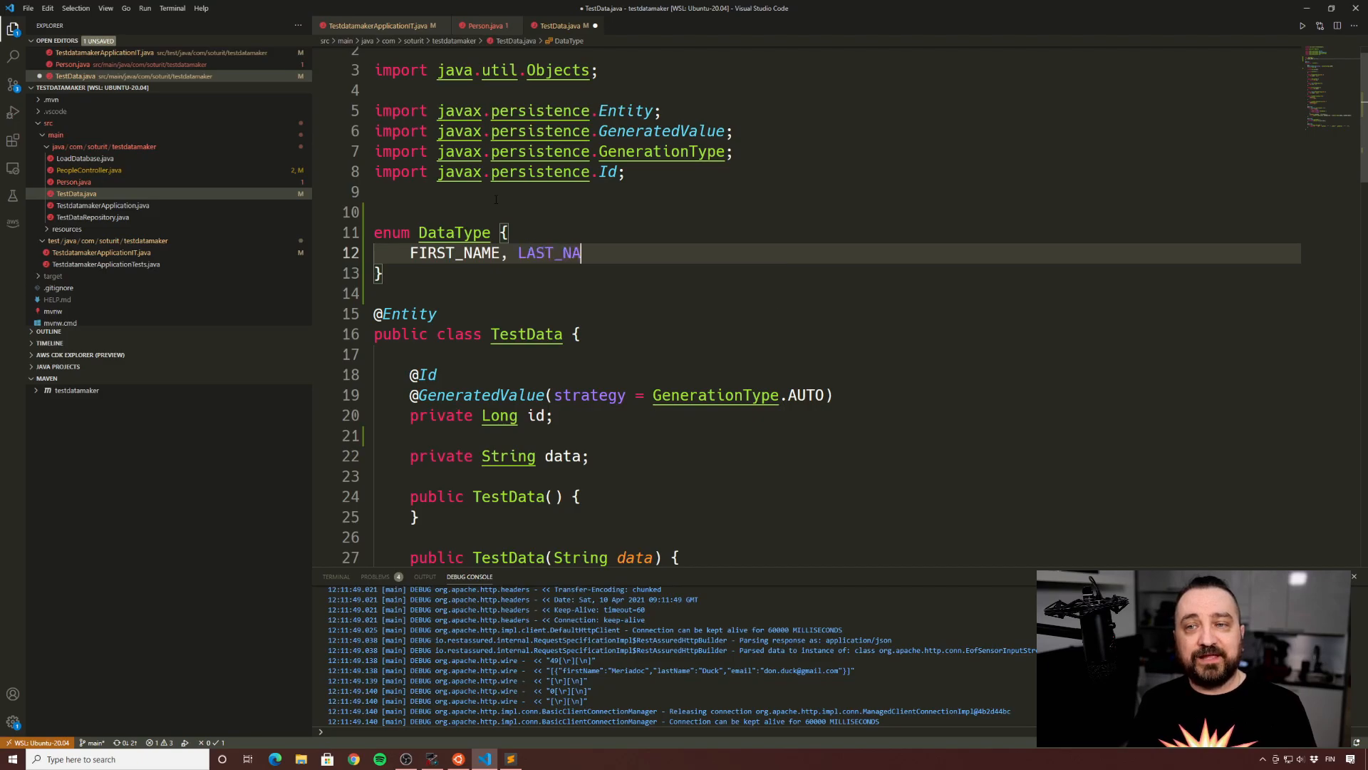
pyautogui.write('ME,')
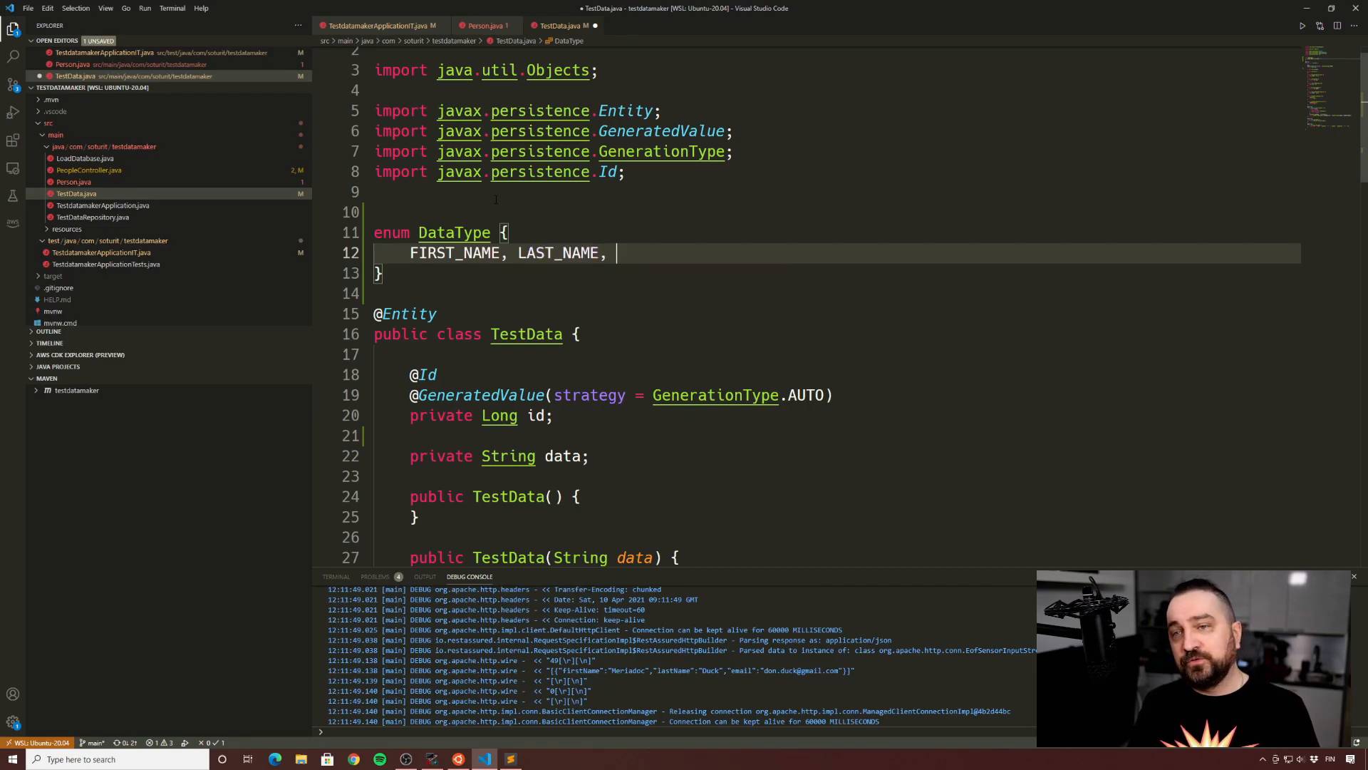
pyautogui.write('STRE')
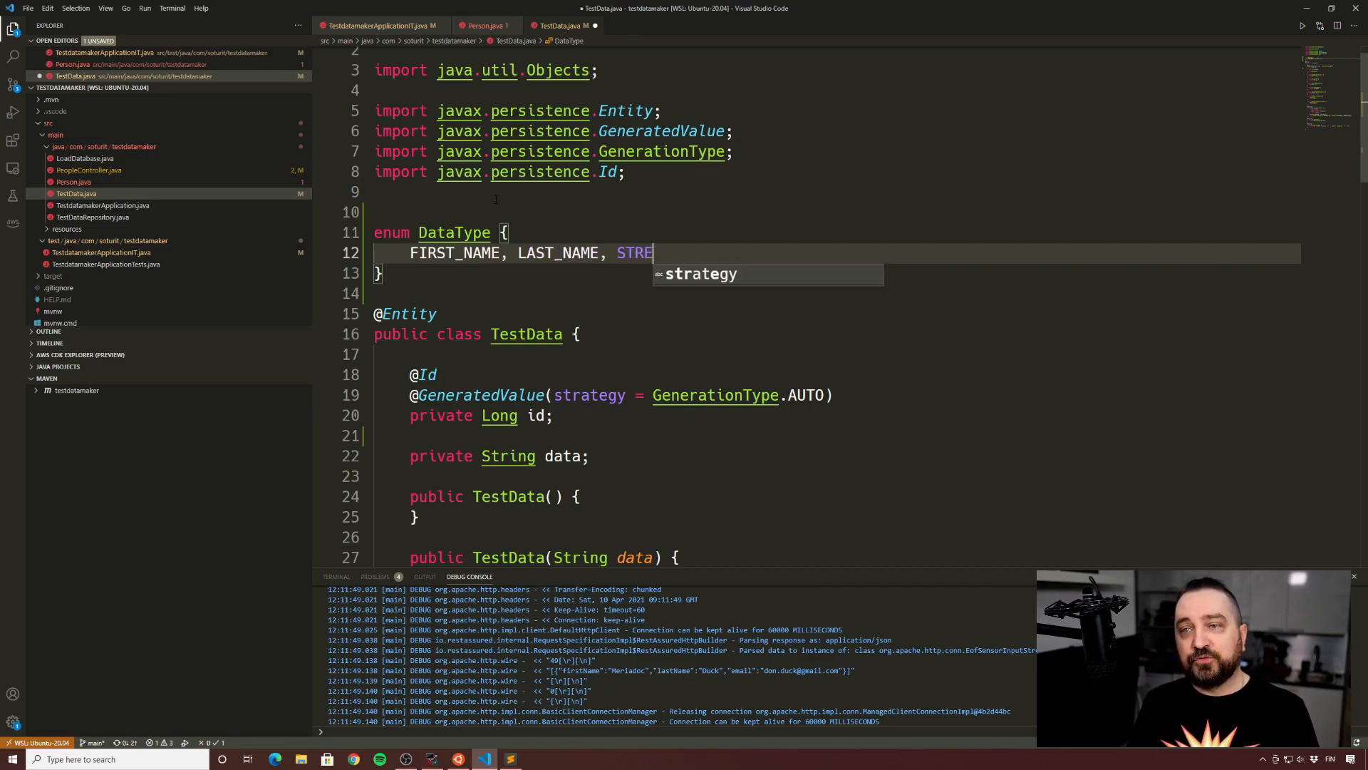
pyautogui.write('ET_ADDRESS')
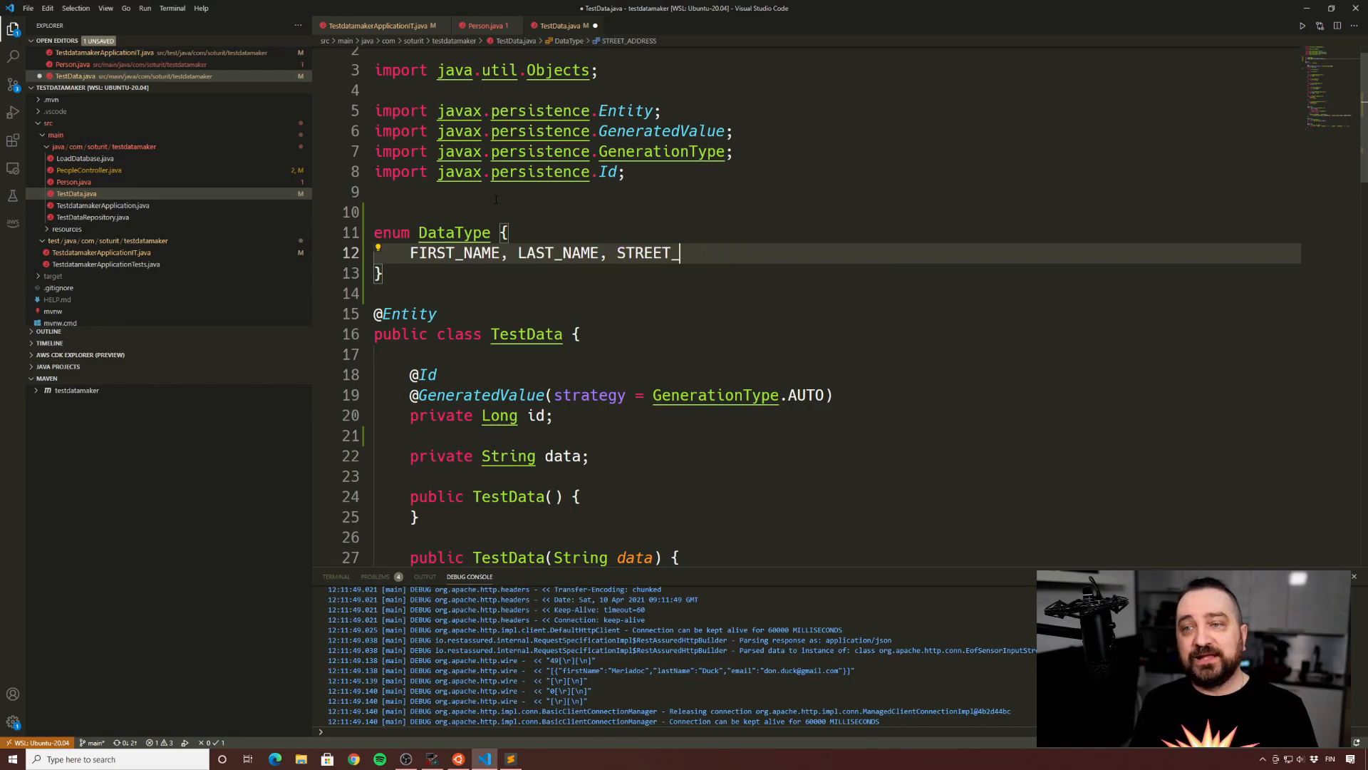
pyautogui.write('NAME')
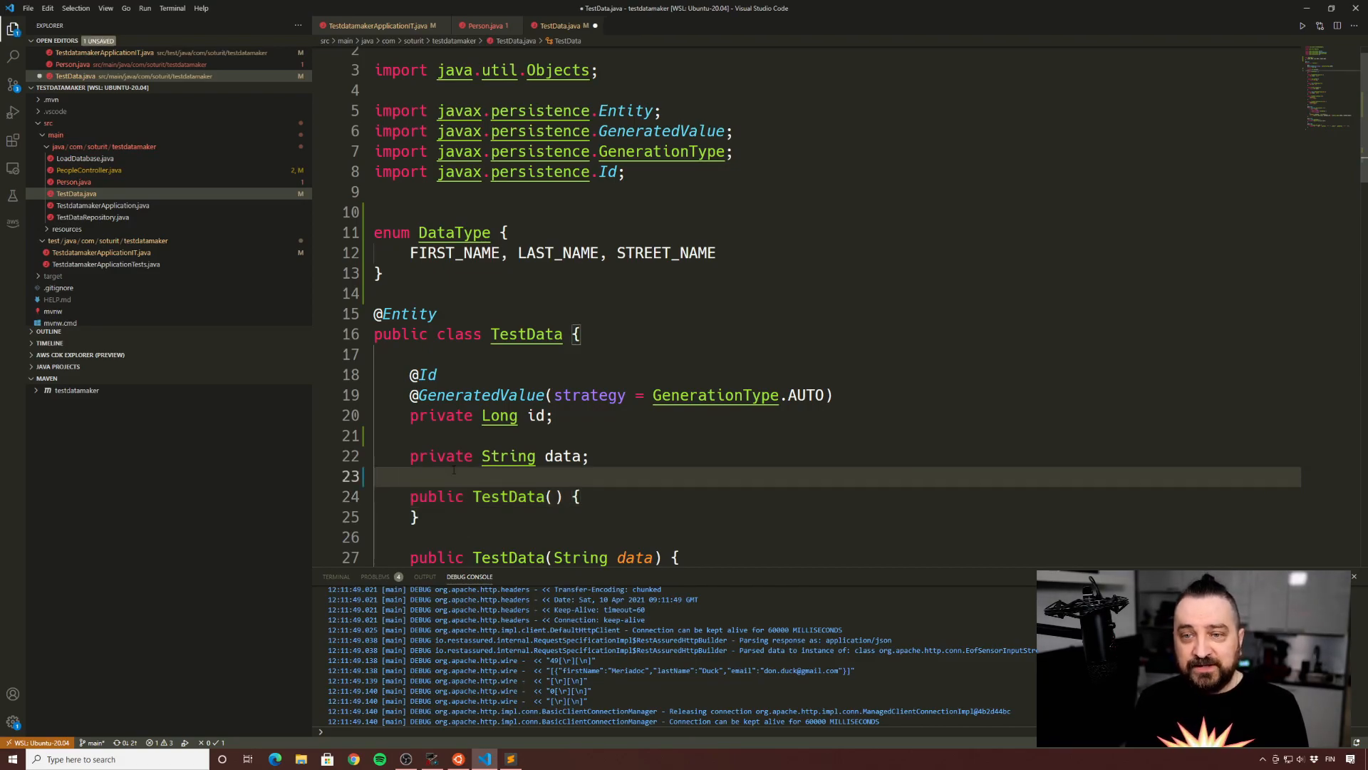
# - Declare 'private DataType dataType;' beneath the data field in TestData
pyautogui.write('private')
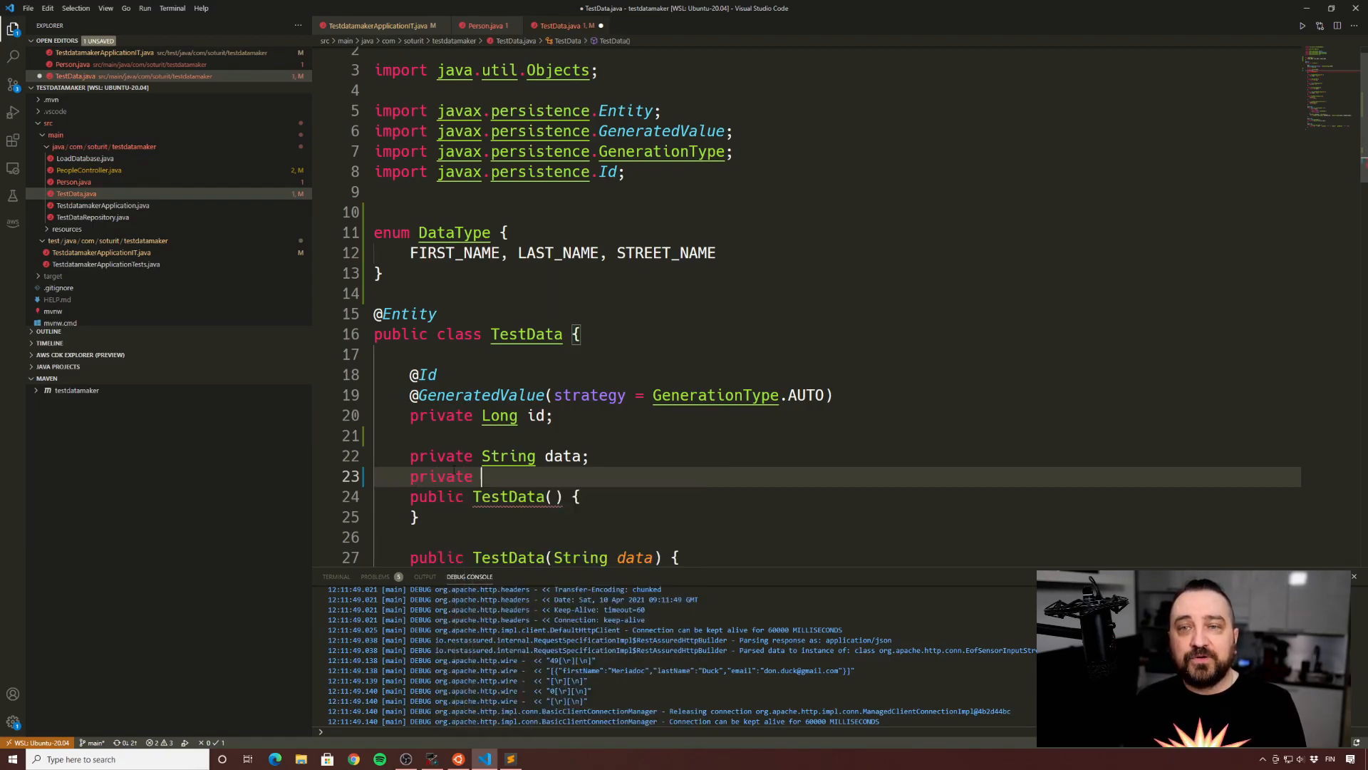
pyautogui.write('DataType')
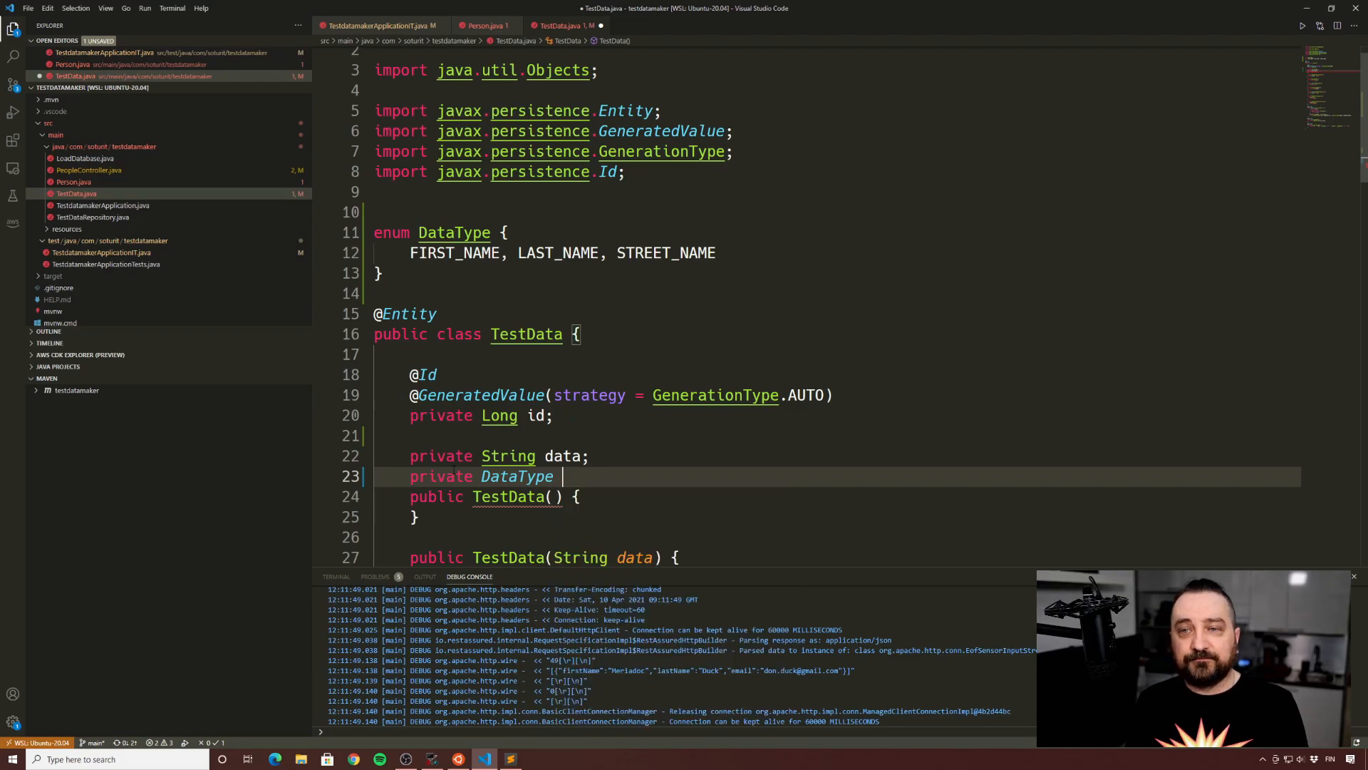
pyautogui.write('dataType;')
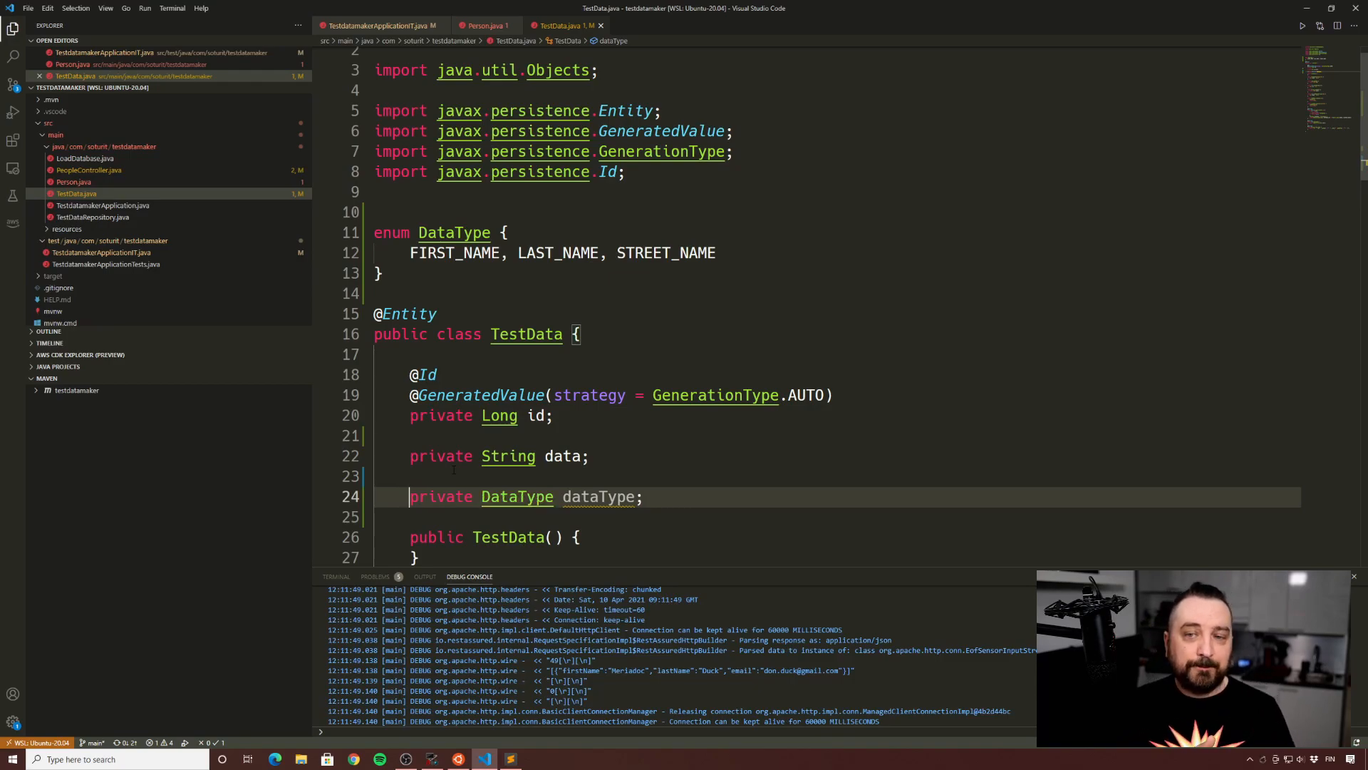
pyautogui.scroll(-3)
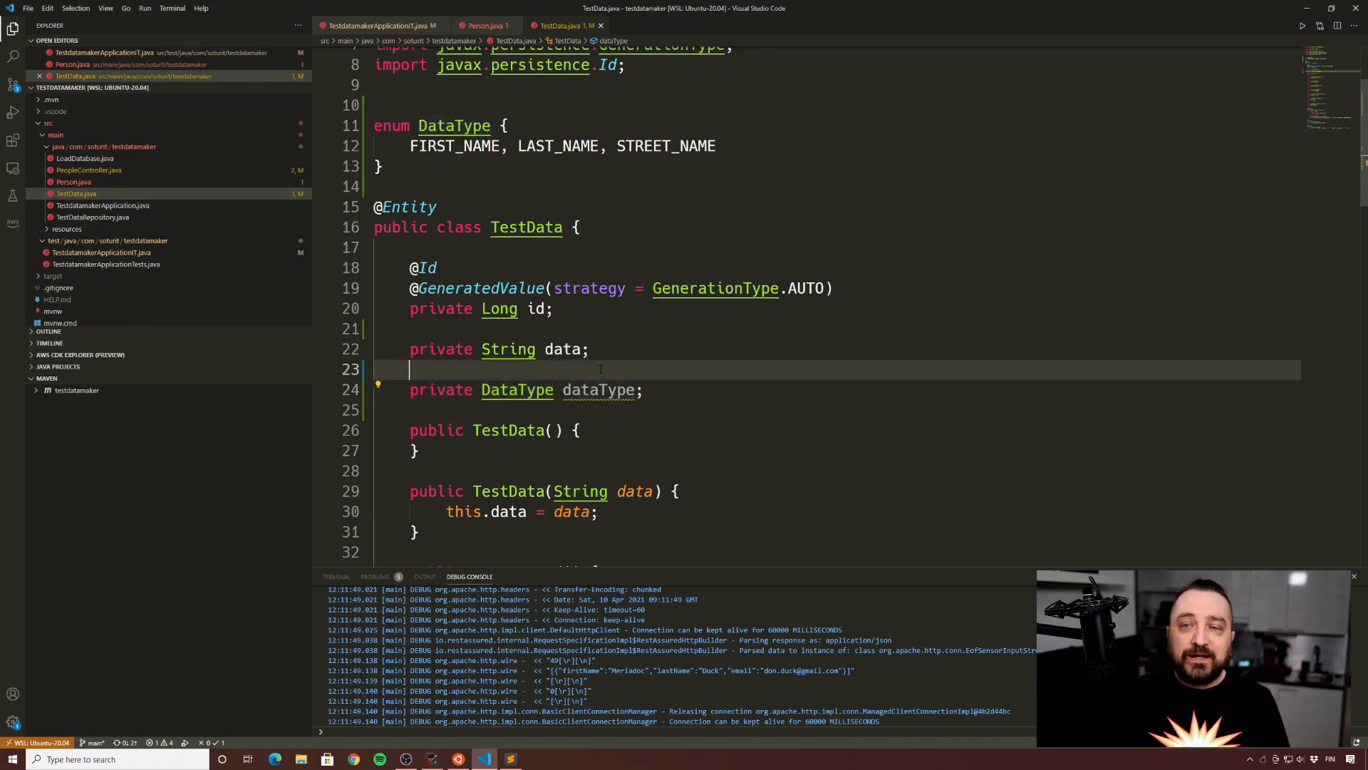
pyautogui.press('Enter')
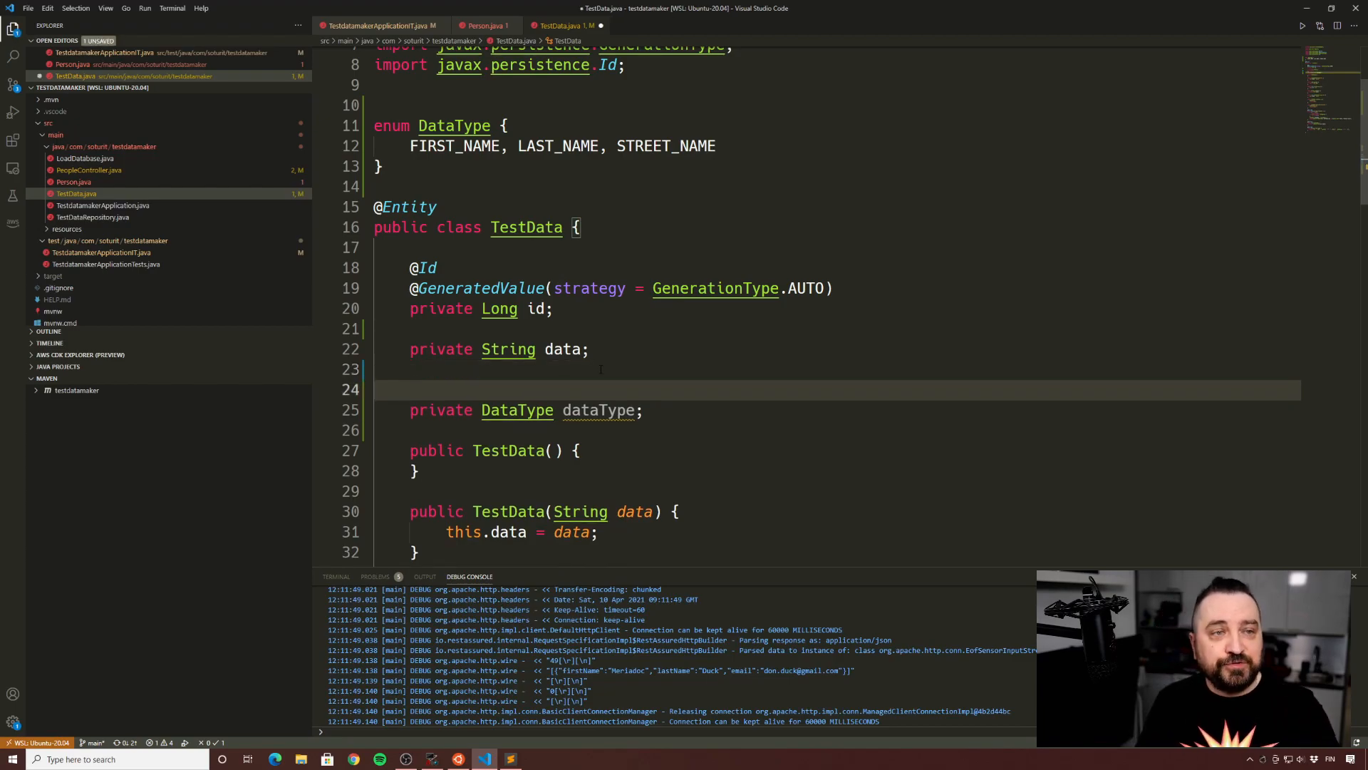
pyautogui.write('@En')
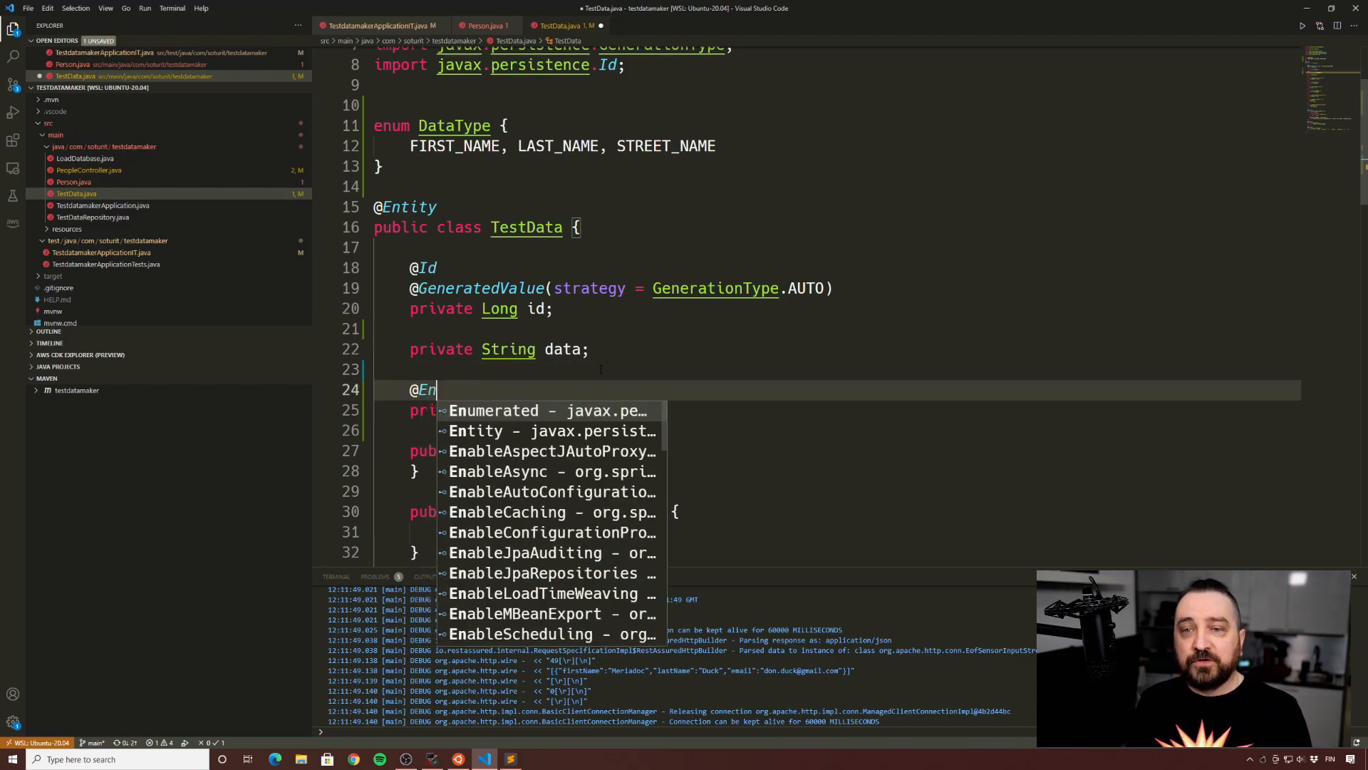
pyautogui.write('a')
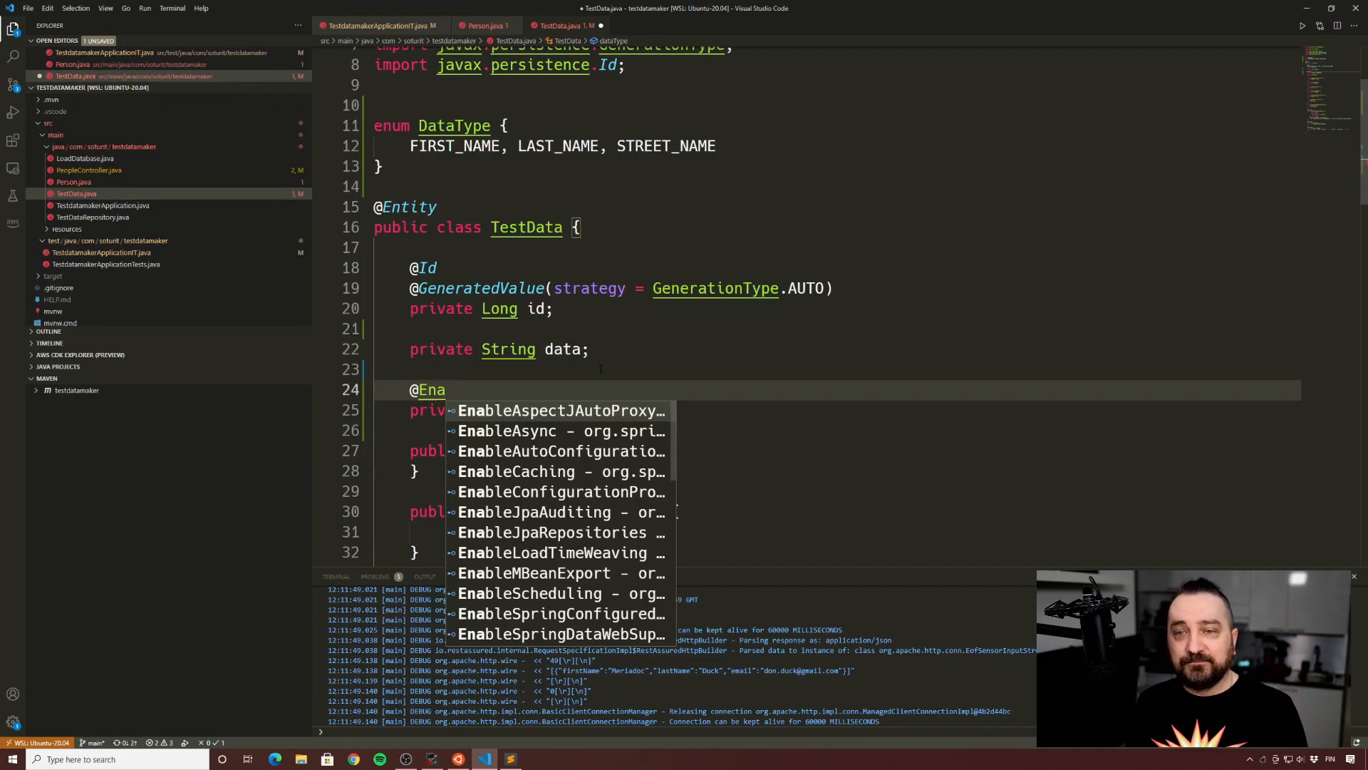
pyautogui.write('numerated')
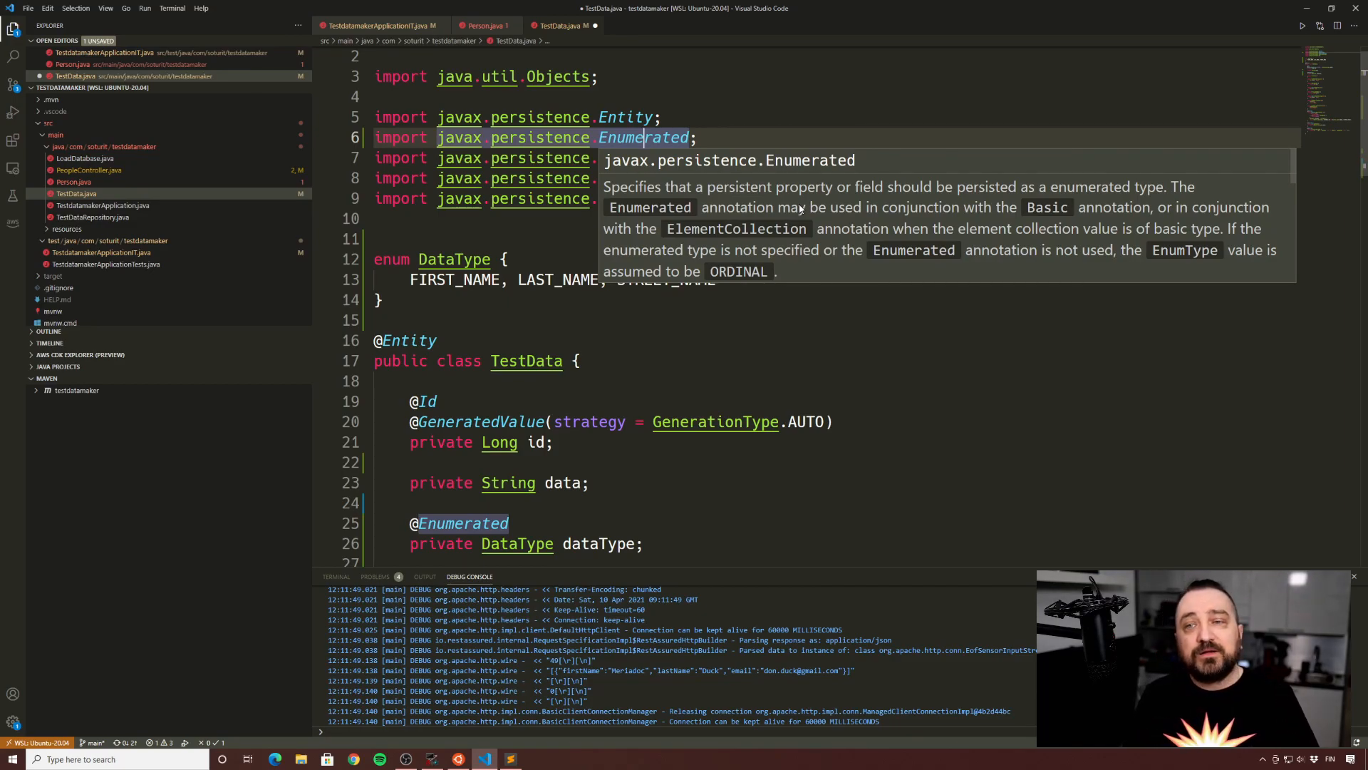
pyautogui.scroll(-3)
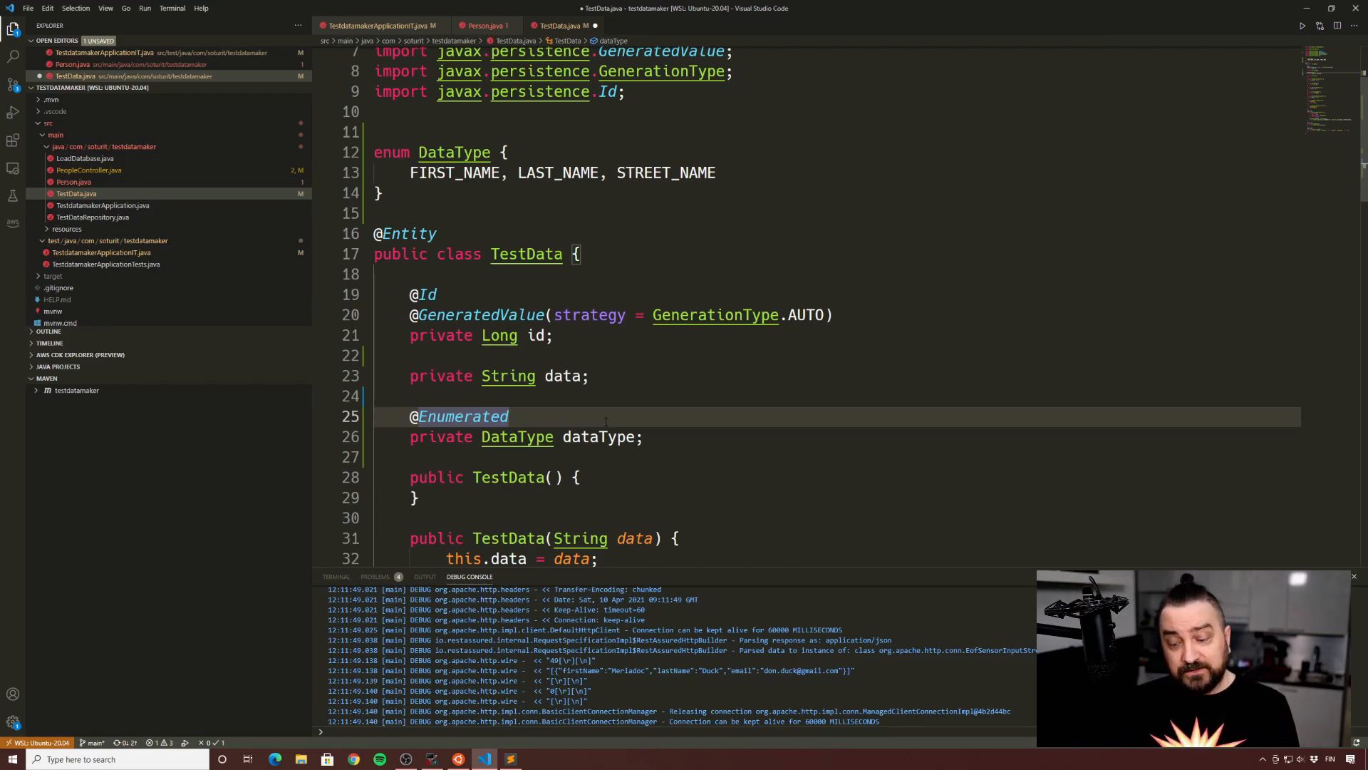
pyautogui.write('(EnumType)')
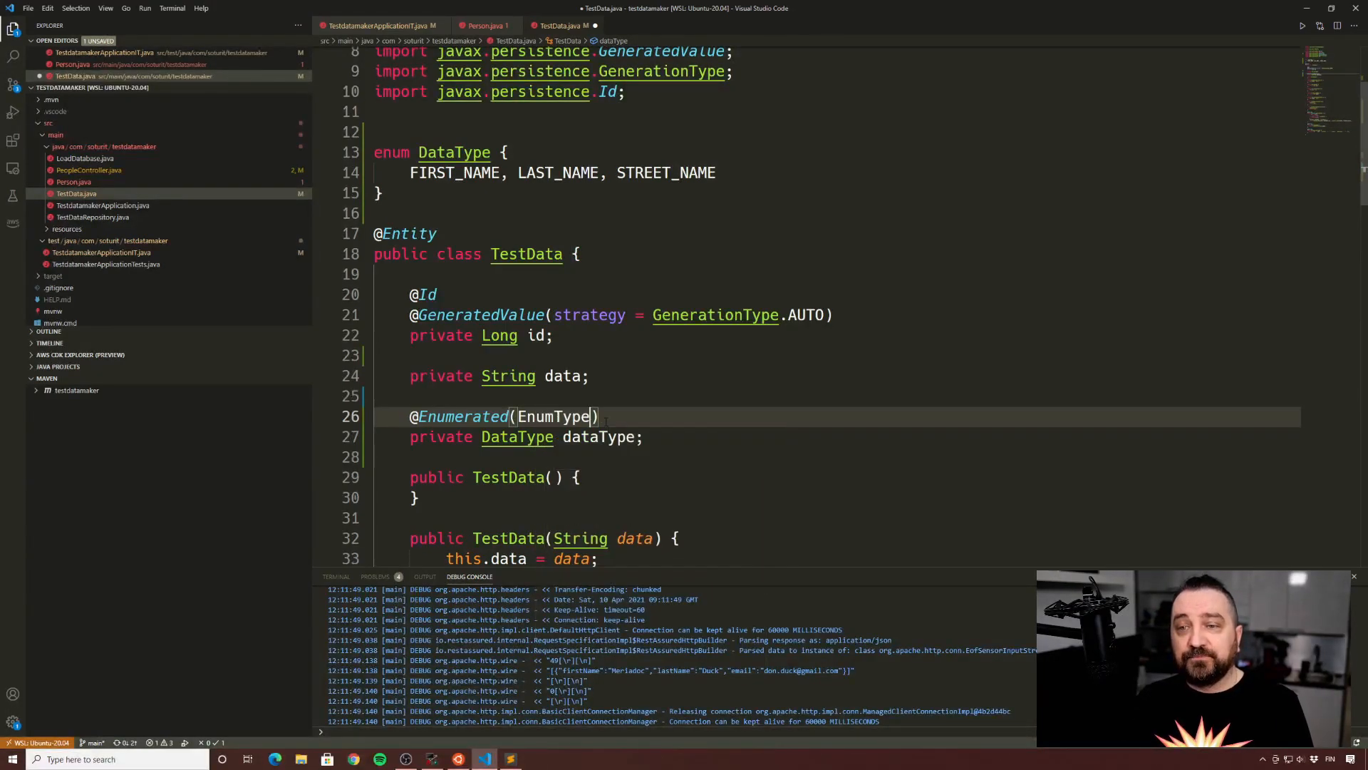
pyautogui.write('.STRING')
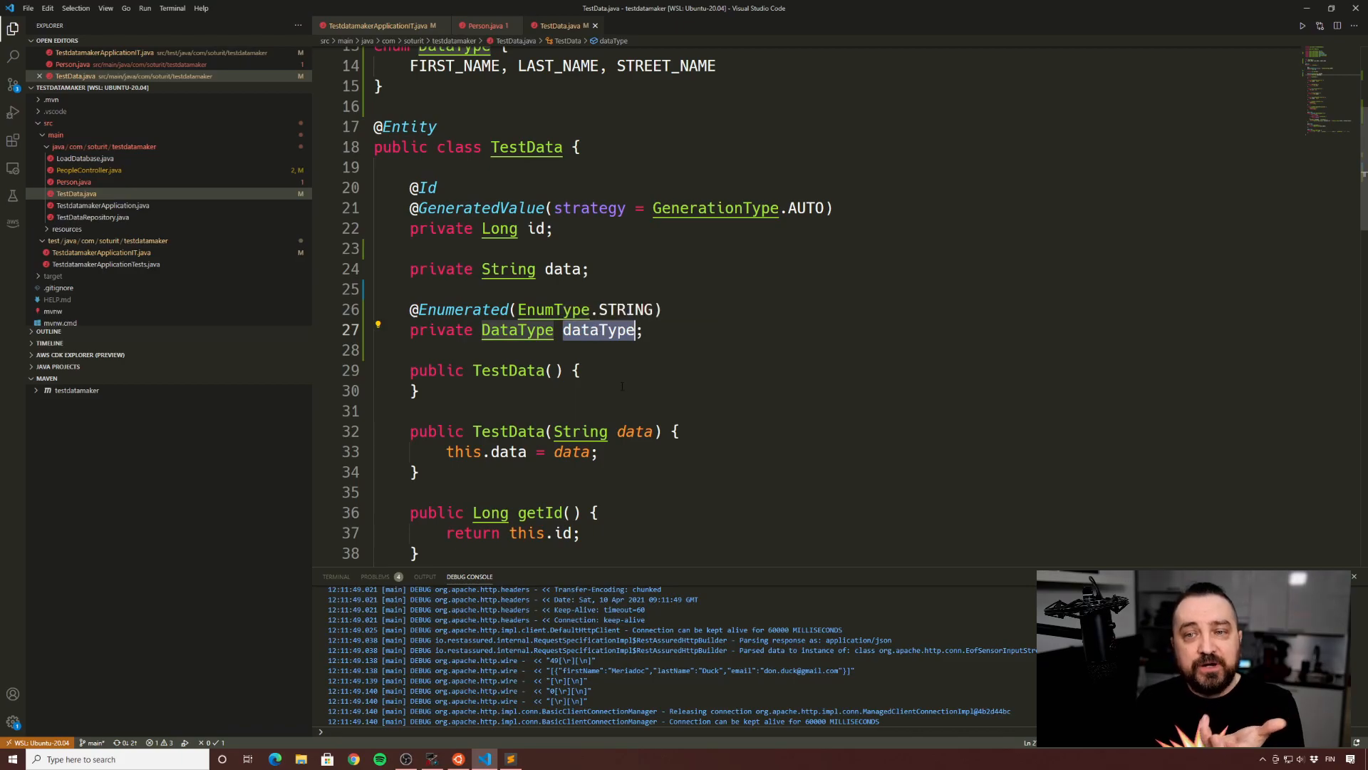
# - Generate a TestData constructor with Long id, String data and DataType dataType parameters
pyautogui.scroll(-3)
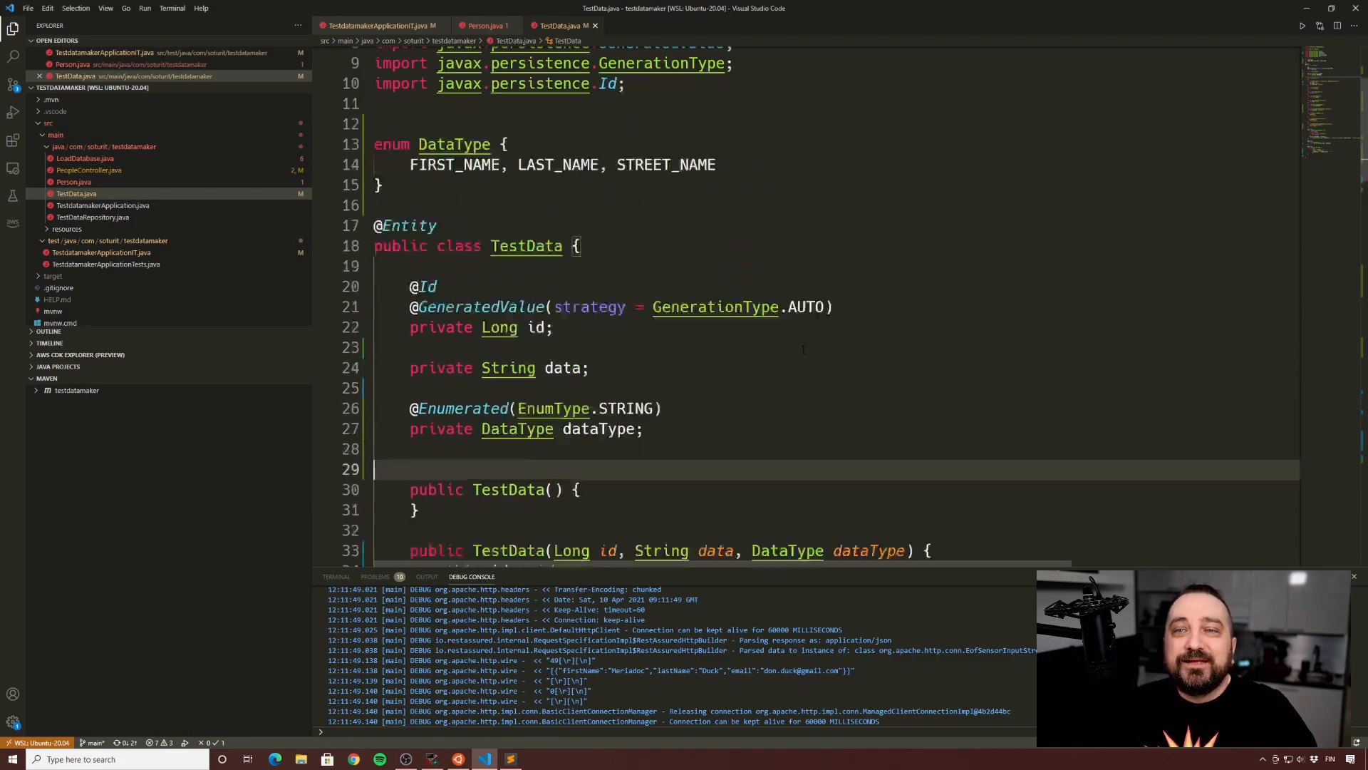
pyautogui.scroll(3)
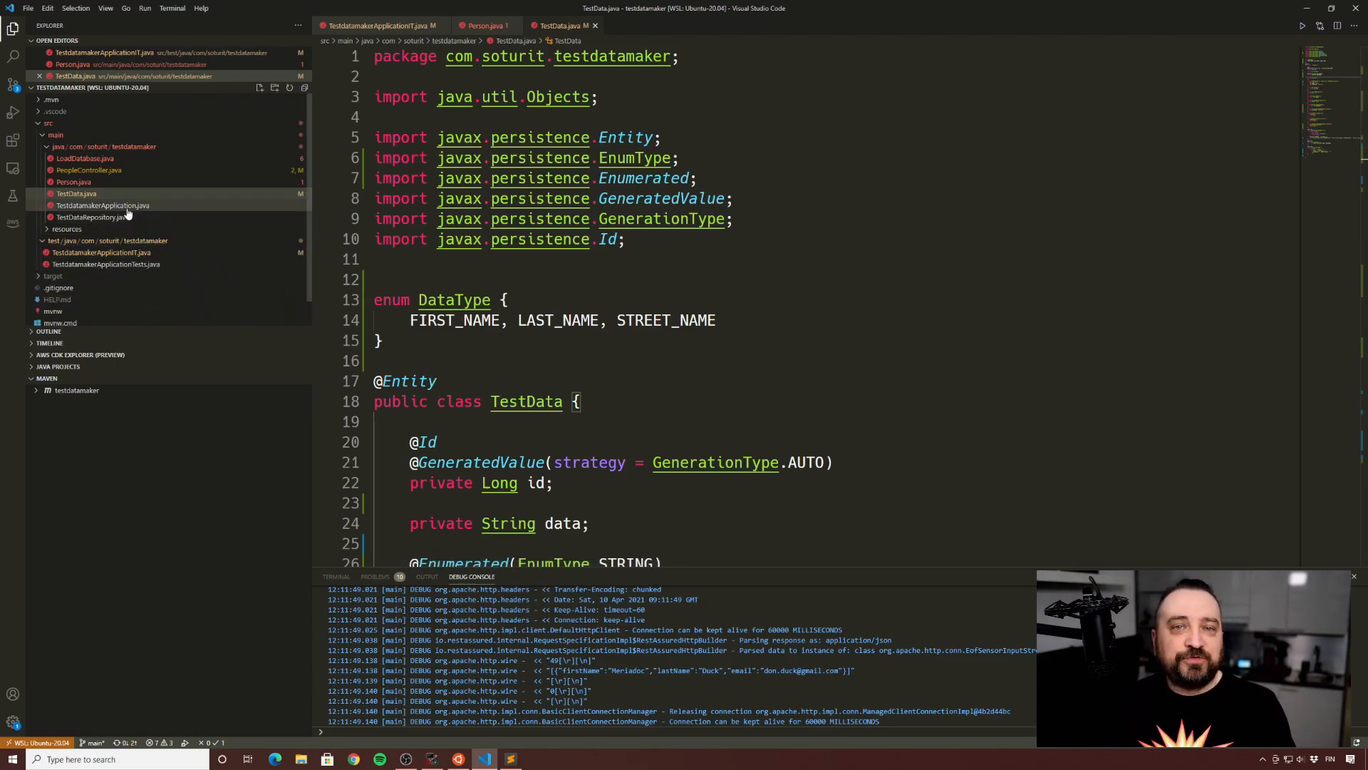
# - Open TestDataRepository.java, then LoadDatabase.java with its Bilbo, Frodo and Meriadoc preloads
pyautogui.click(93, 240)
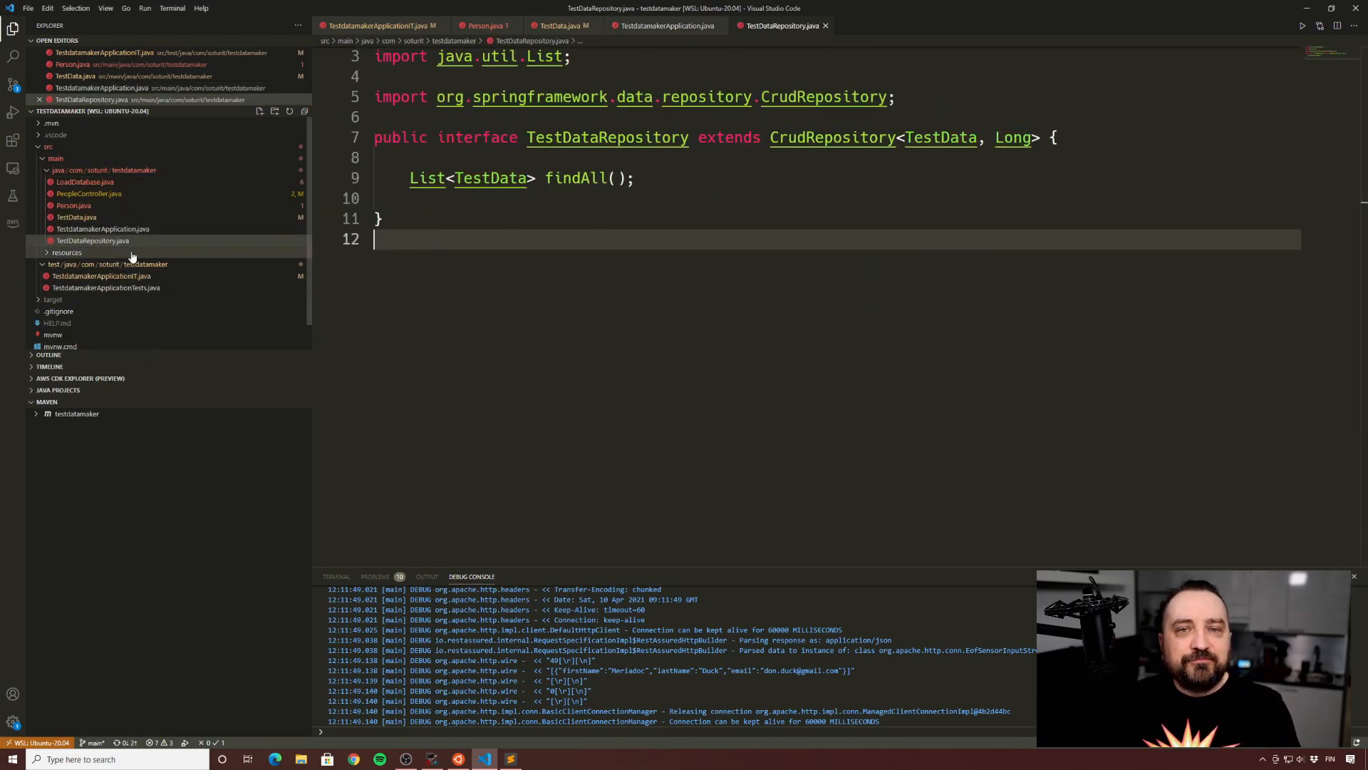
pyautogui.click(84, 182)
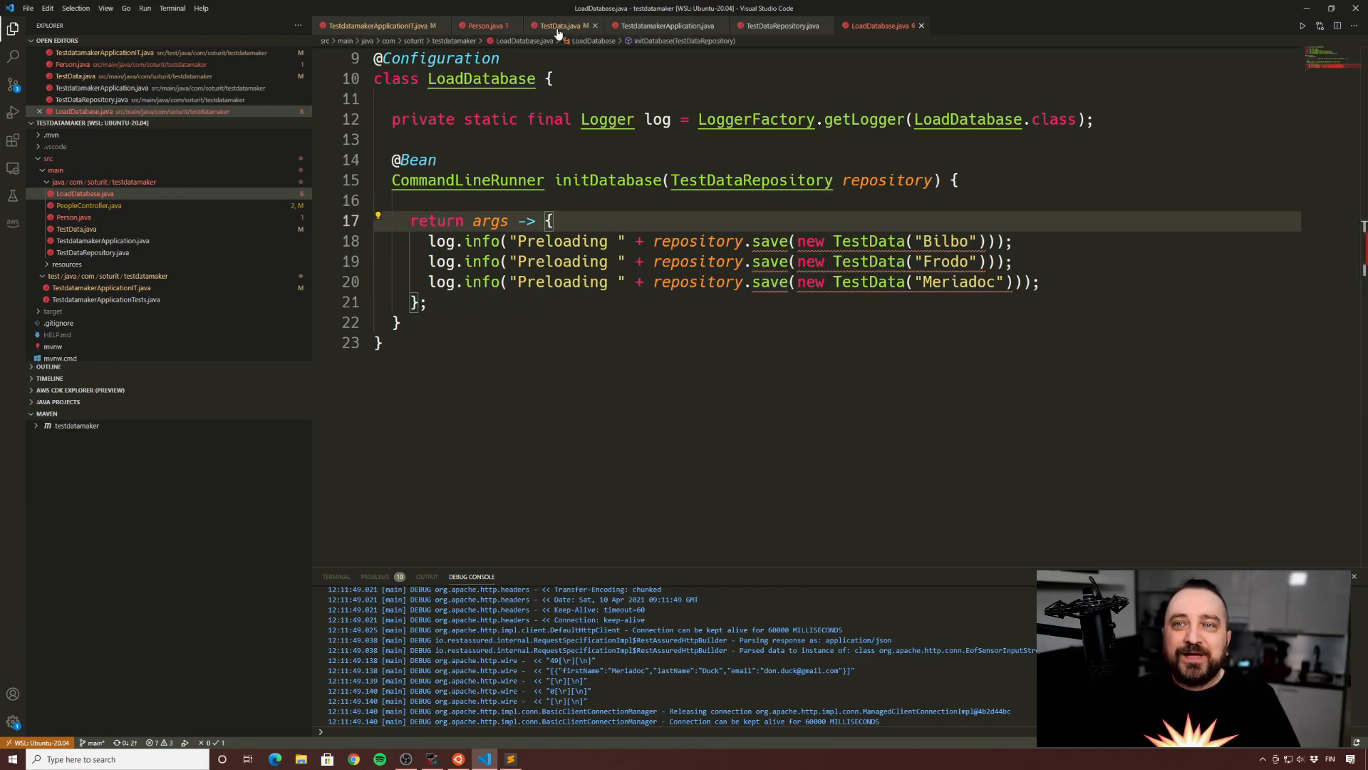
# - Drop the id parameter from the TestData constructor, then go back to LoadDatabase.java
pyautogui.click(558, 26)
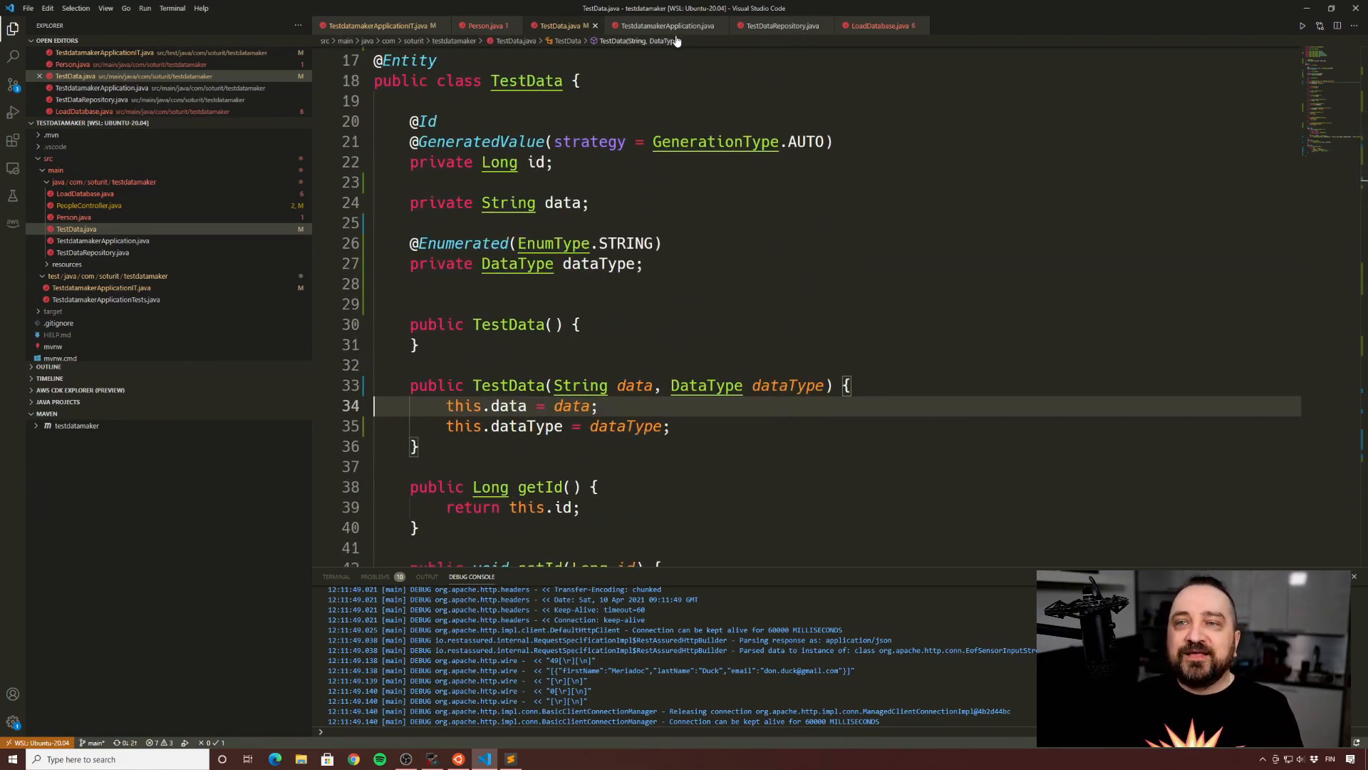
pyautogui.click(878, 25)
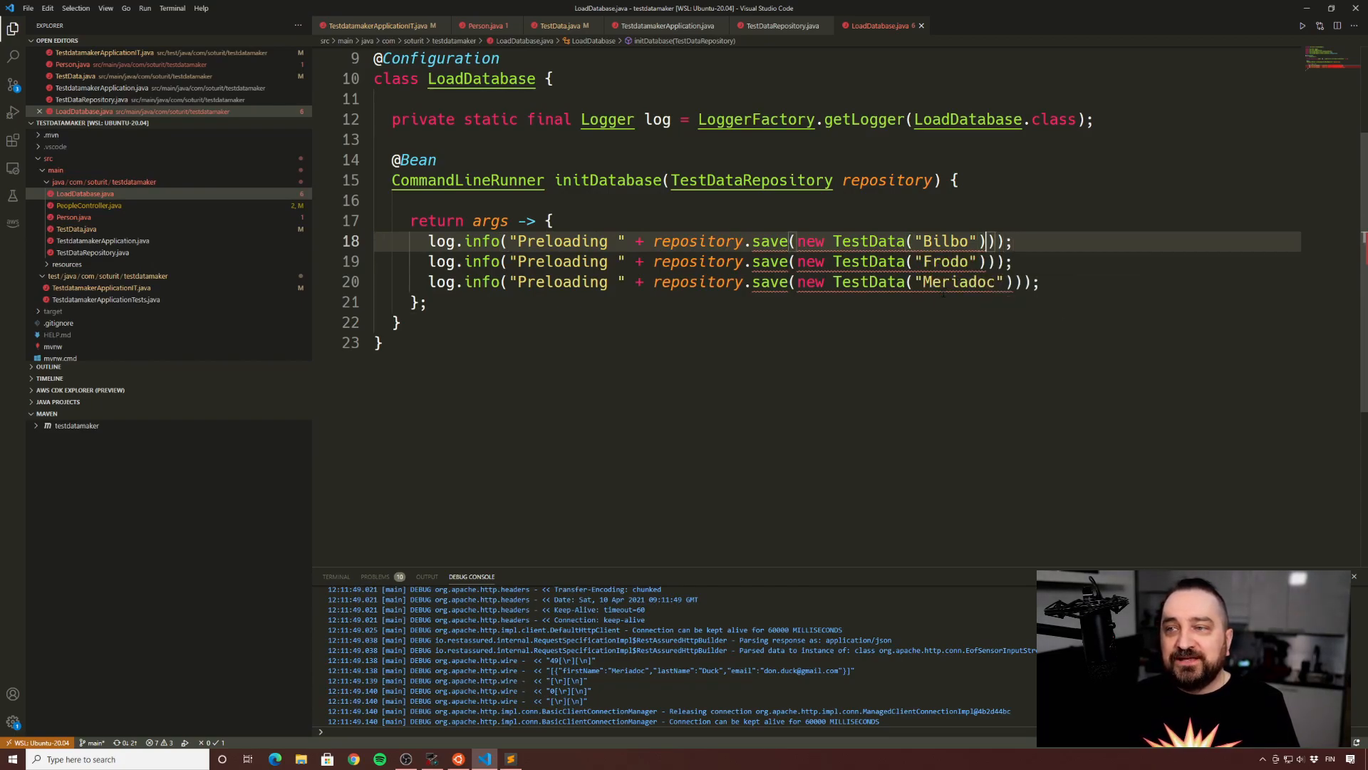
# - Pass DataType.FIRST_NAME to each preload and add a "Baggins" DataType.LAST_NAME entry
pyautogui.write(',')
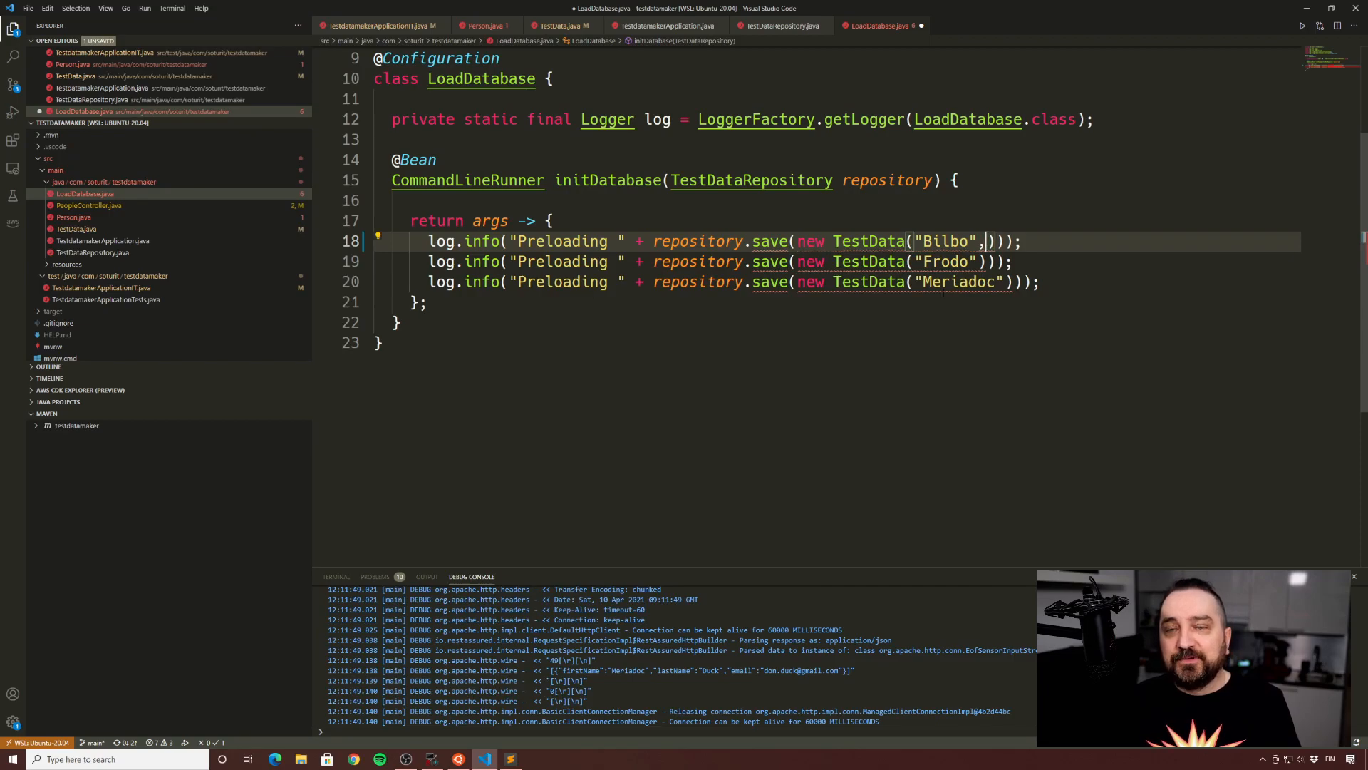
pyautogui.write('DataType.FIRST_NAME')
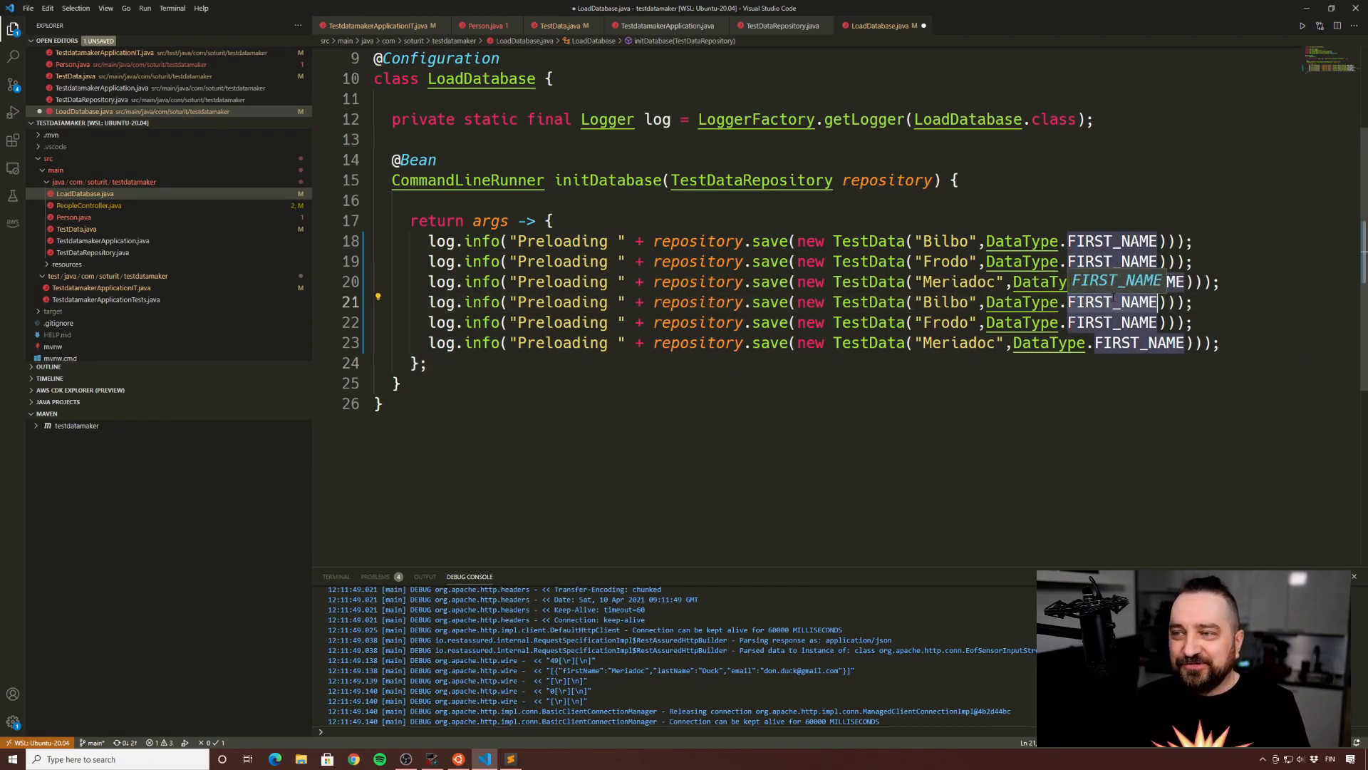
pyautogui.write('LAST_NAME')
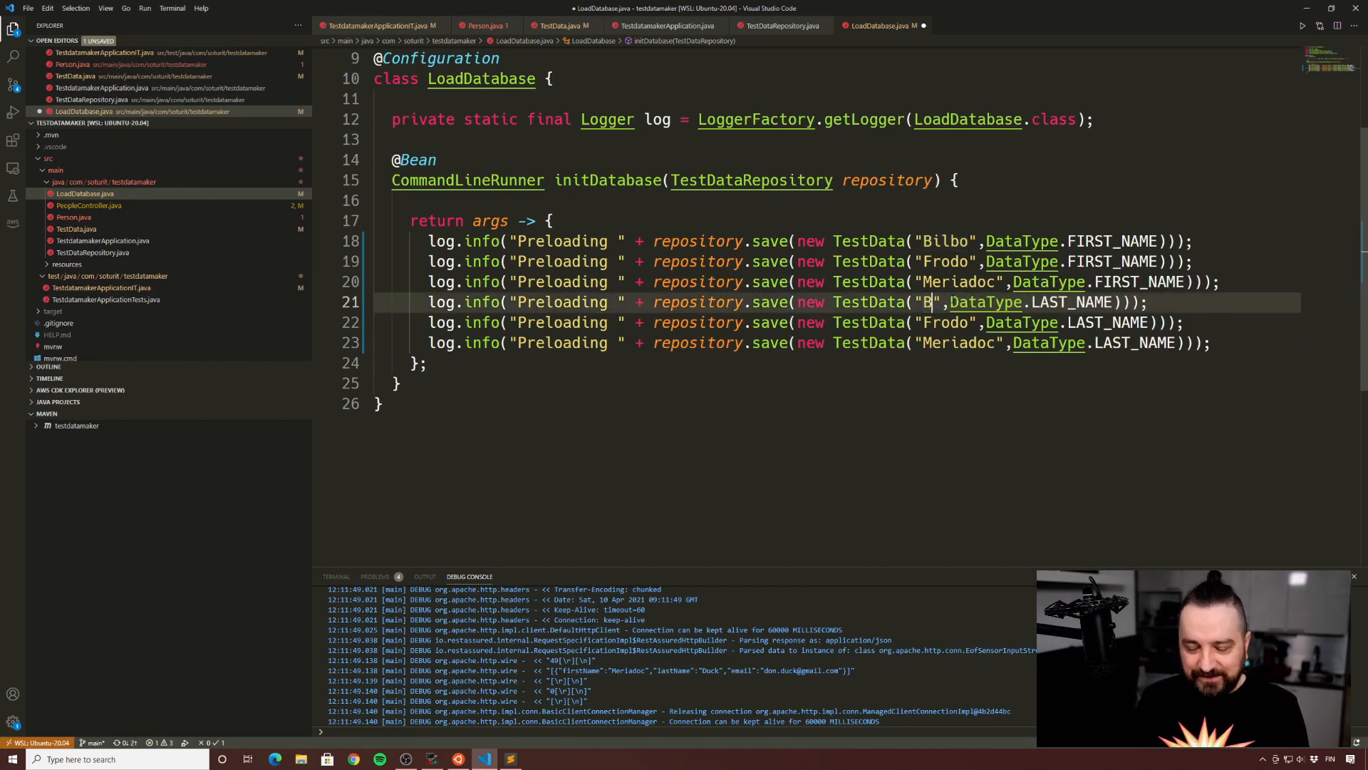
pyautogui.write('aggins')
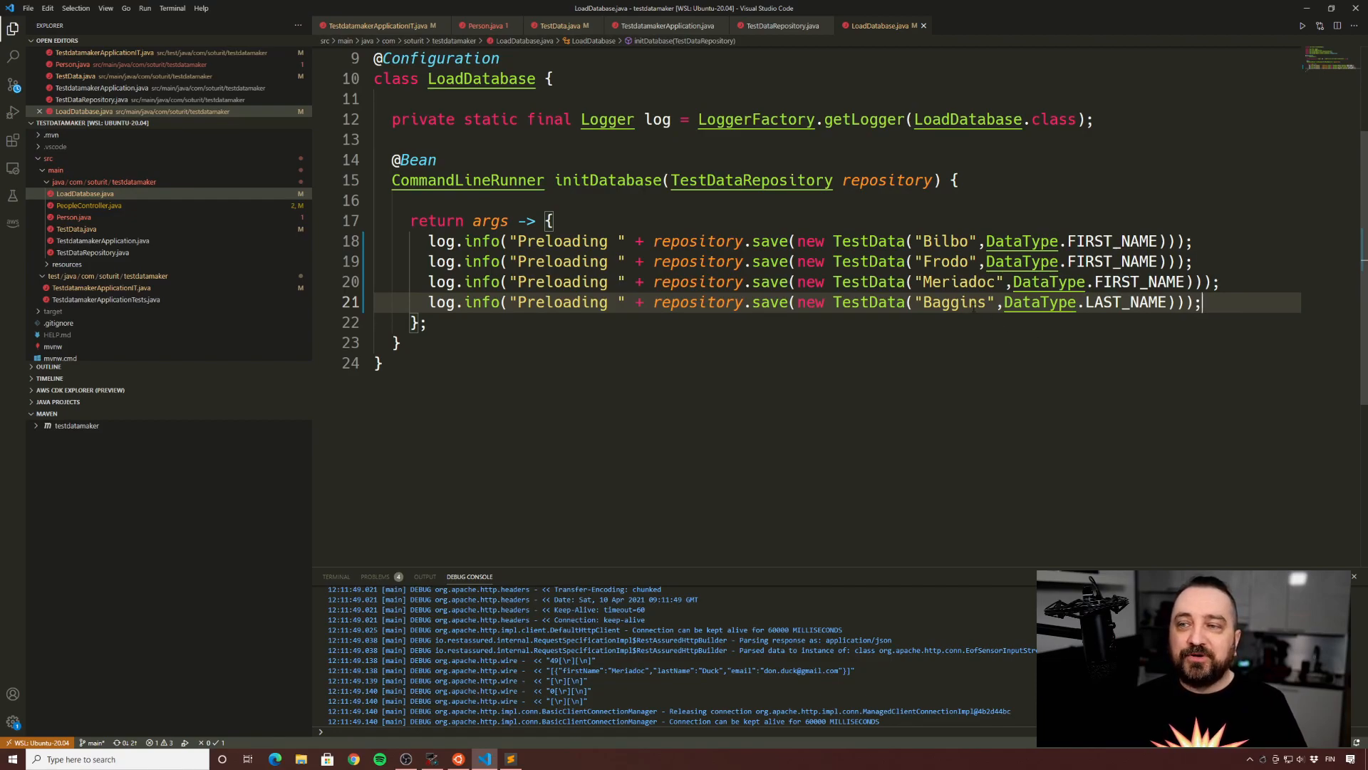
pyautogui.doubleClick(952, 302)
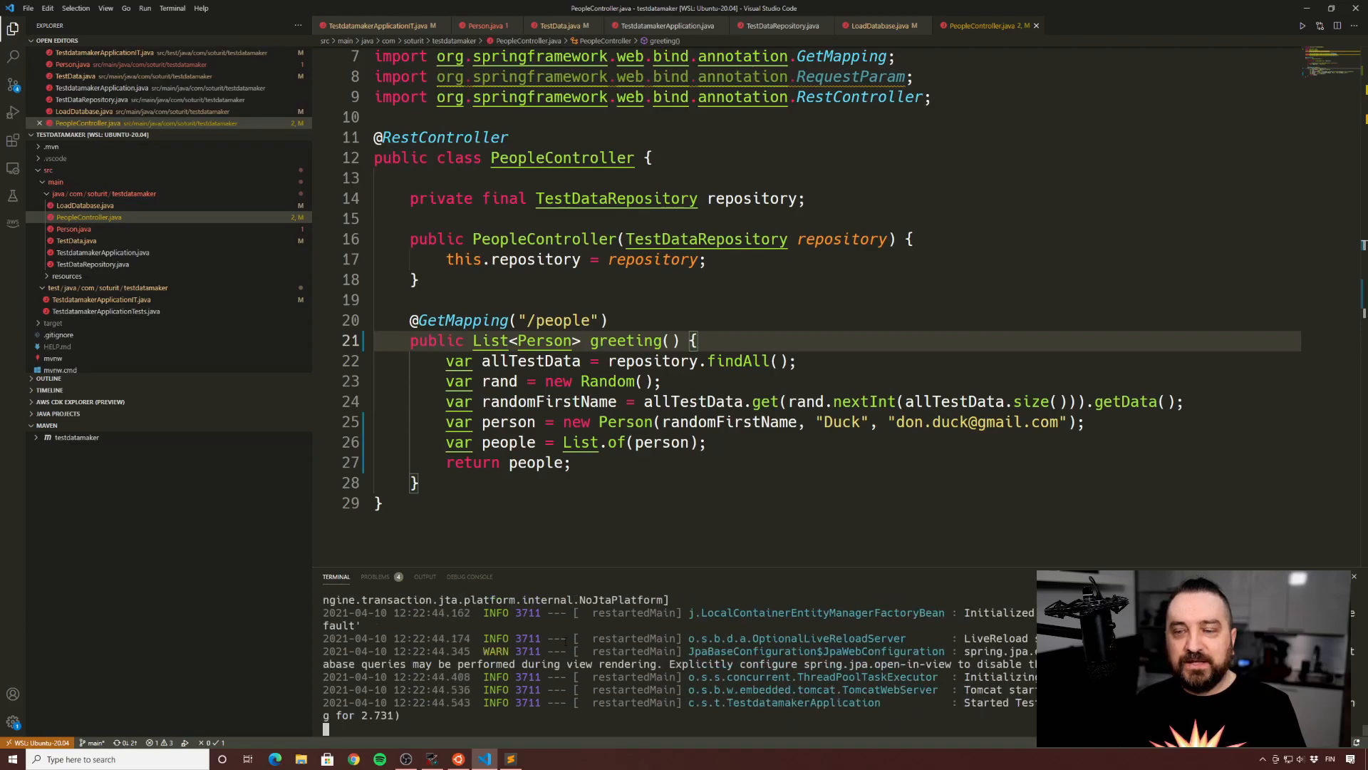
# - Check the terminal for the Preloading log lines, then open TestdatamakerApplicationIT.java
pyautogui.scroll(-3)
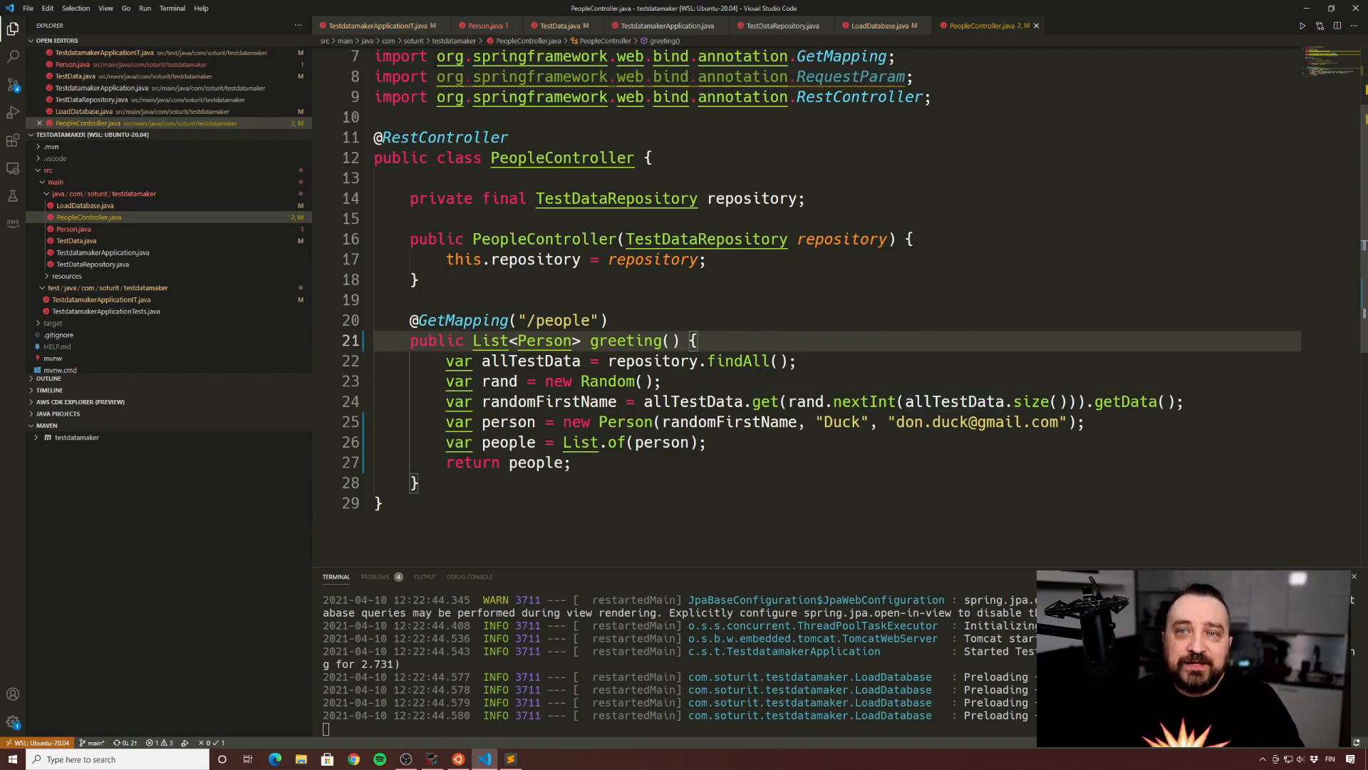
pyautogui.click(377, 26)
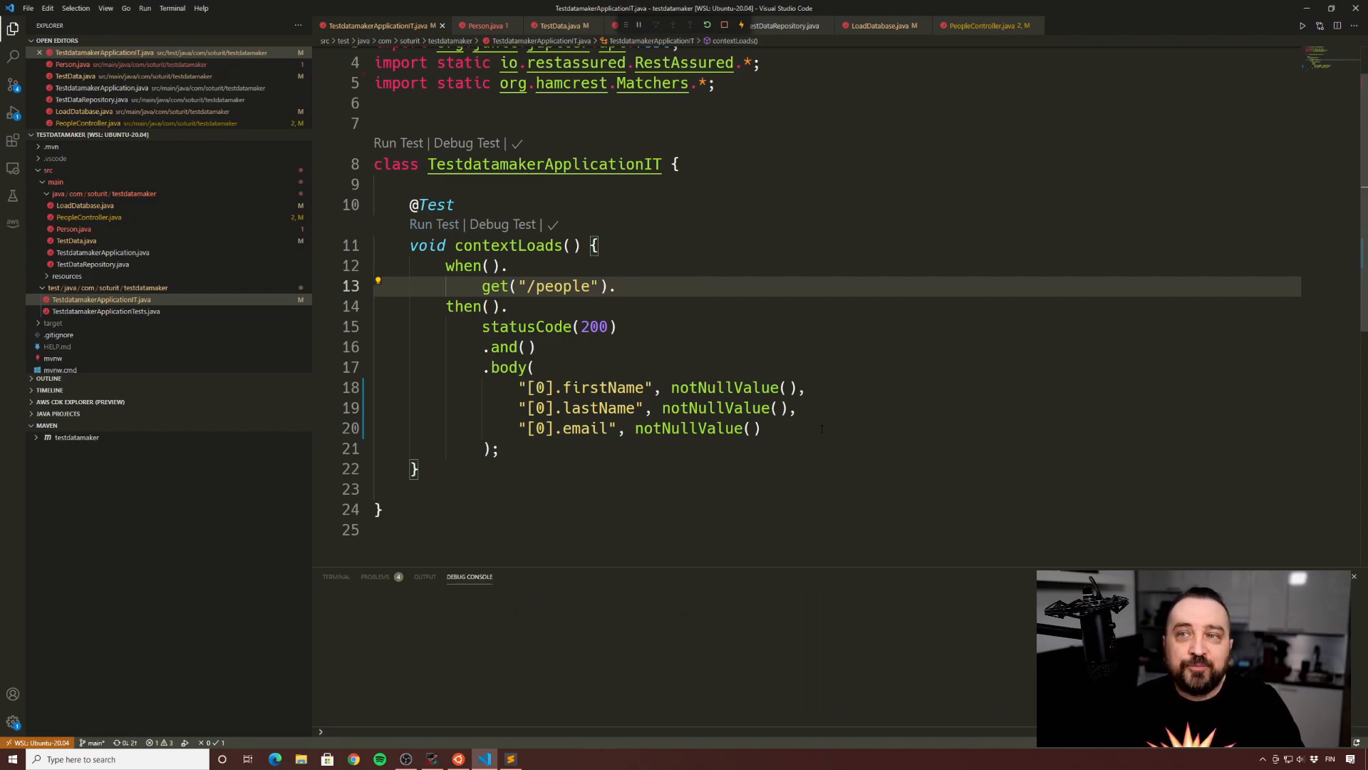
# - Run the contextLoads /people integration test to confirm it returns Bilbo Duck
pyautogui.click(440, 142)
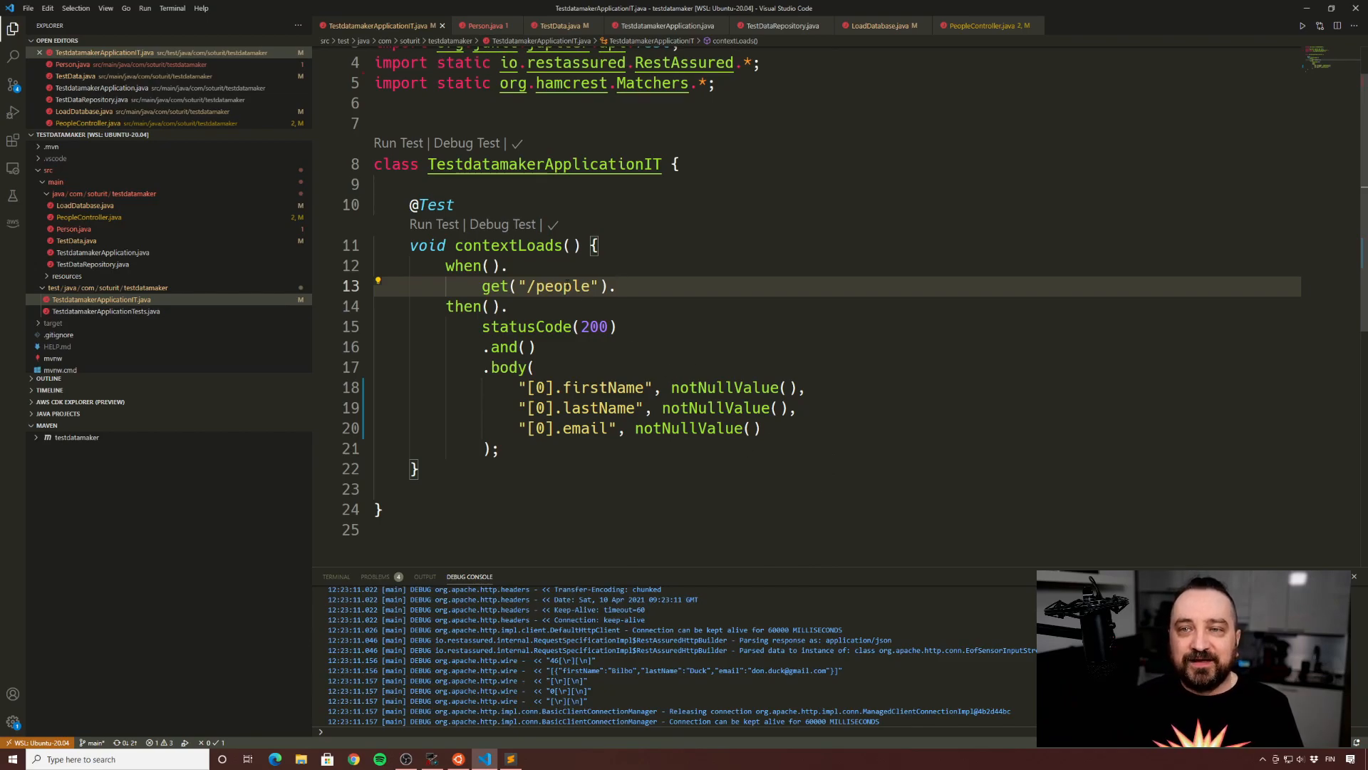
pyautogui.moveTo(545, 229)
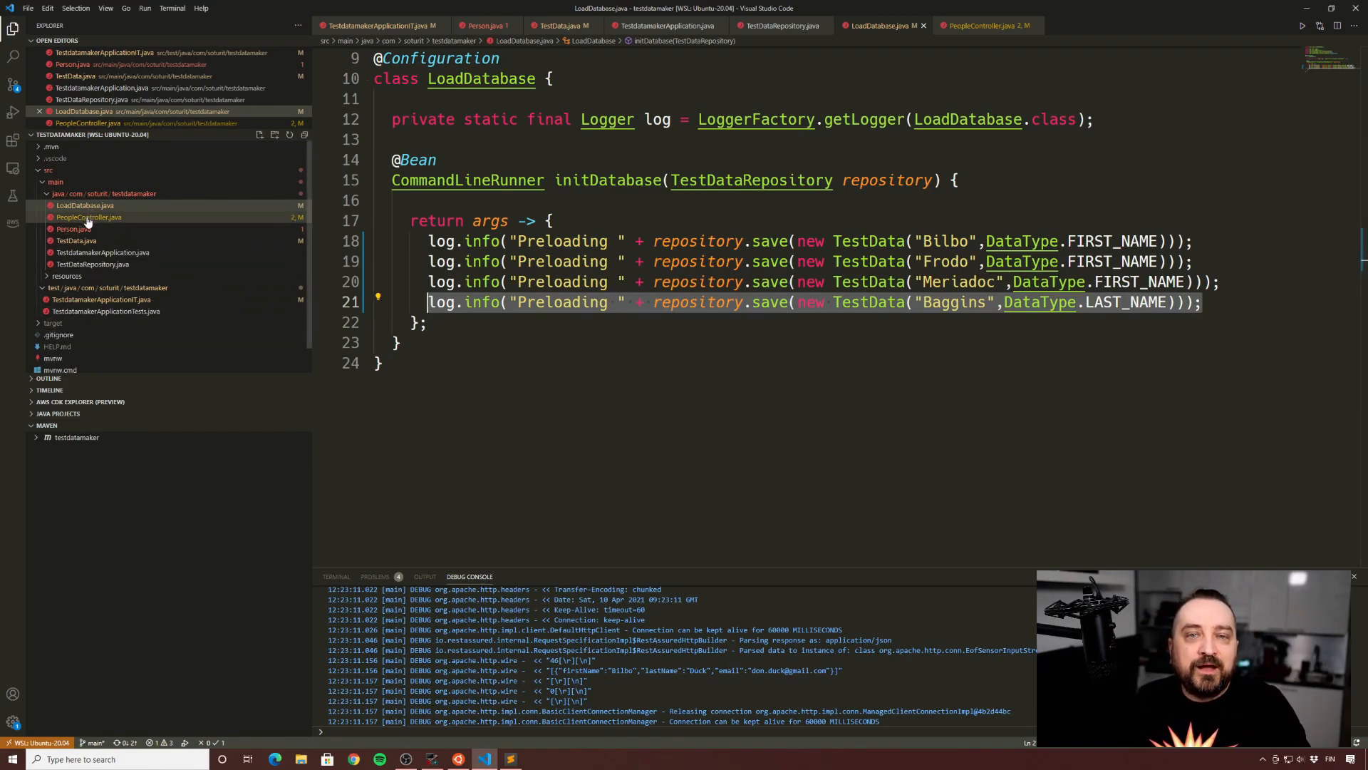
pyautogui.click(986, 25)
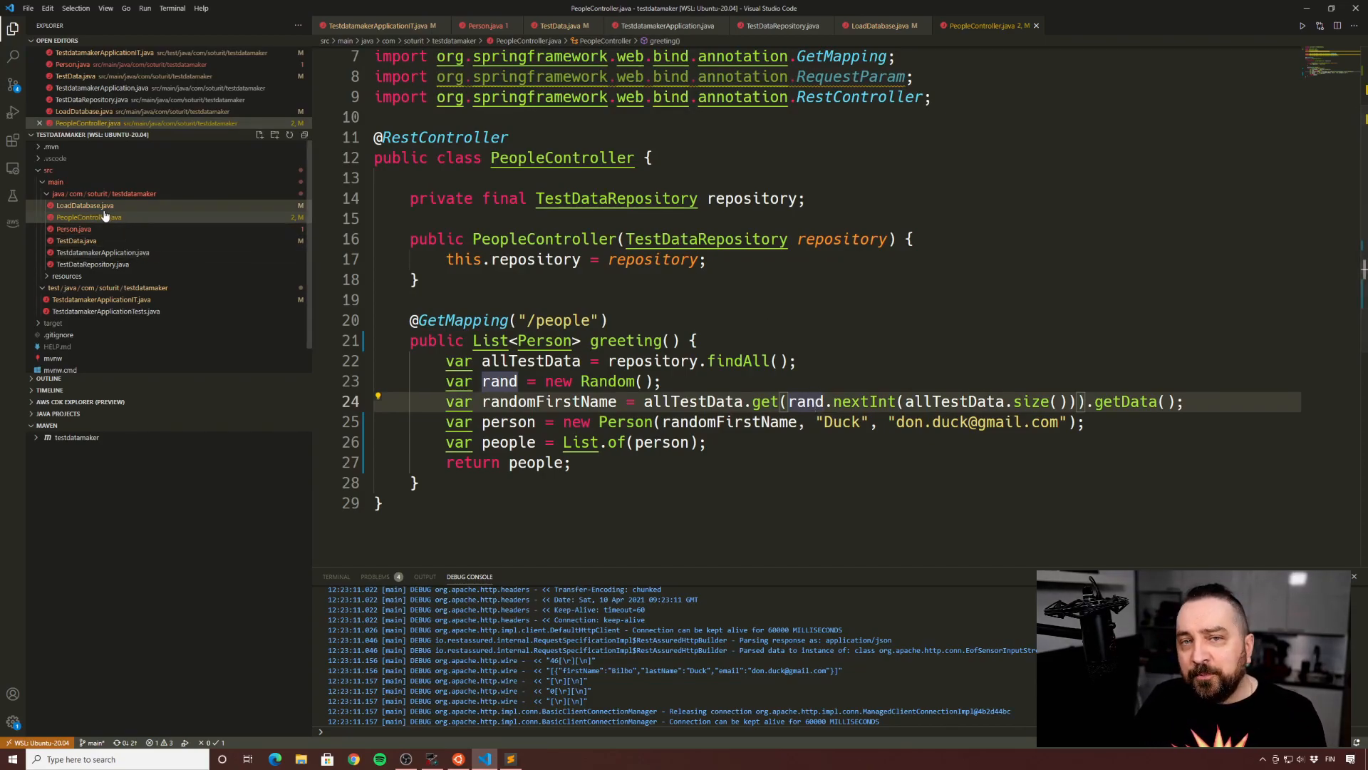
pyautogui.click(871, 25)
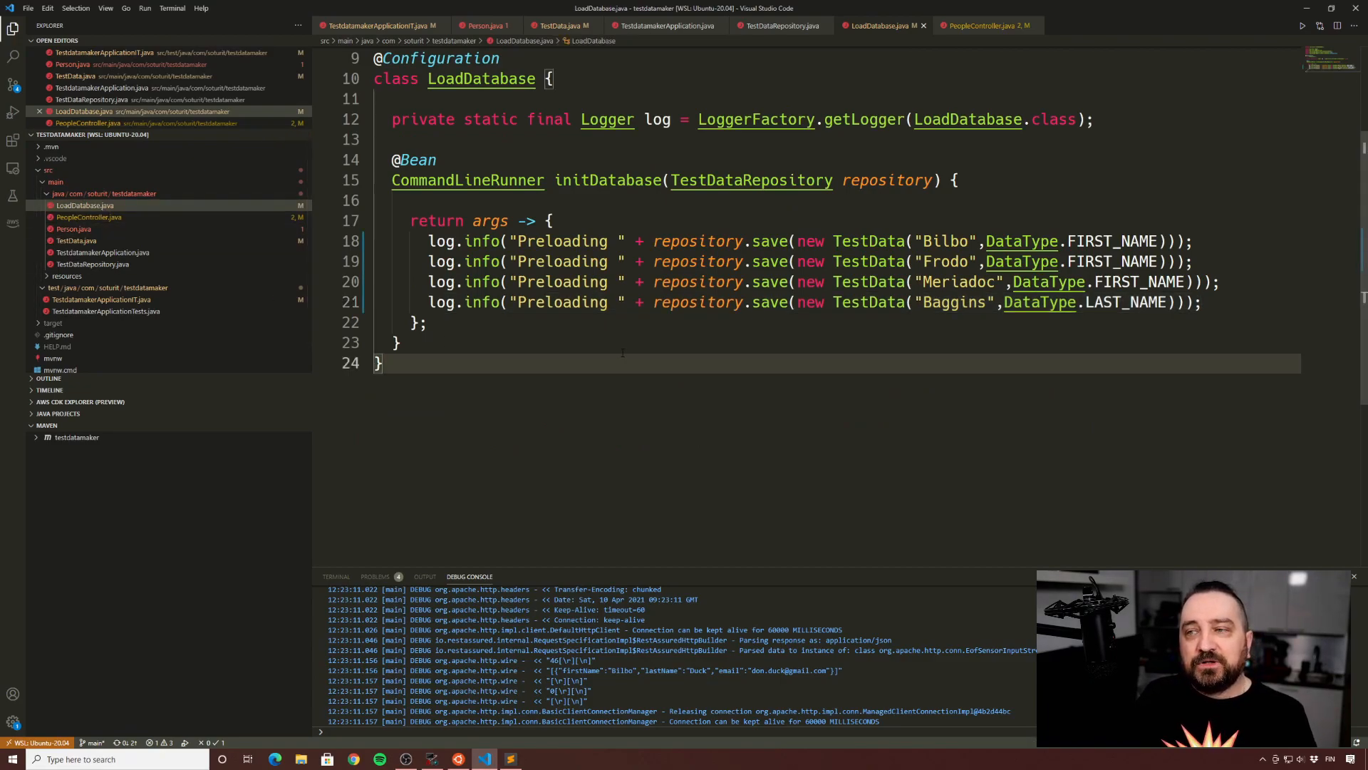